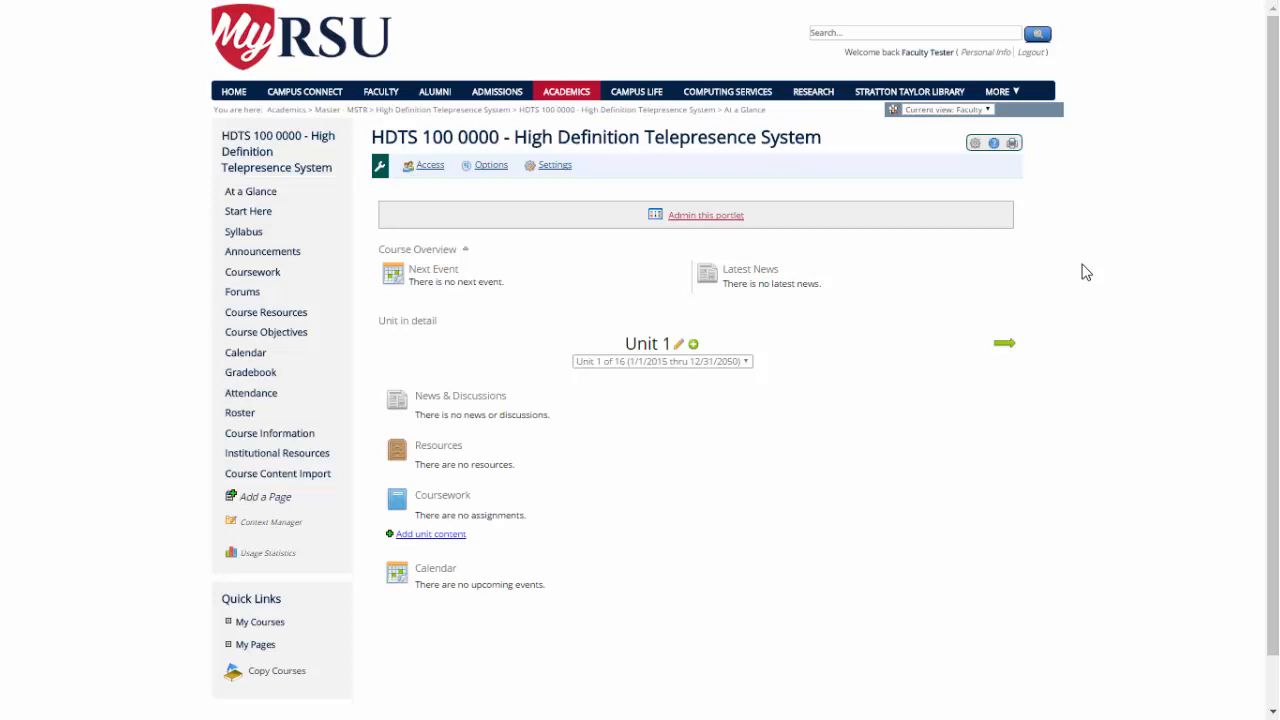
{"action": "mouse_move", "coordinate": [290, 280]}
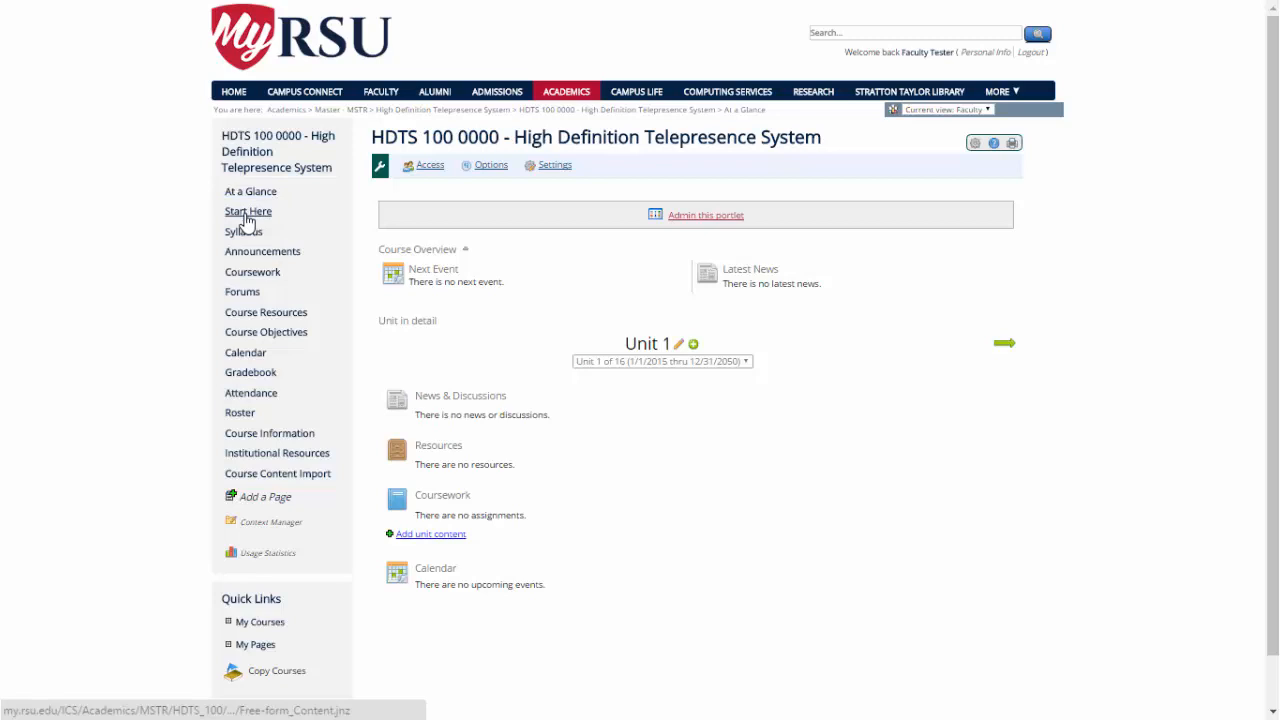
{"action": "mouse_move", "coordinate": [262, 251]}
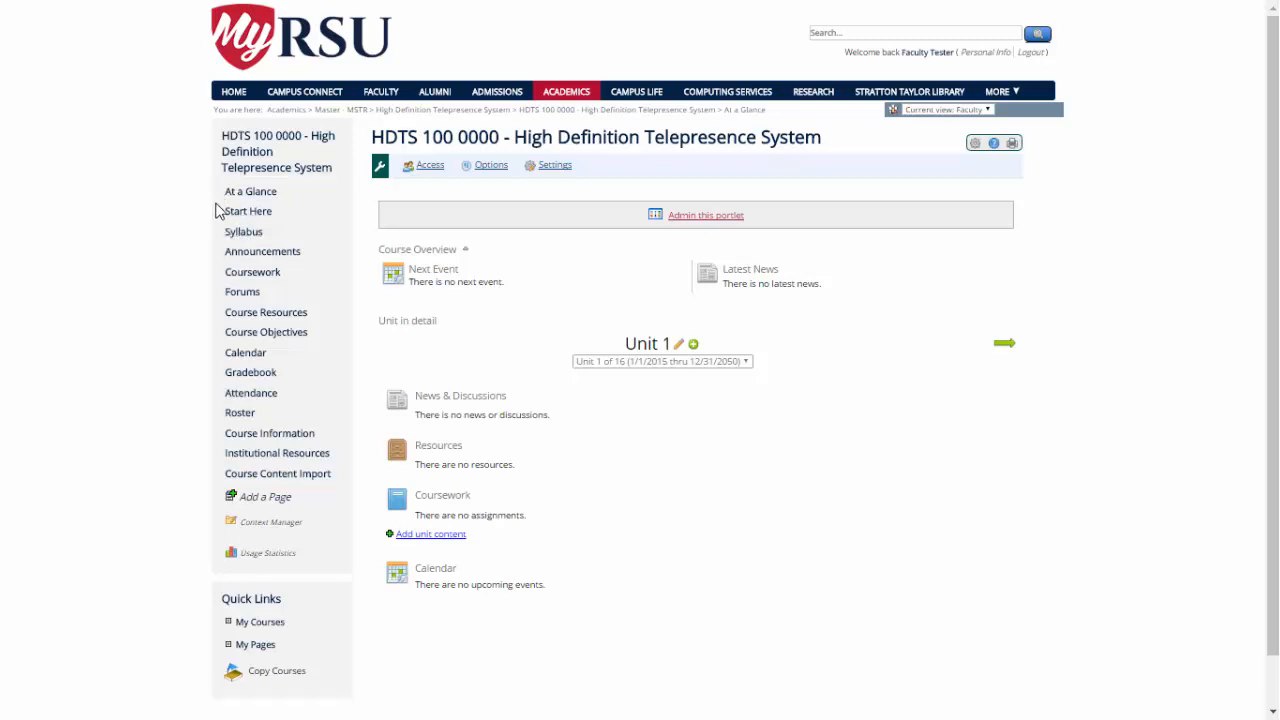
{"action": "mouse_move", "coordinate": [256, 497]}
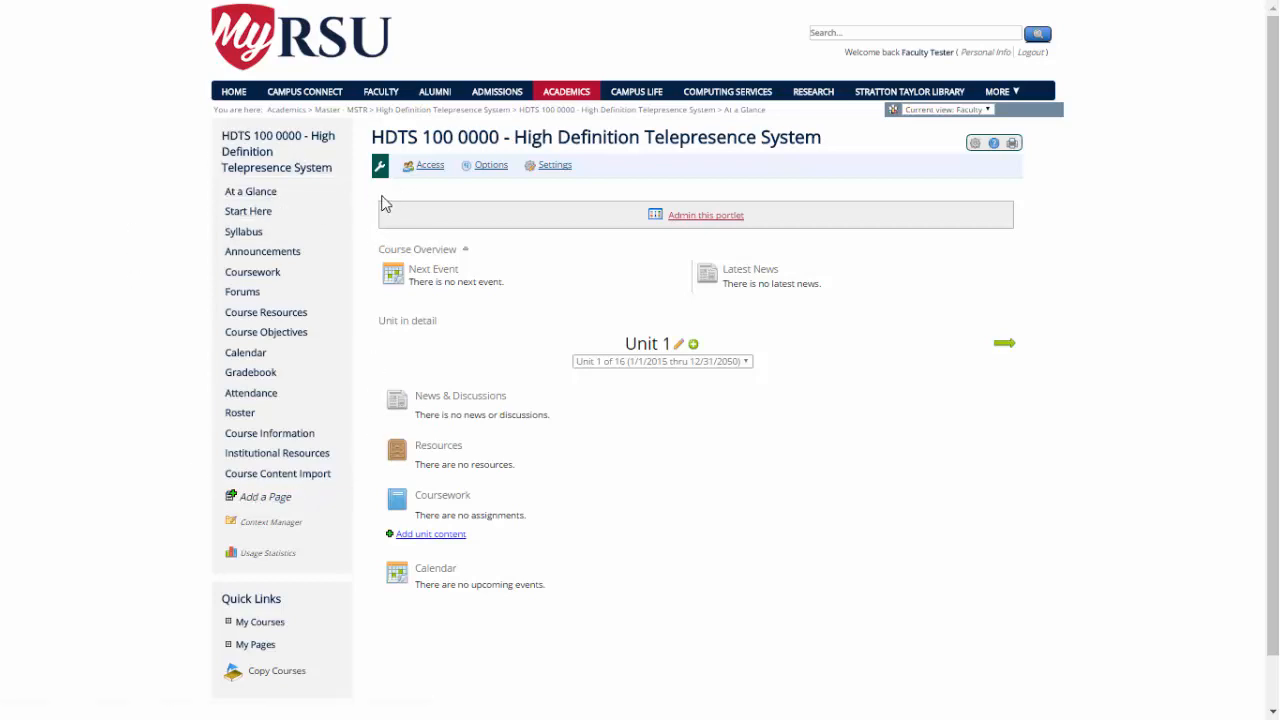
{"action": "mouse_move", "coordinate": [393, 197]}
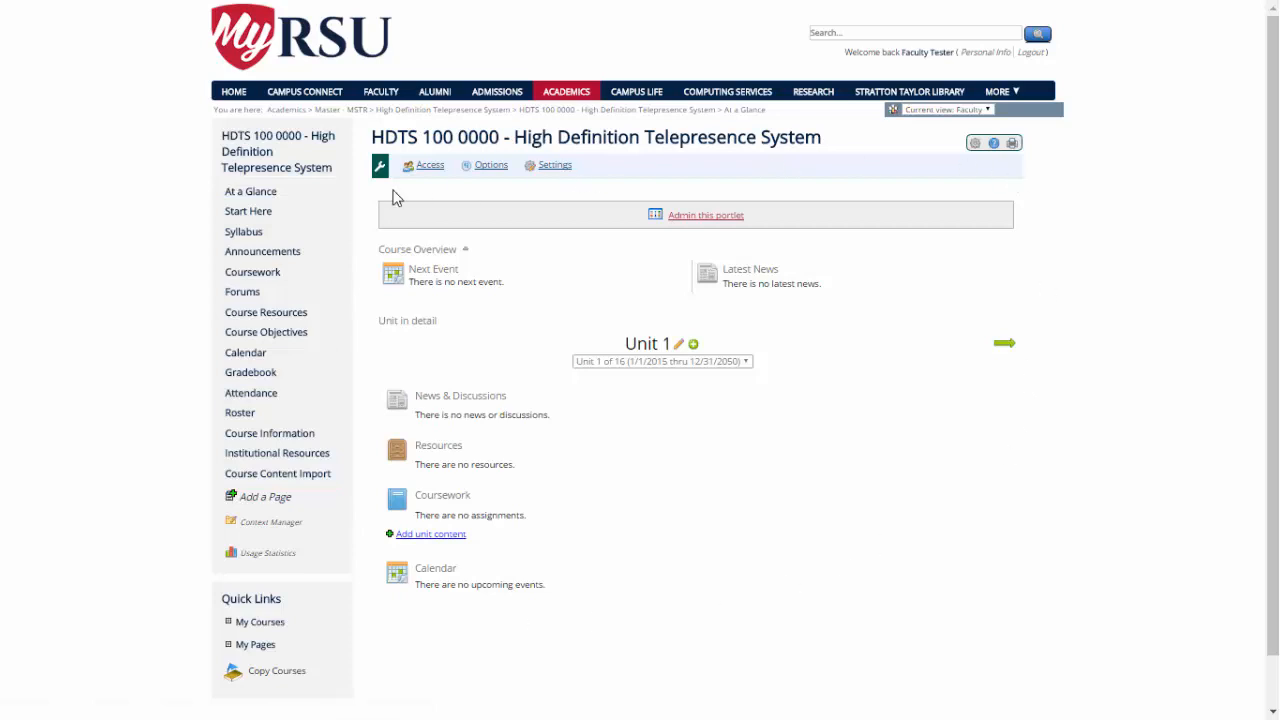
{"action": "mouse_move", "coordinate": [376, 202]}
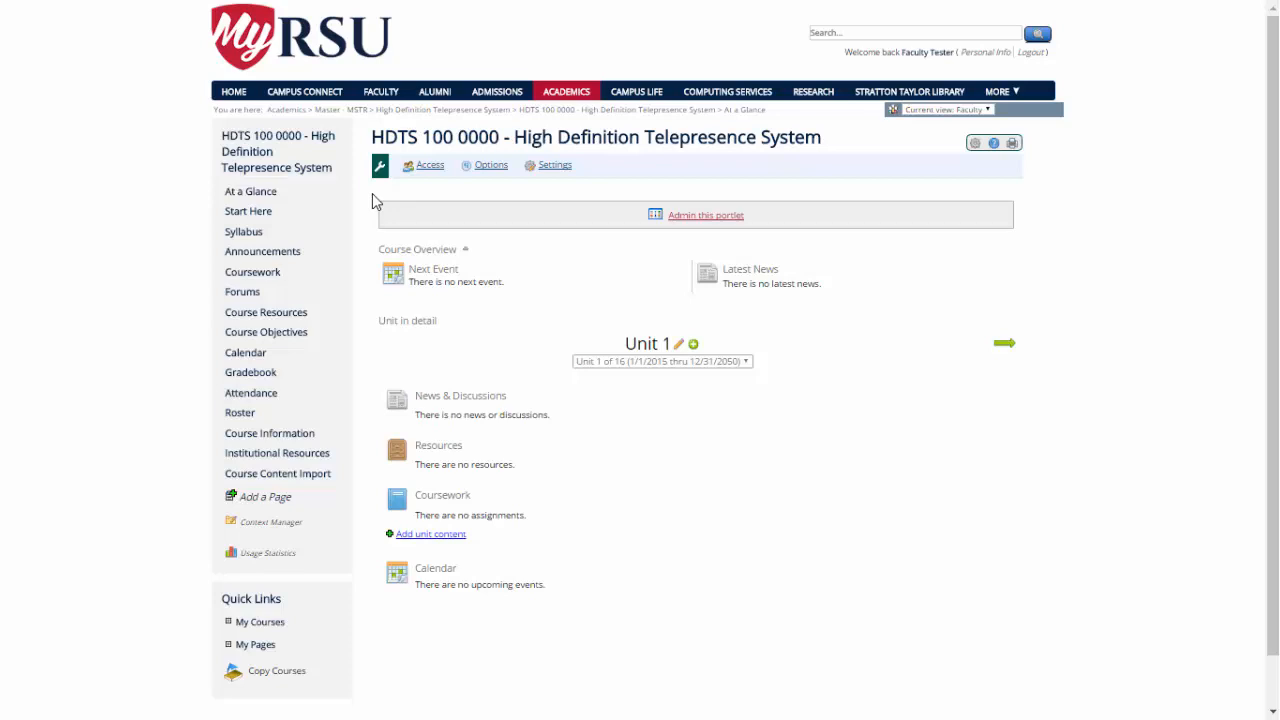
{"action": "mouse_move", "coordinate": [400, 258]}
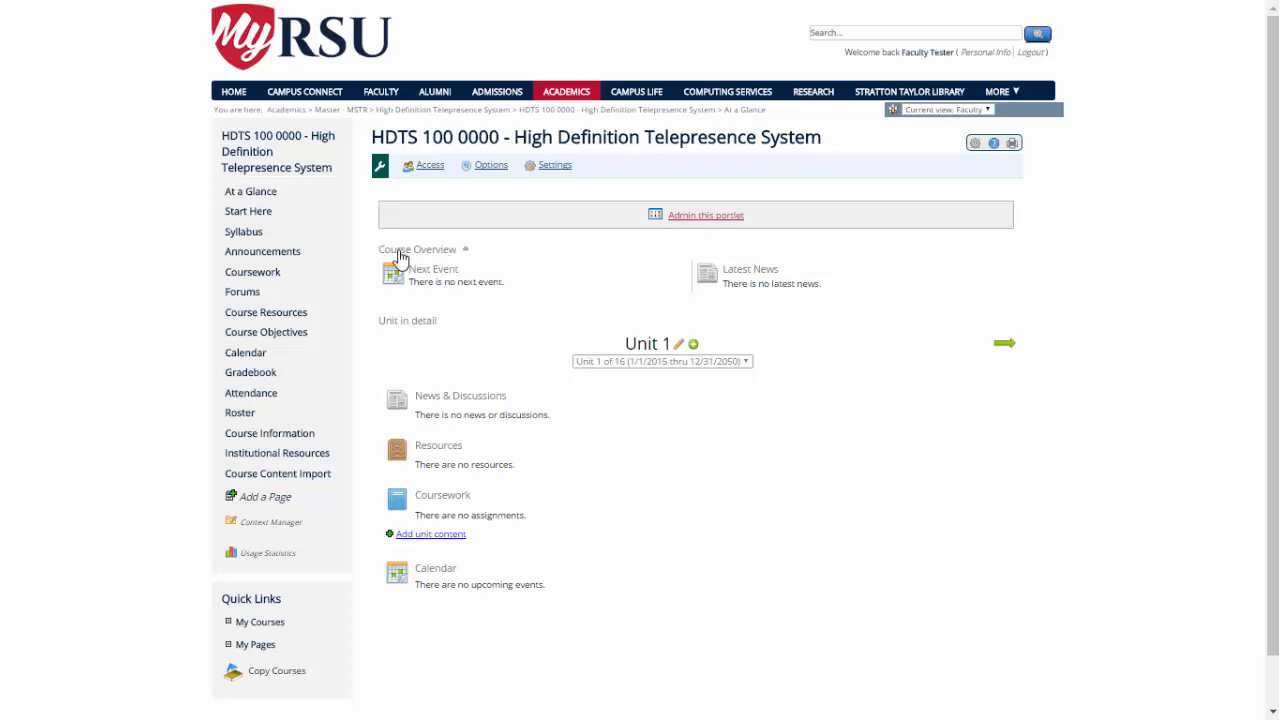
{"action": "mouse_move", "coordinate": [387, 292]}
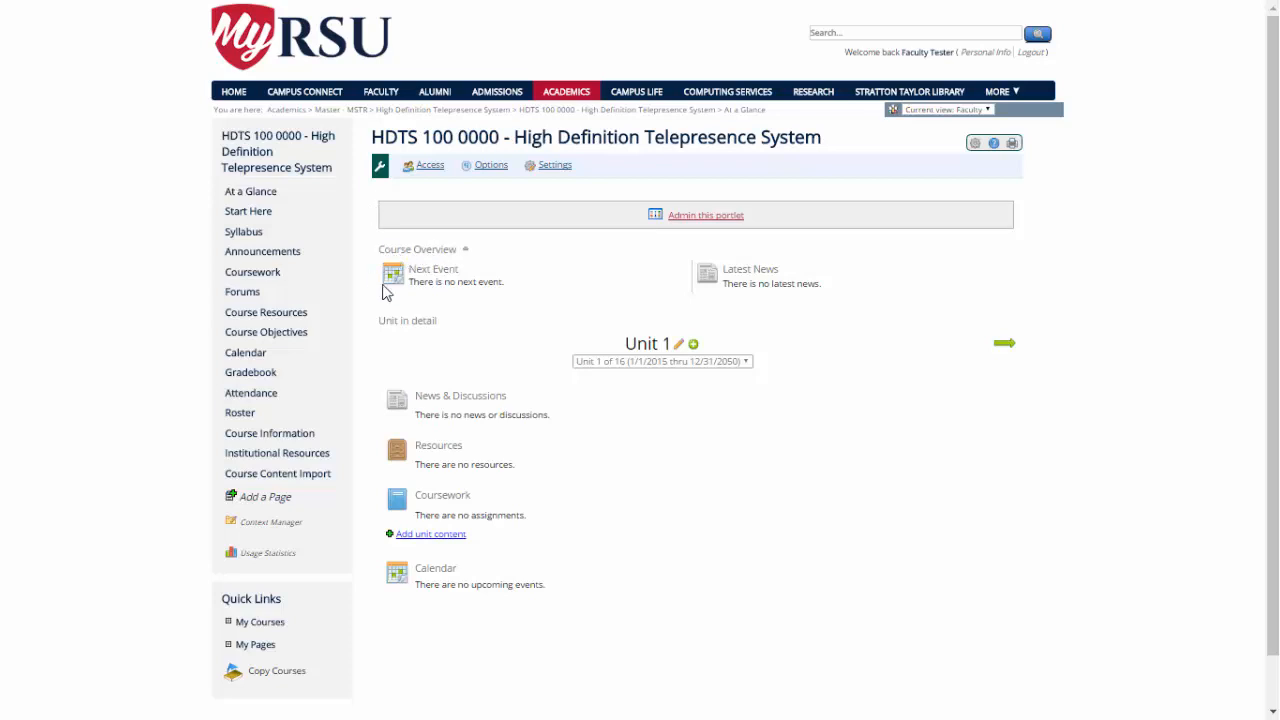
{"action": "mouse_move", "coordinate": [456, 272]}
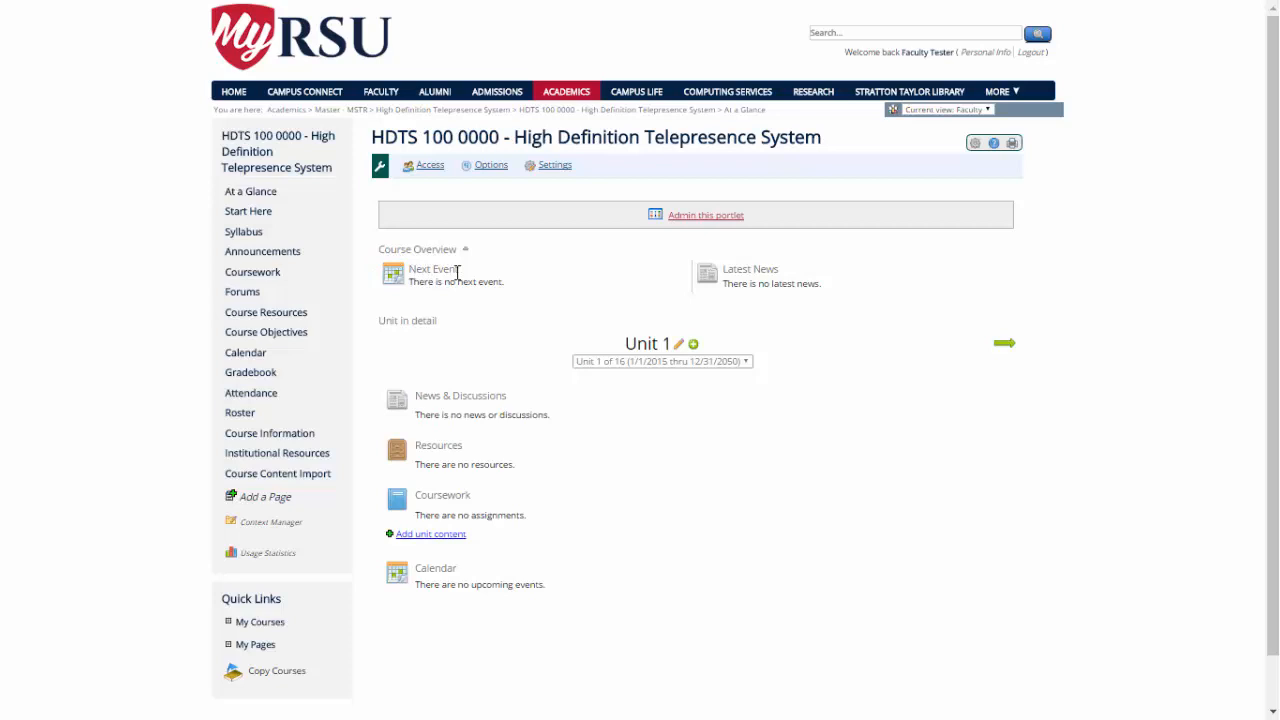
{"action": "mouse_move", "coordinate": [459, 273]}
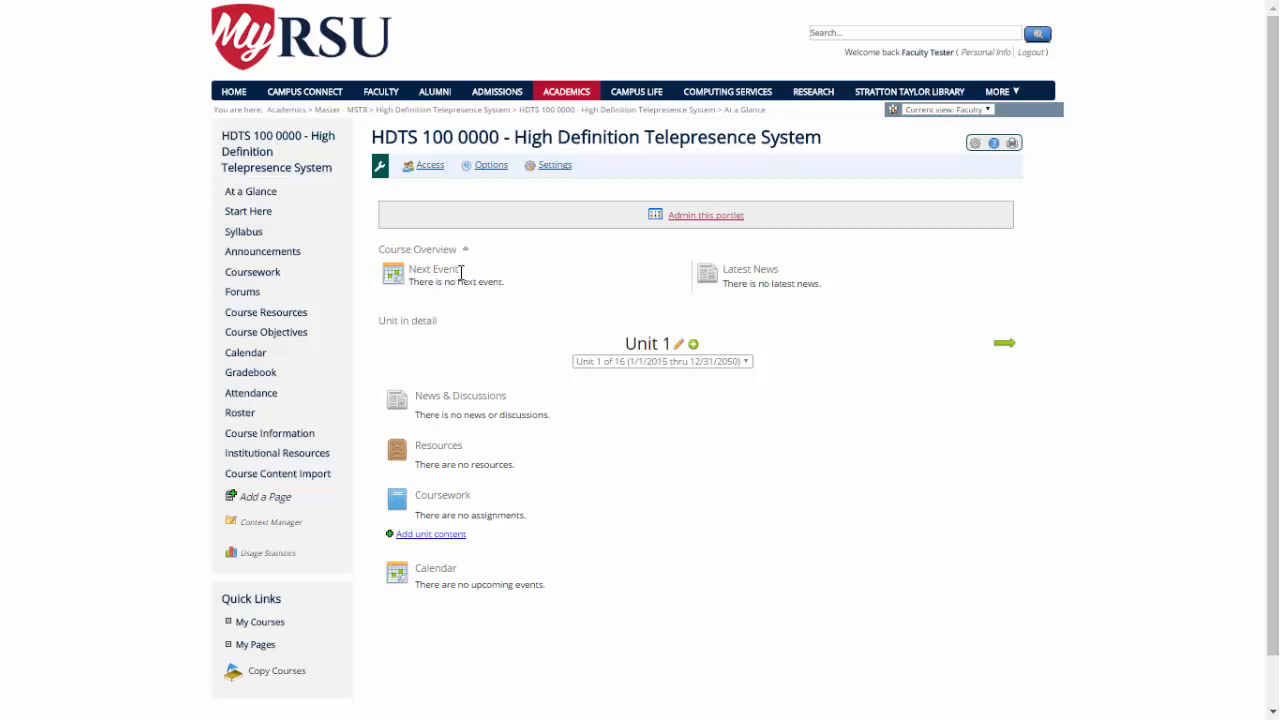
{"action": "mouse_move", "coordinate": [775, 270]}
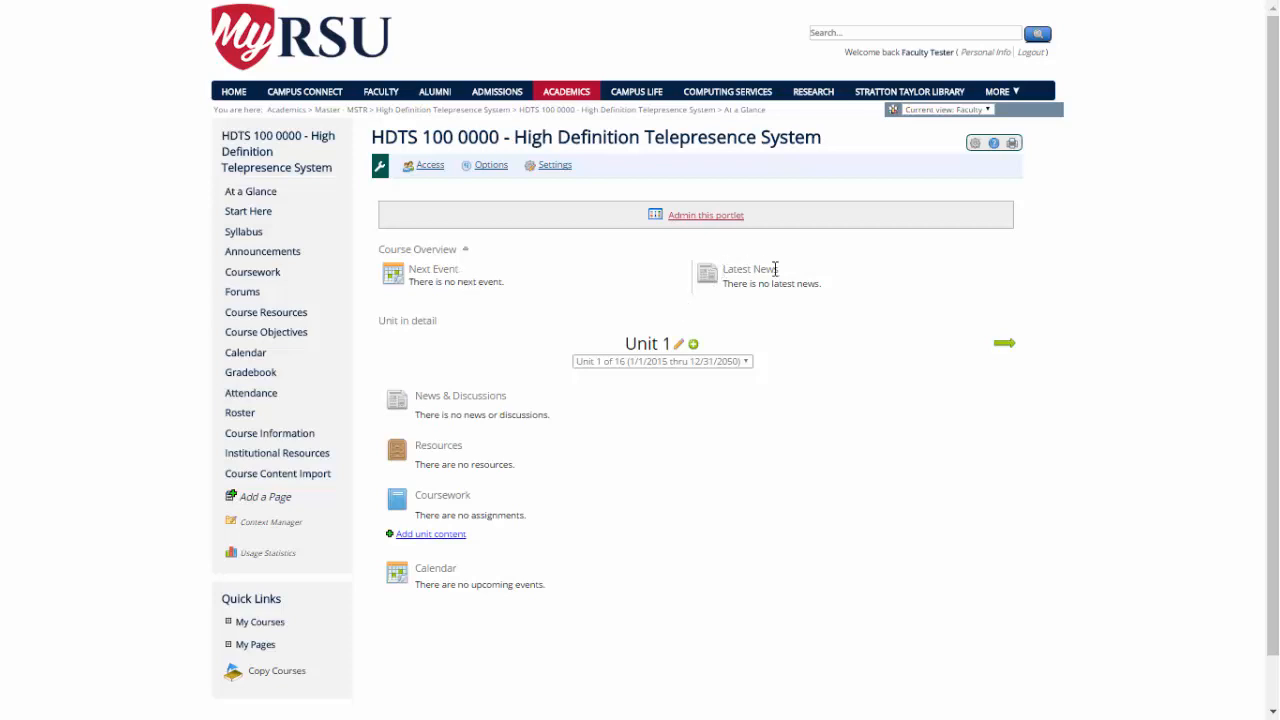
{"action": "mouse_move", "coordinate": [787, 276]}
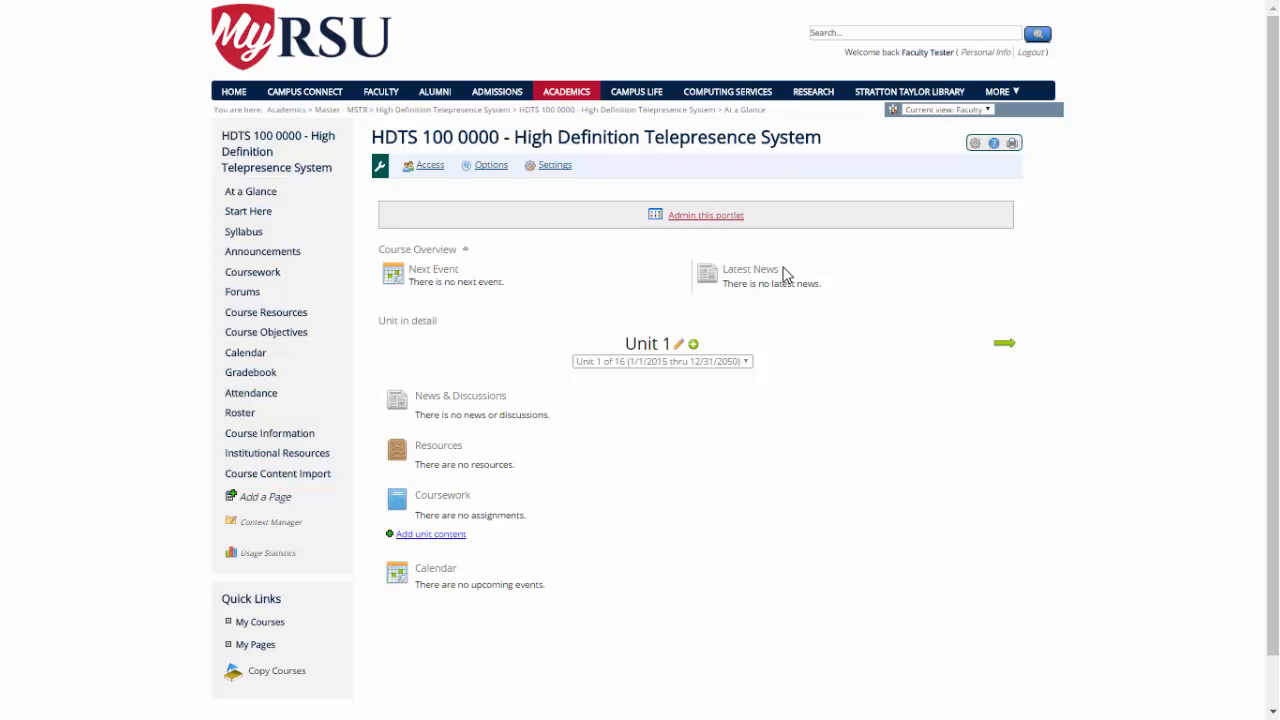
{"action": "mouse_move", "coordinate": [519, 400]}
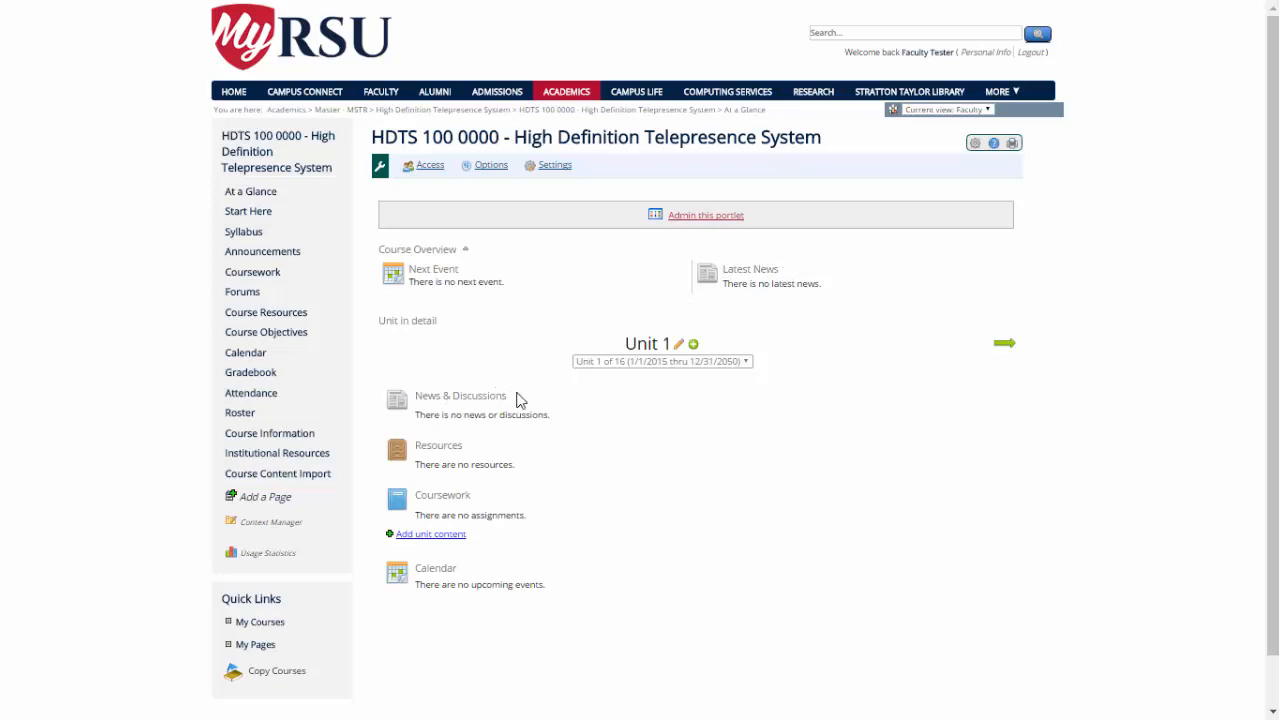
{"action": "mouse_move", "coordinate": [446, 434]}
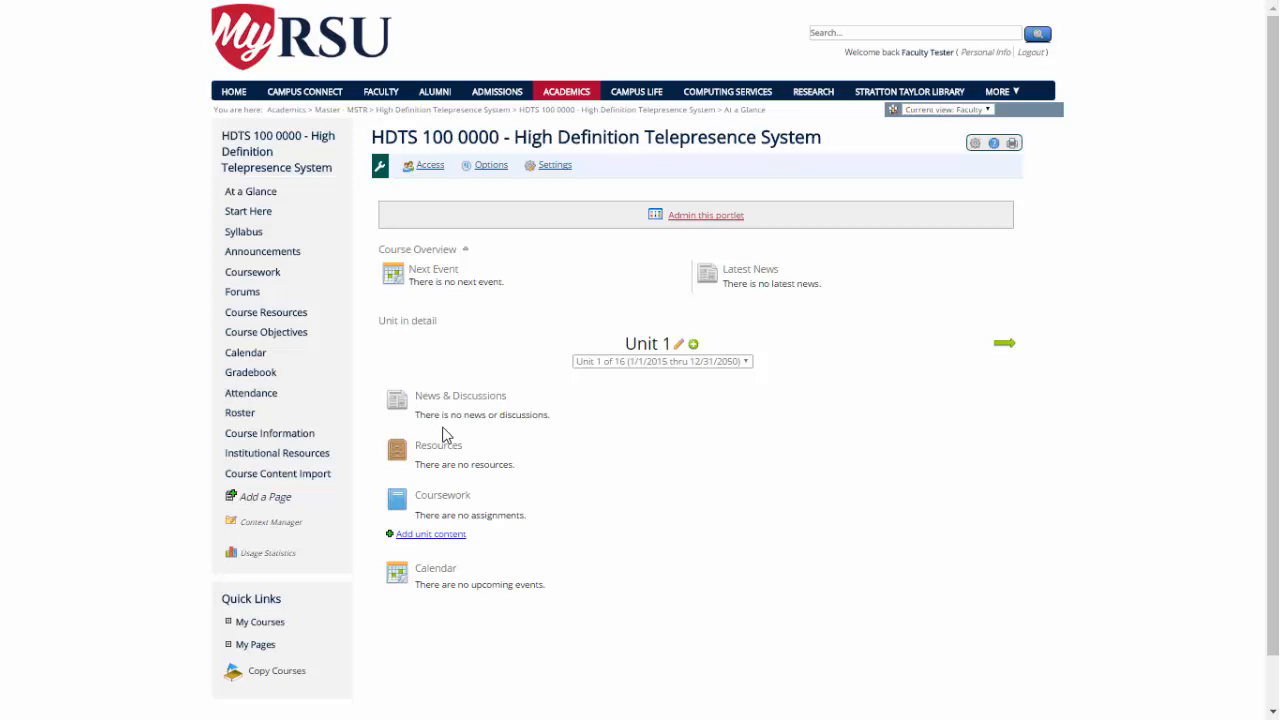
{"action": "mouse_move", "coordinate": [470, 448]}
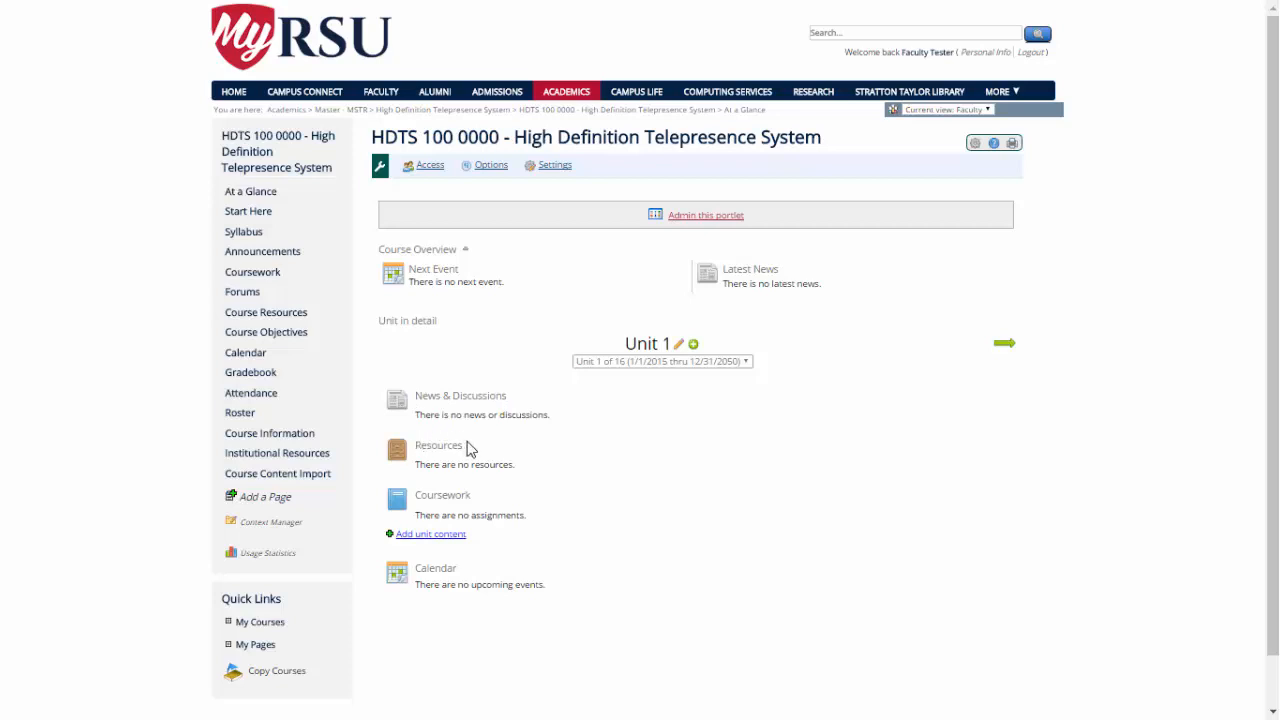
{"action": "mouse_move", "coordinate": [483, 501]}
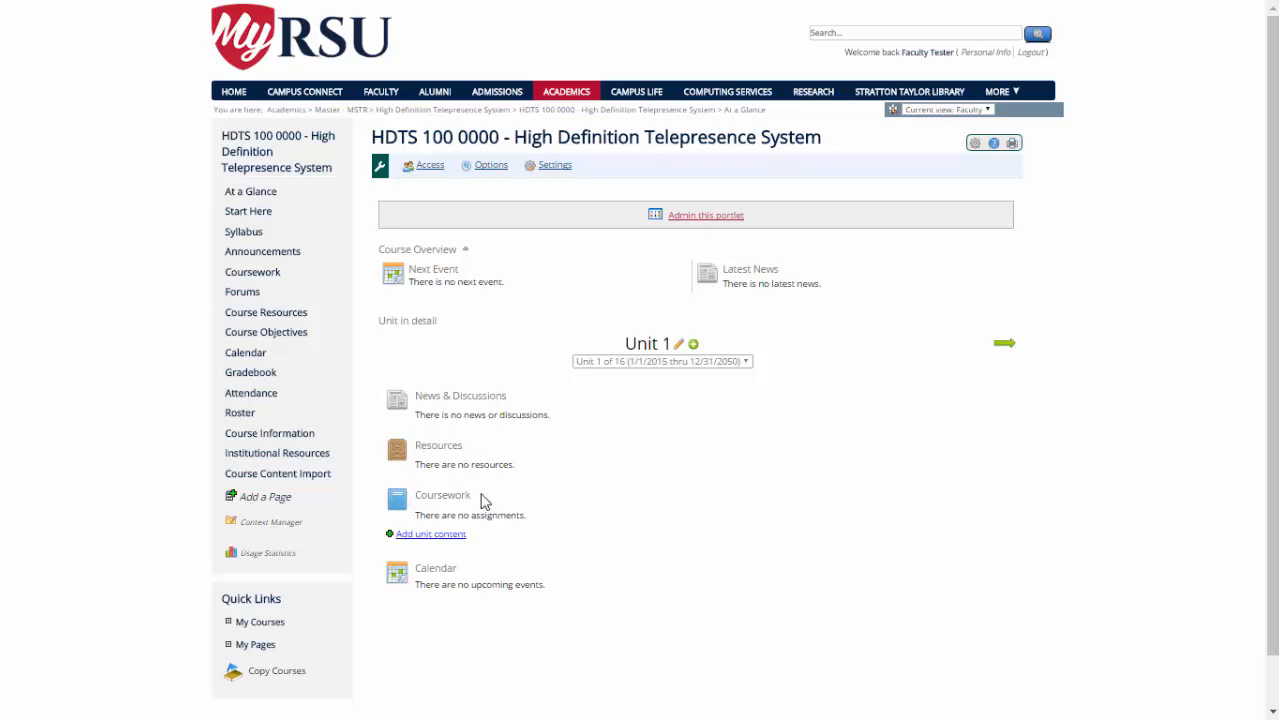
{"action": "mouse_move", "coordinate": [461, 575]}
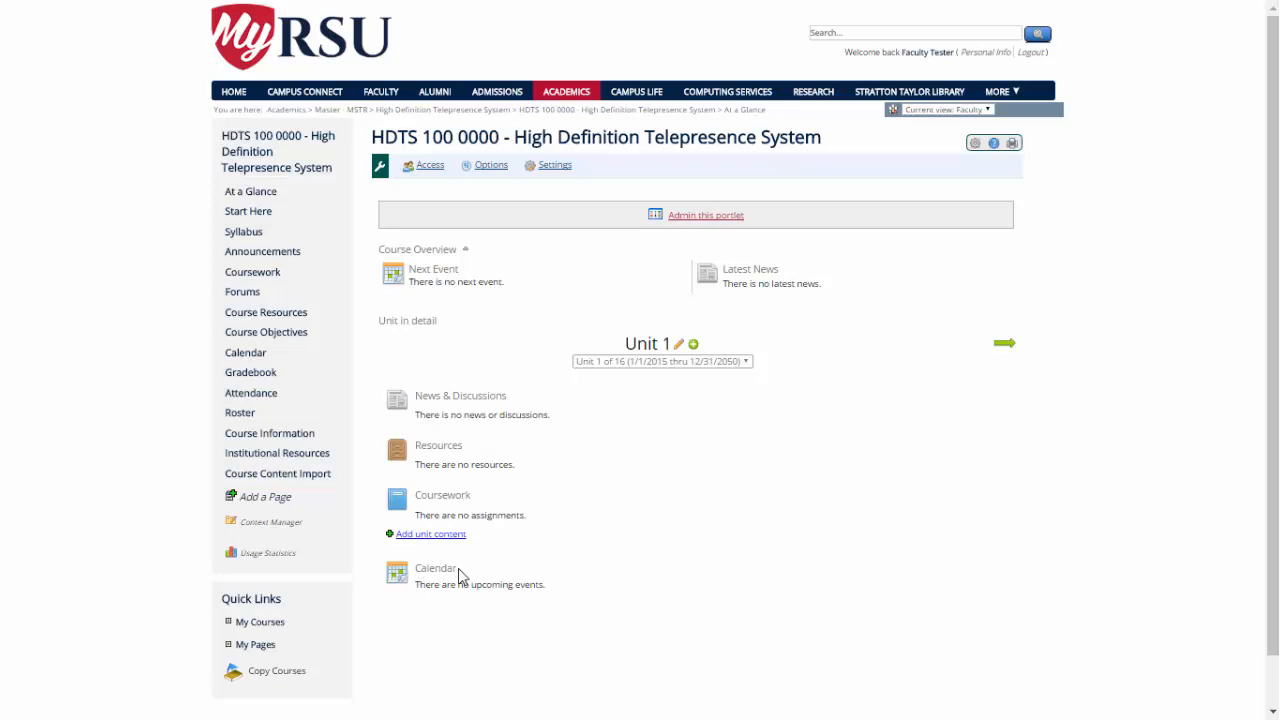
{"action": "mouse_move", "coordinate": [649, 545]}
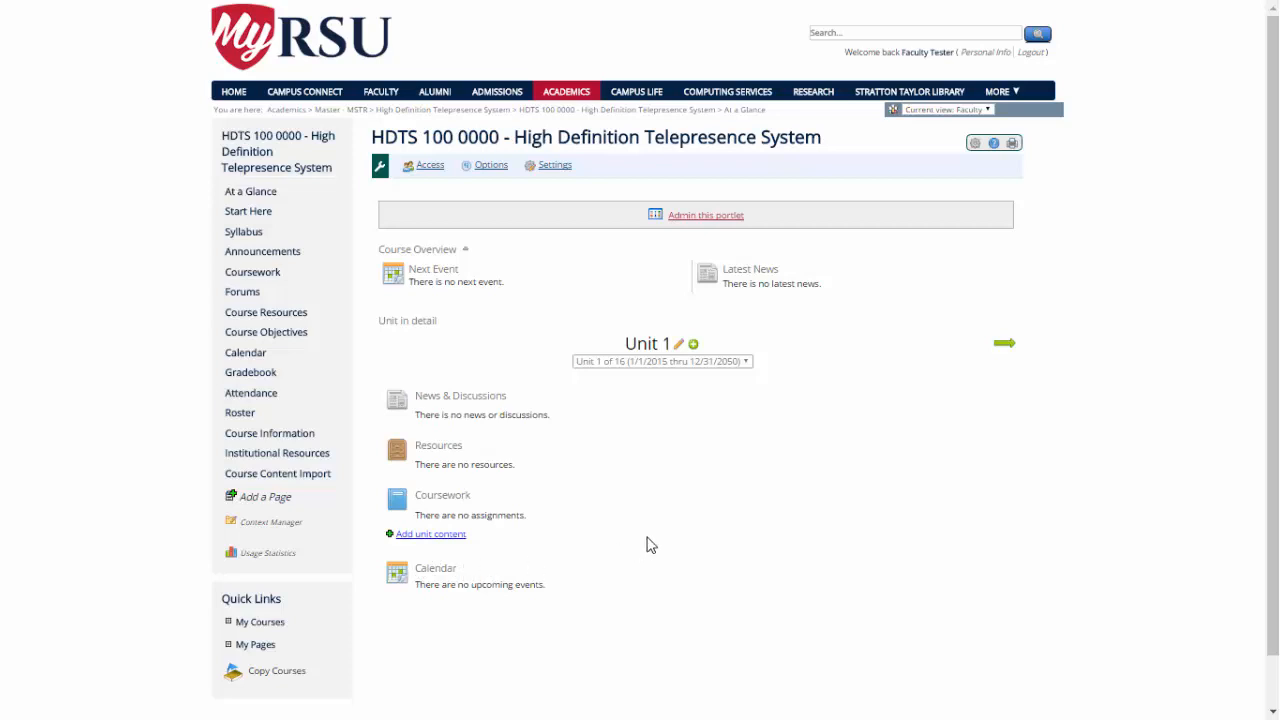
{"action": "mouse_move", "coordinate": [440, 500]}
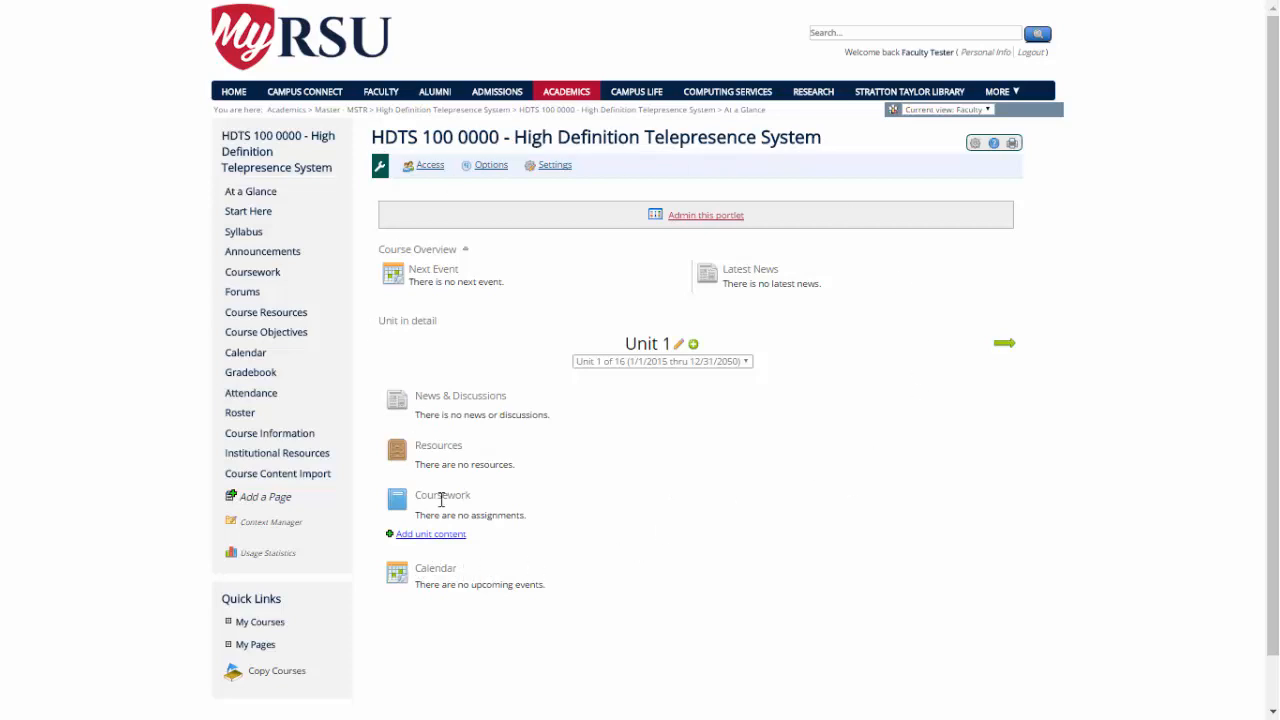
{"action": "mouse_move", "coordinate": [333, 259]}
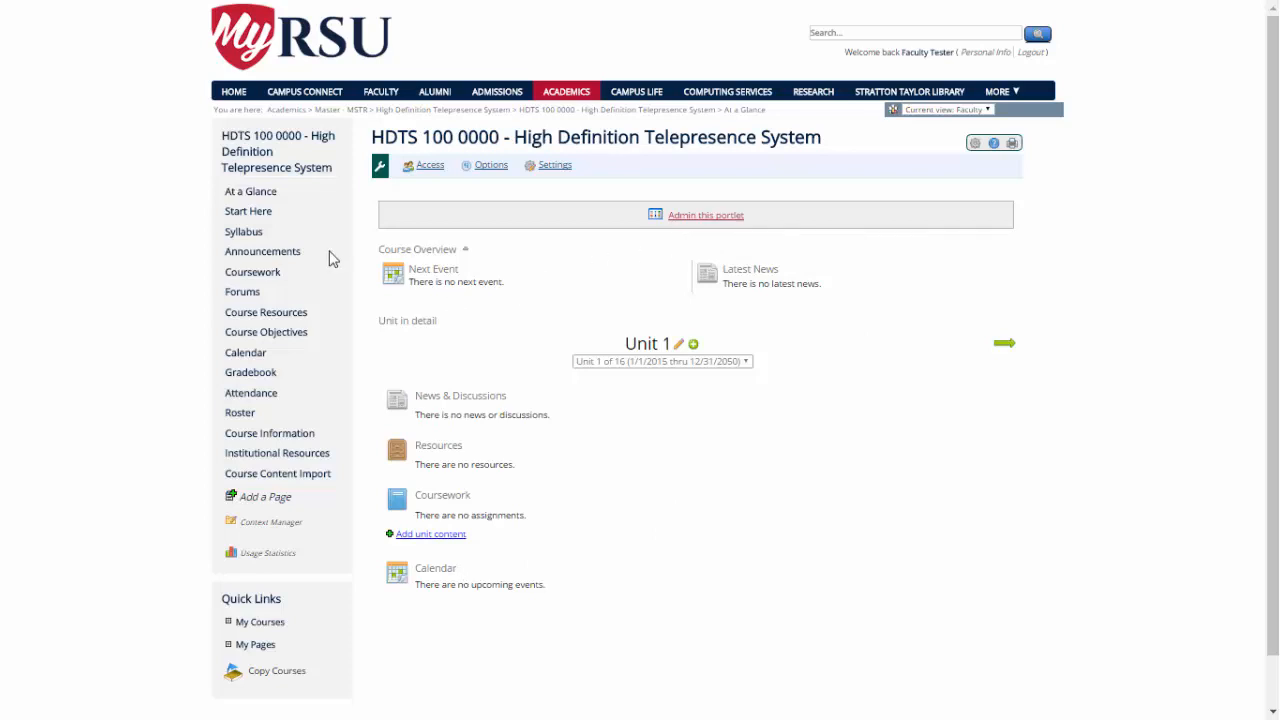
{"action": "mouse_move", "coordinate": [252, 272]}
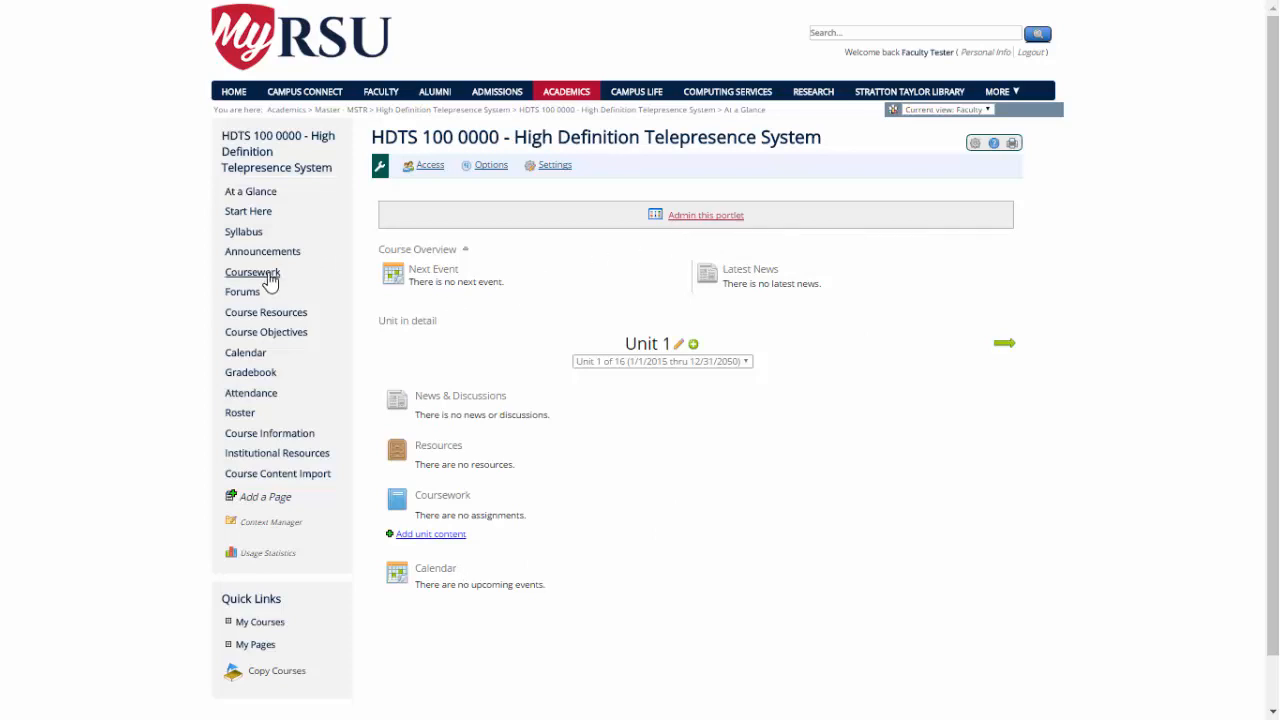
{"action": "mouse_move", "coordinate": [295, 301]}
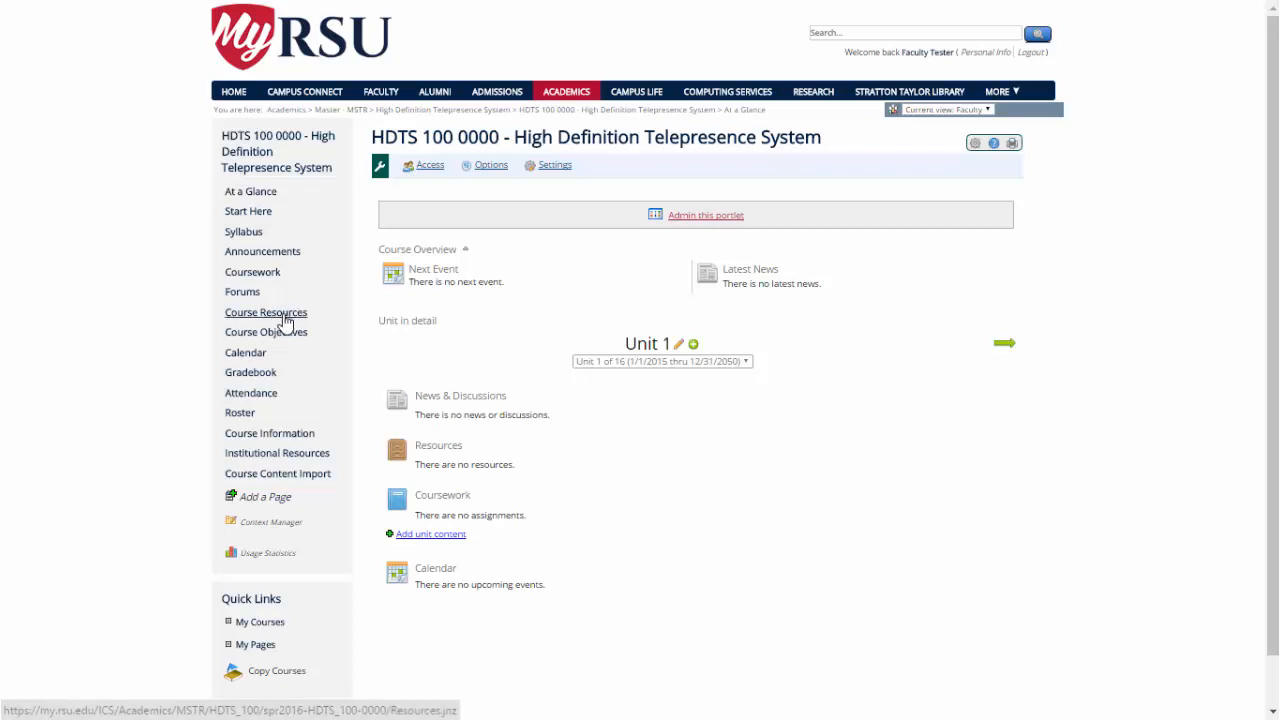
{"action": "mouse_move", "coordinate": [353, 318]}
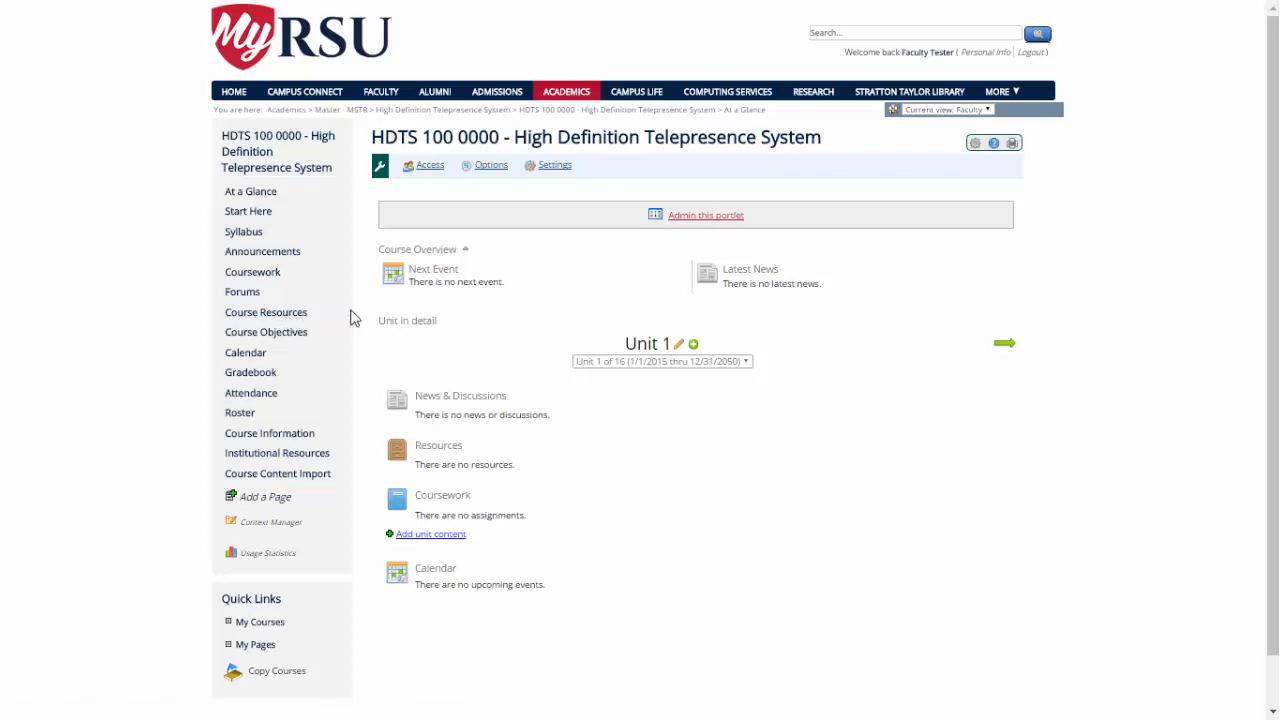
{"action": "mouse_move", "coordinate": [925, 413]}
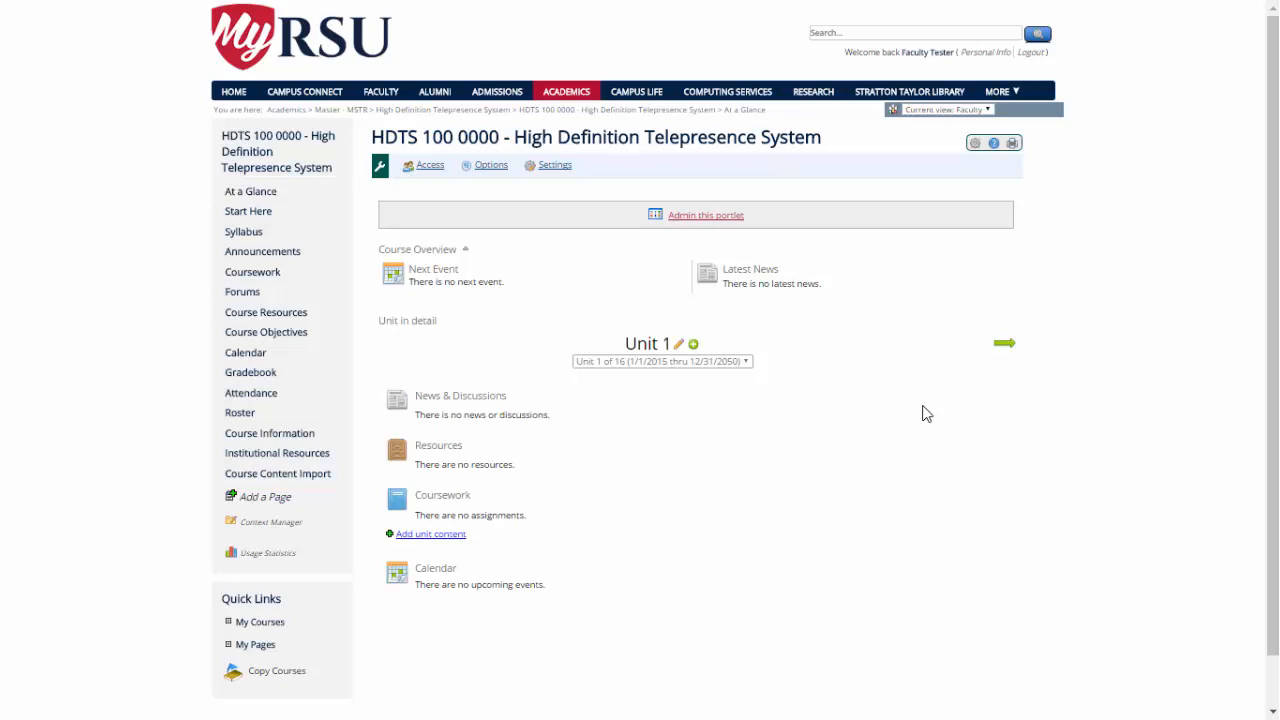
{"action": "mouse_move", "coordinate": [555, 373]}
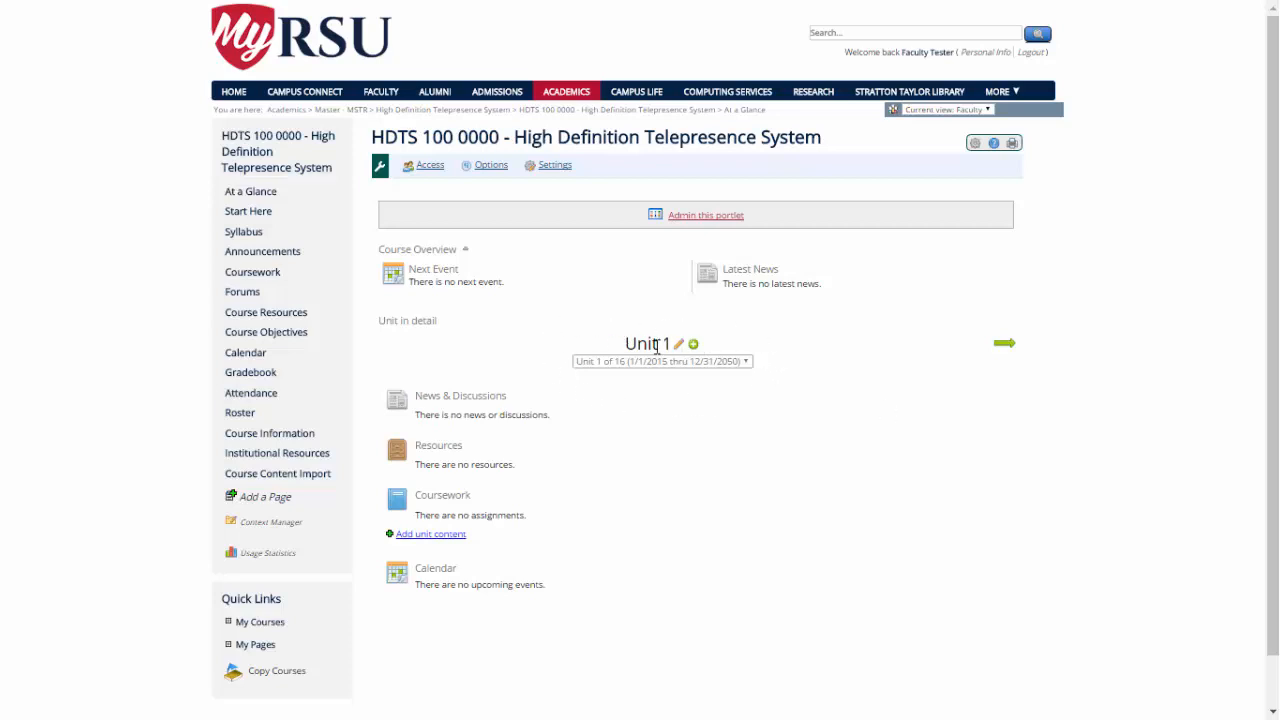
Step: Expand the 'Unit 1 of 16' dropdown to list all 16 course units
{"action": "double_click", "coordinate": [649, 343]}
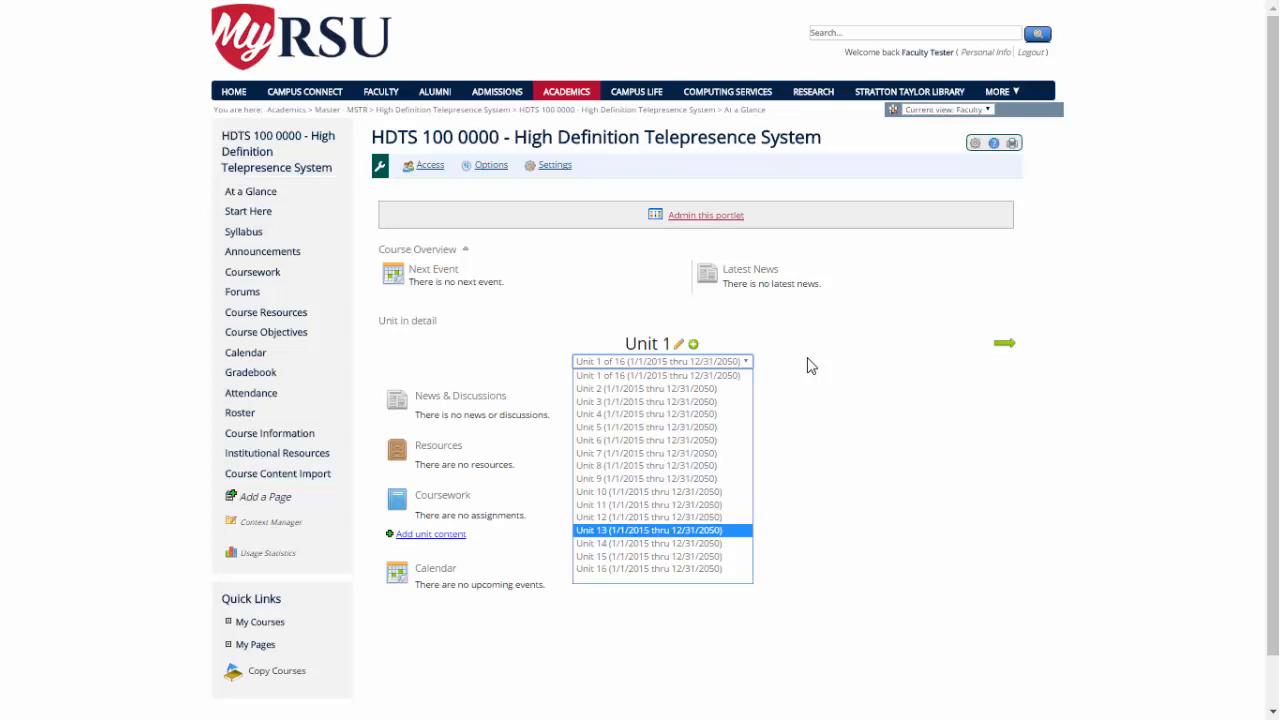
{"action": "mouse_move", "coordinate": [795, 363]}
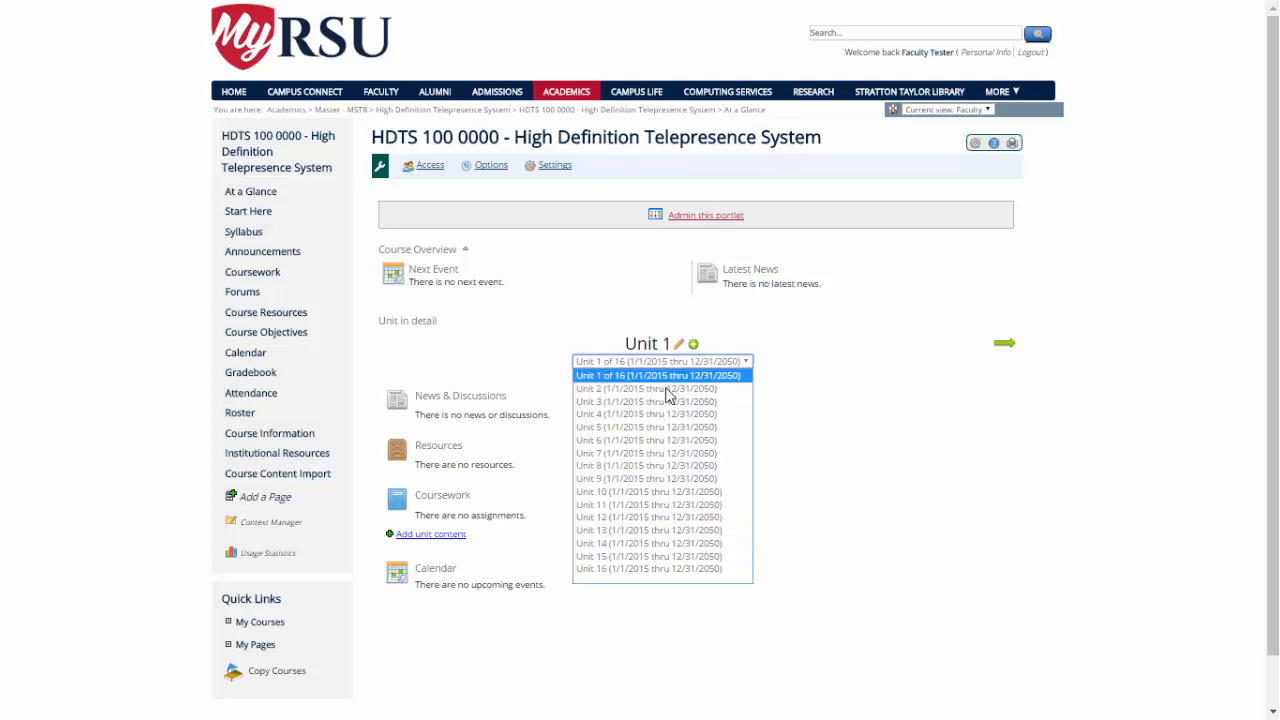
Step: Select 'Unit 7 of 16' in the Unit in detail dropdown on At a Glance
{"action": "left_click", "coordinate": [646, 388]}
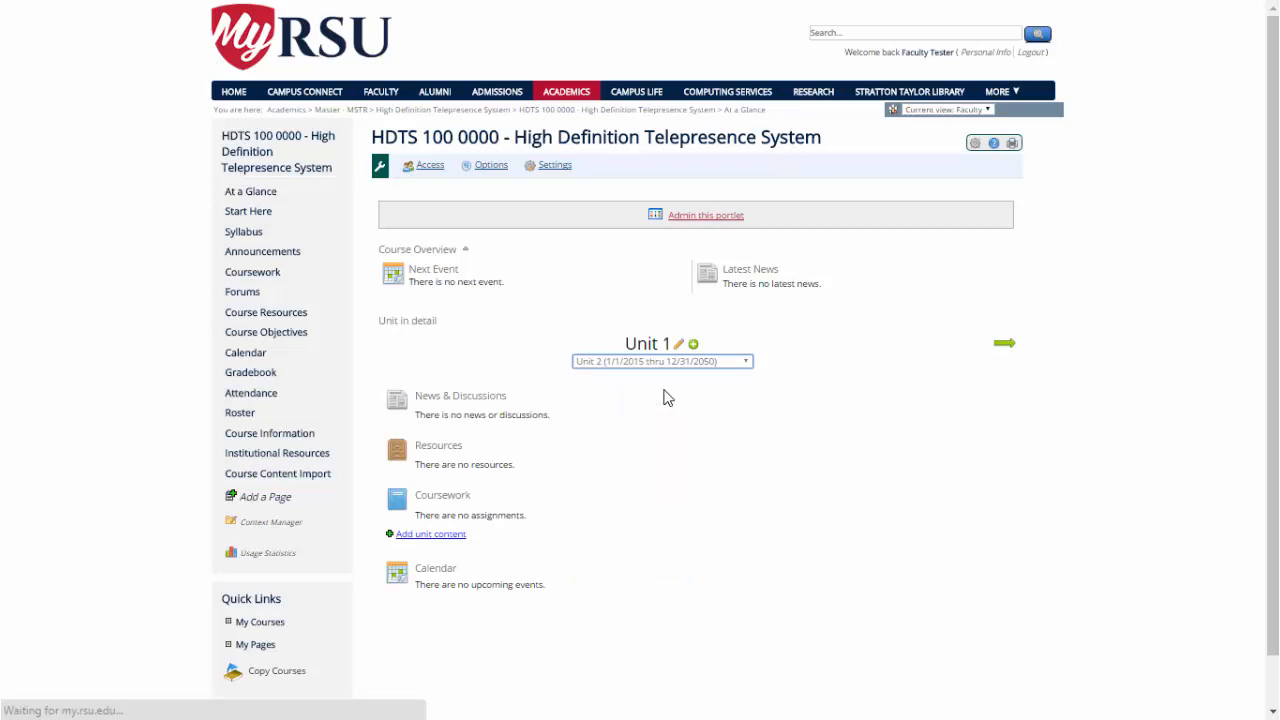
{"action": "left_click", "coordinate": [1004, 343]}
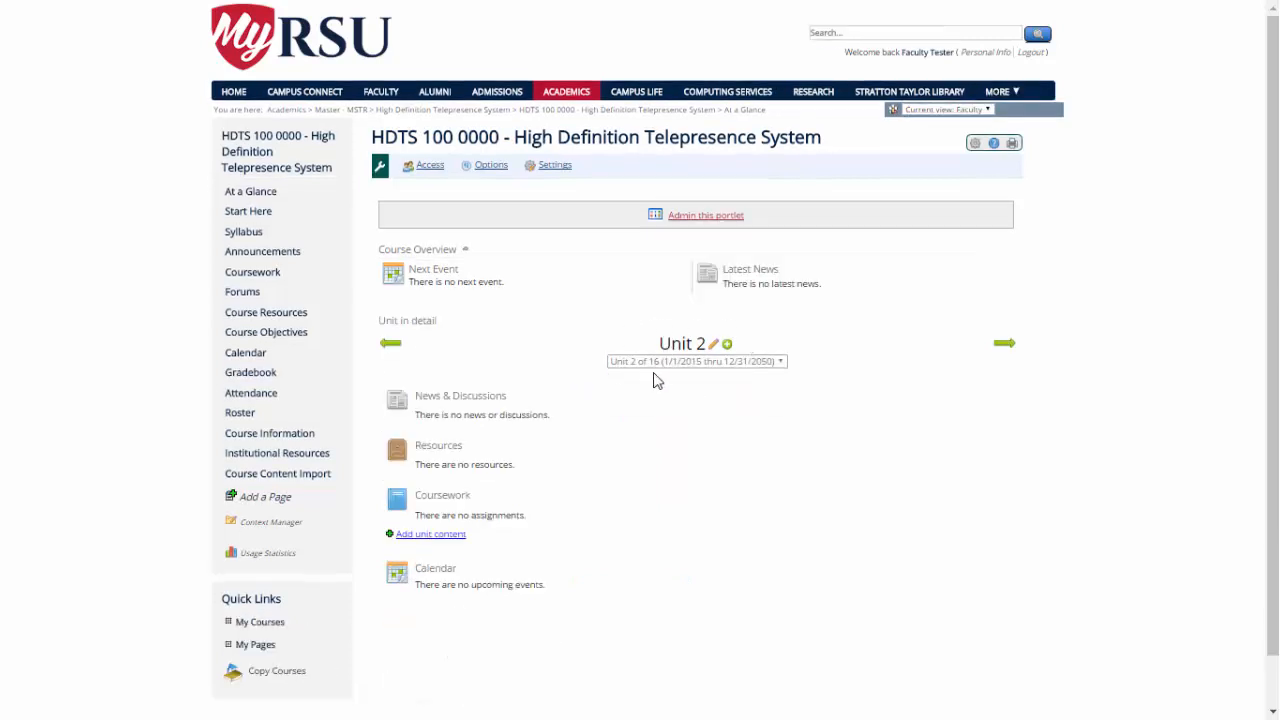
{"action": "mouse_move", "coordinate": [473, 453]}
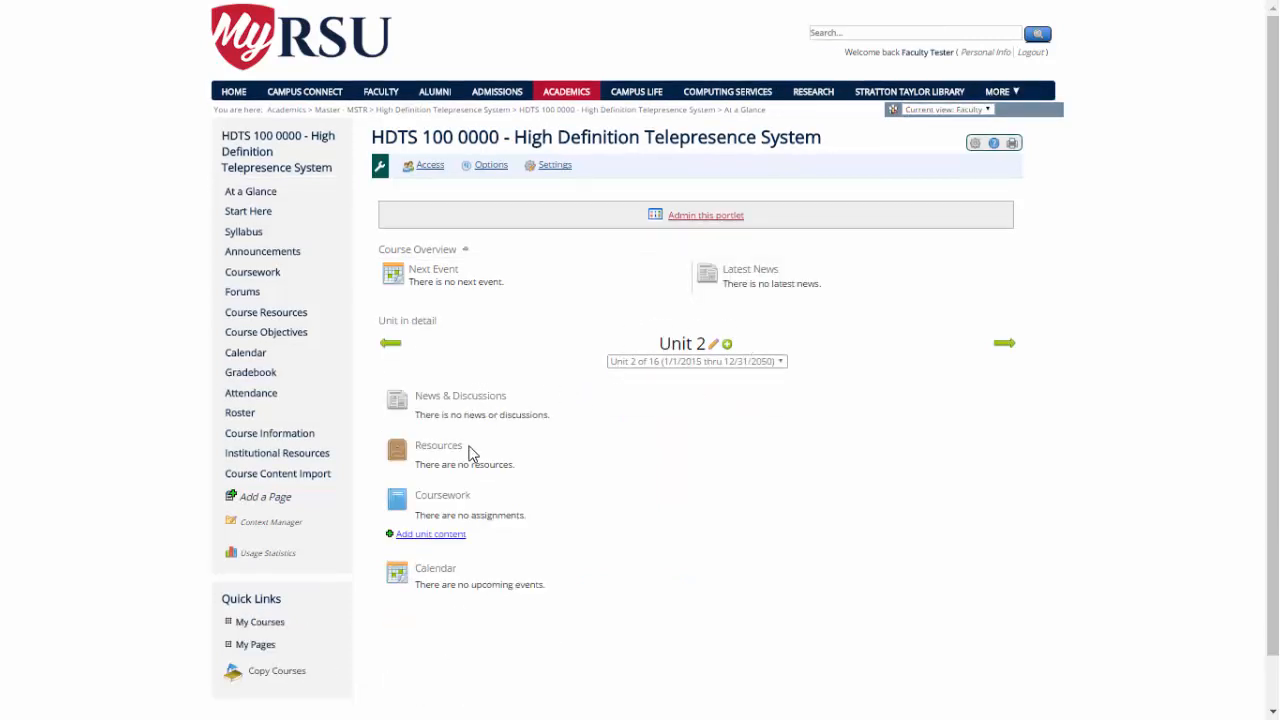
{"action": "mouse_move", "coordinate": [489, 460]}
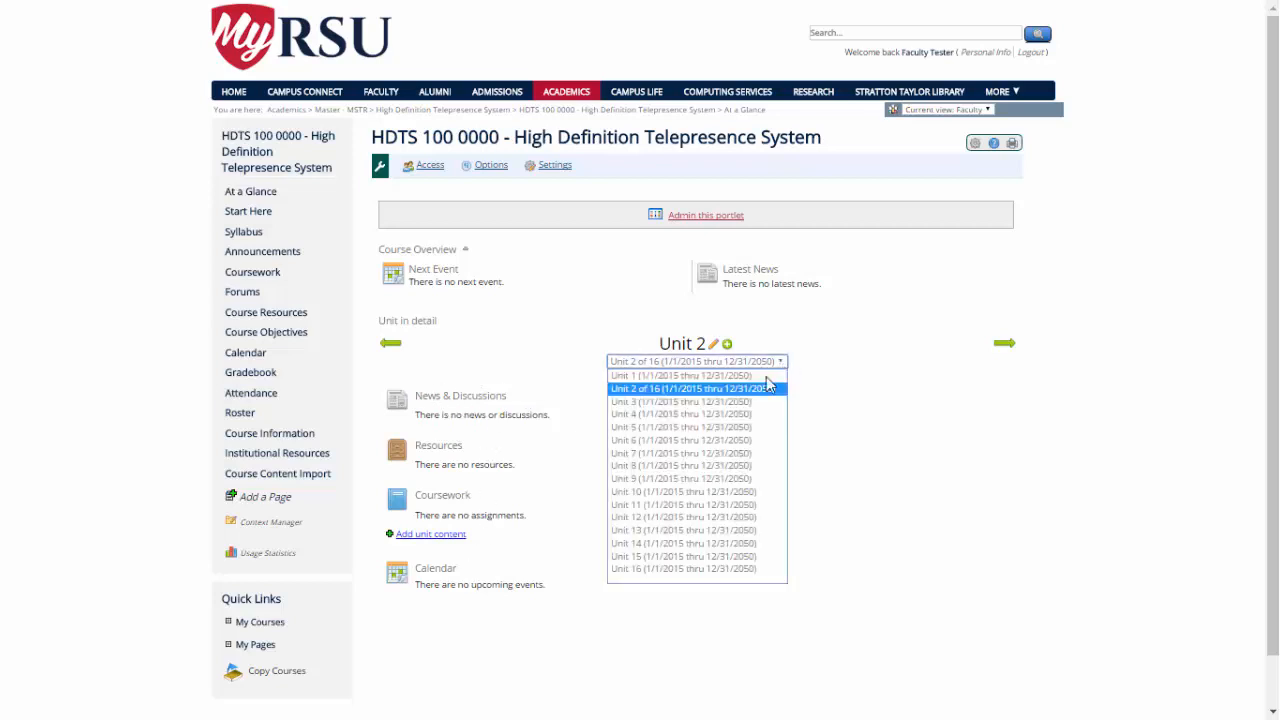
{"action": "left_click", "coordinate": [694, 388]}
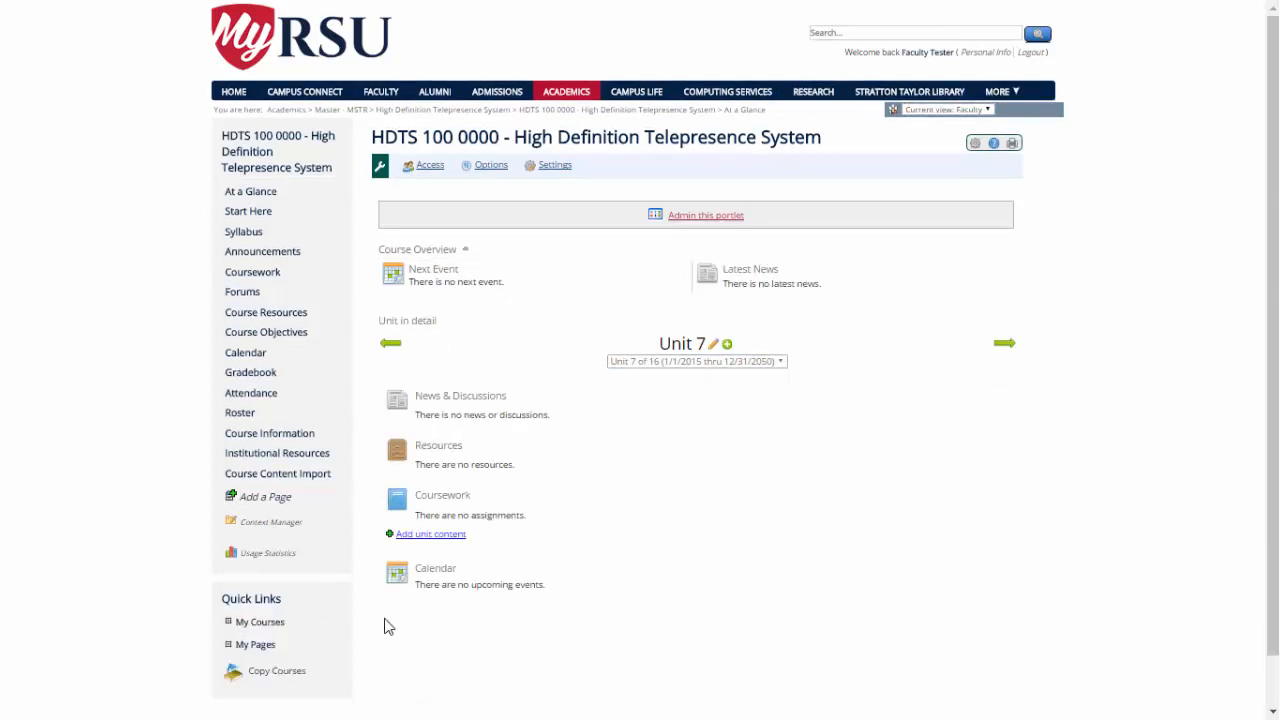
{"action": "mouse_move", "coordinate": [884, 436]}
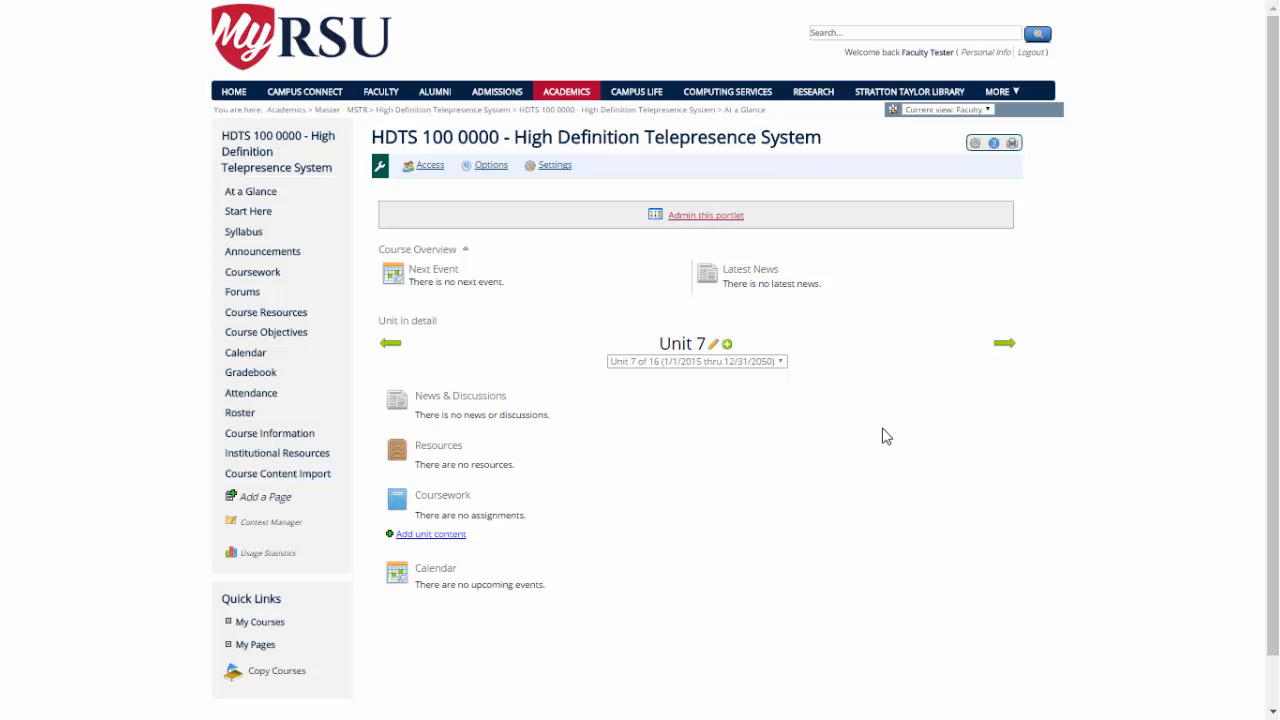
{"action": "mouse_move", "coordinate": [405, 355]}
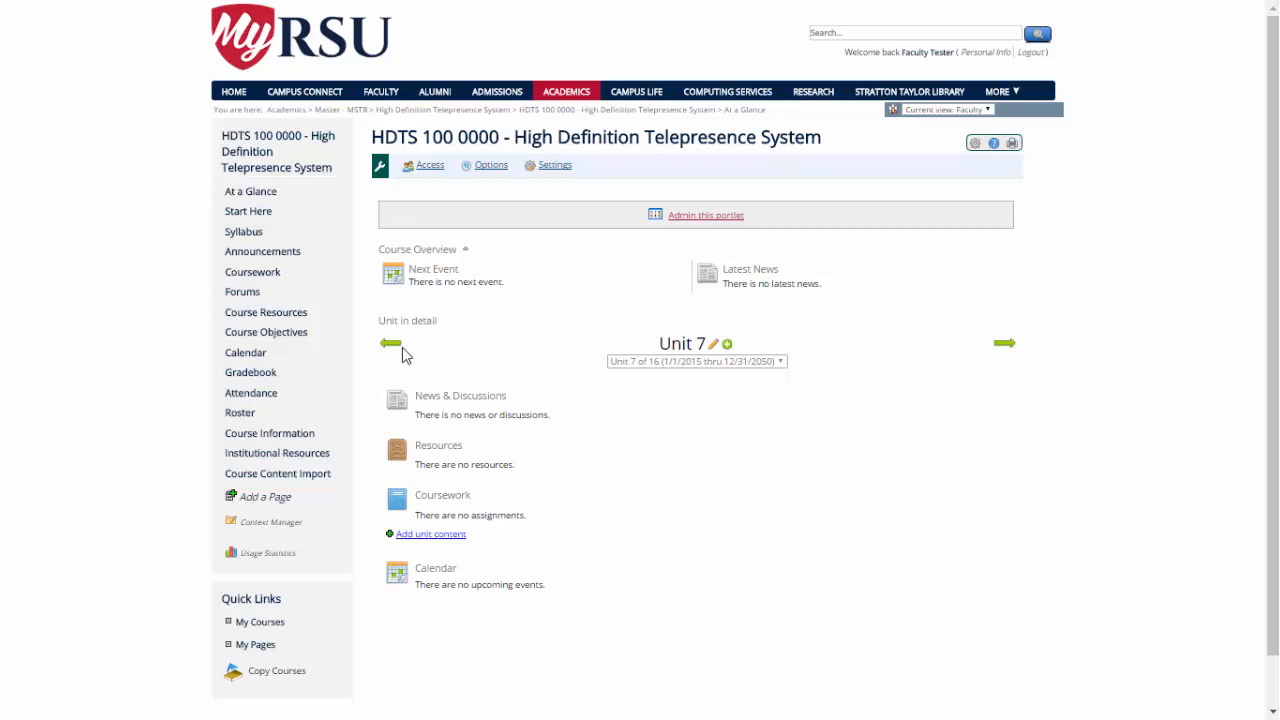
{"action": "mouse_move", "coordinate": [1005, 343]}
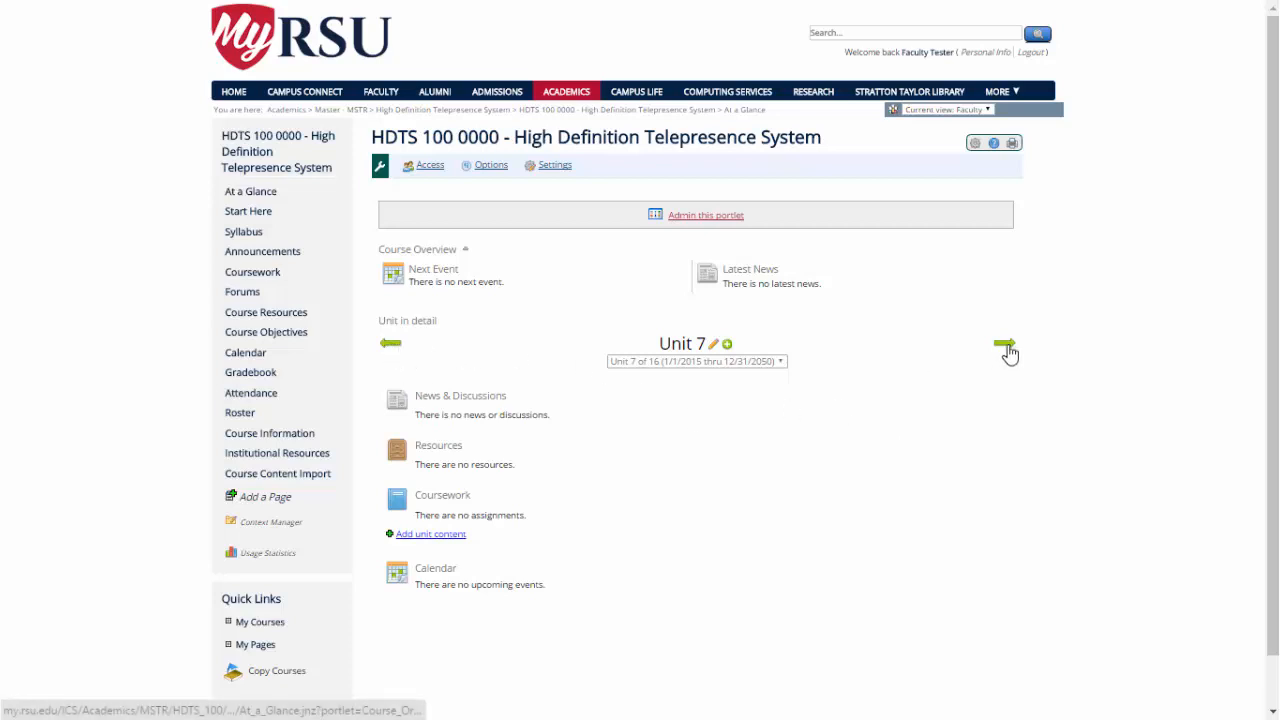
{"action": "mouse_move", "coordinate": [388, 350]}
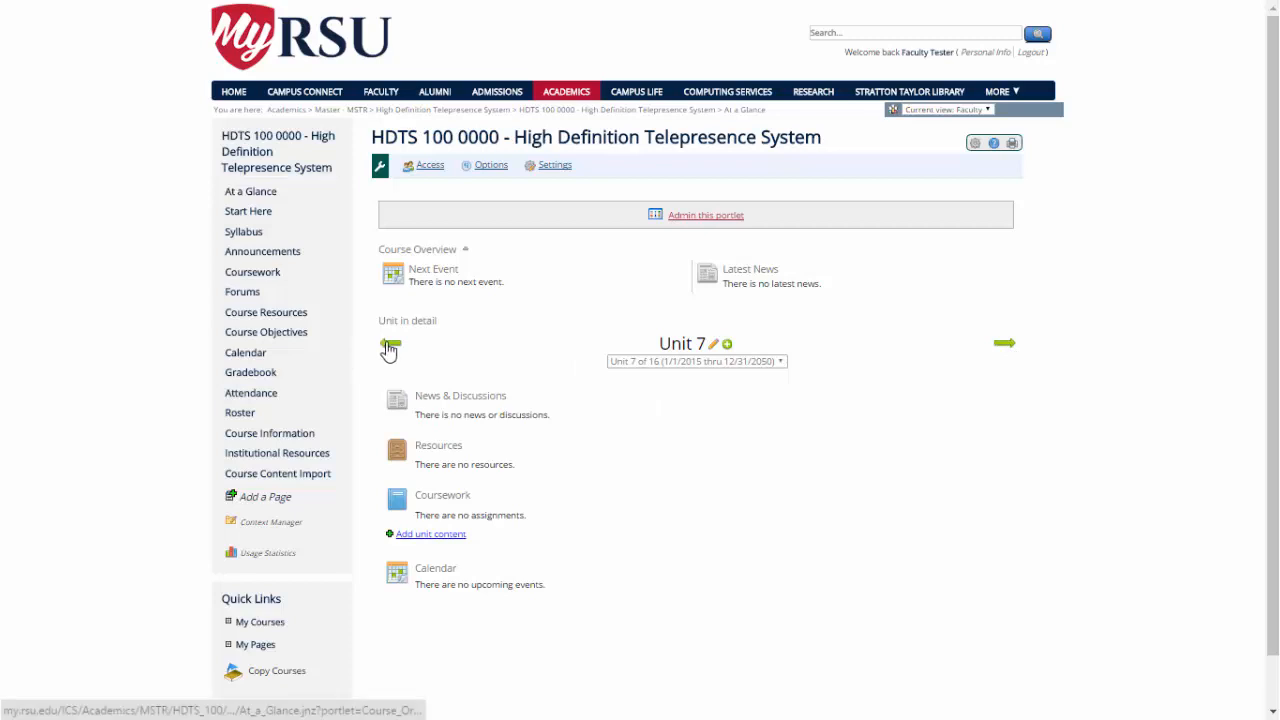
{"action": "left_click", "coordinate": [390, 343]}
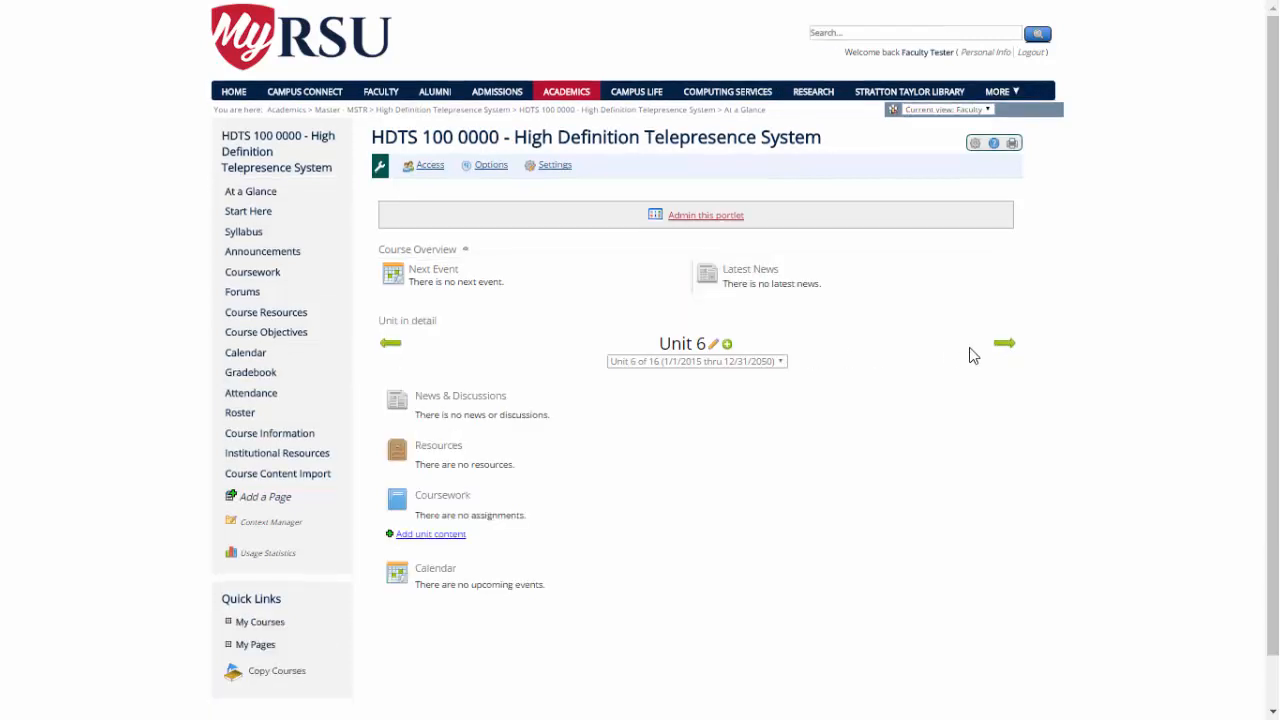
{"action": "left_click", "coordinate": [1004, 343]}
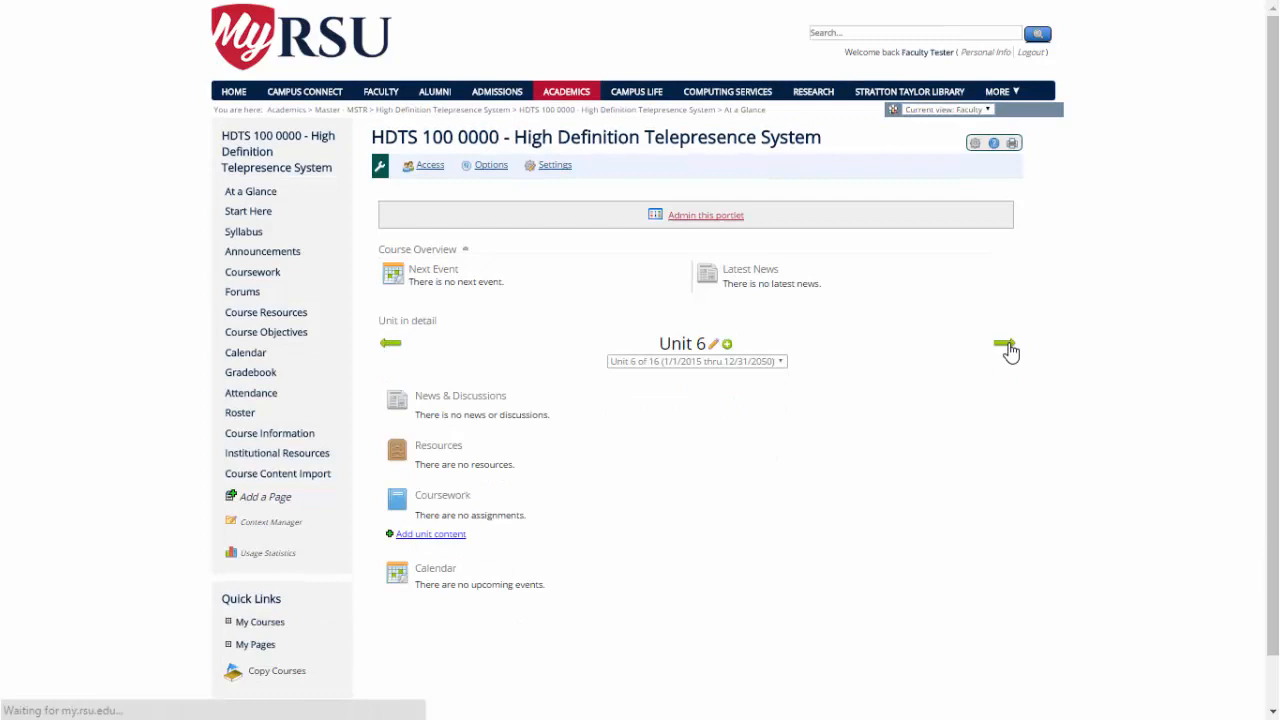
{"action": "left_click", "coordinate": [1005, 343]}
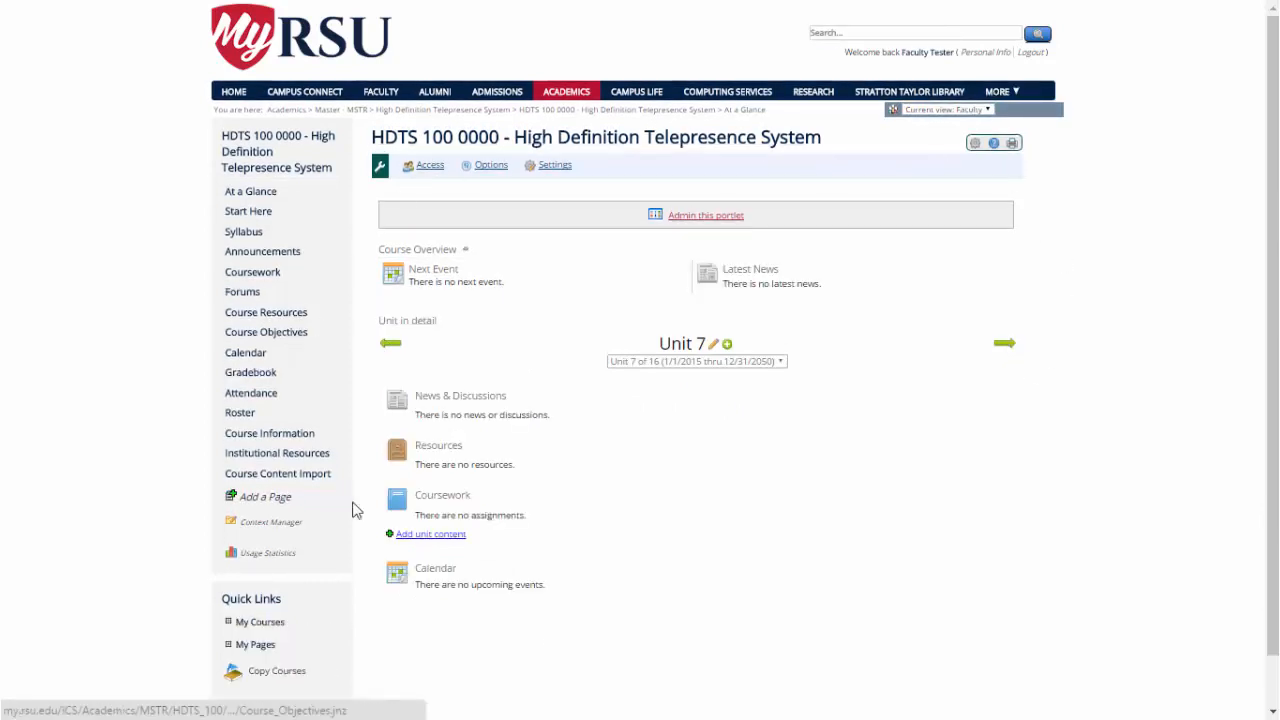
{"action": "mouse_move", "coordinate": [1026, 217]}
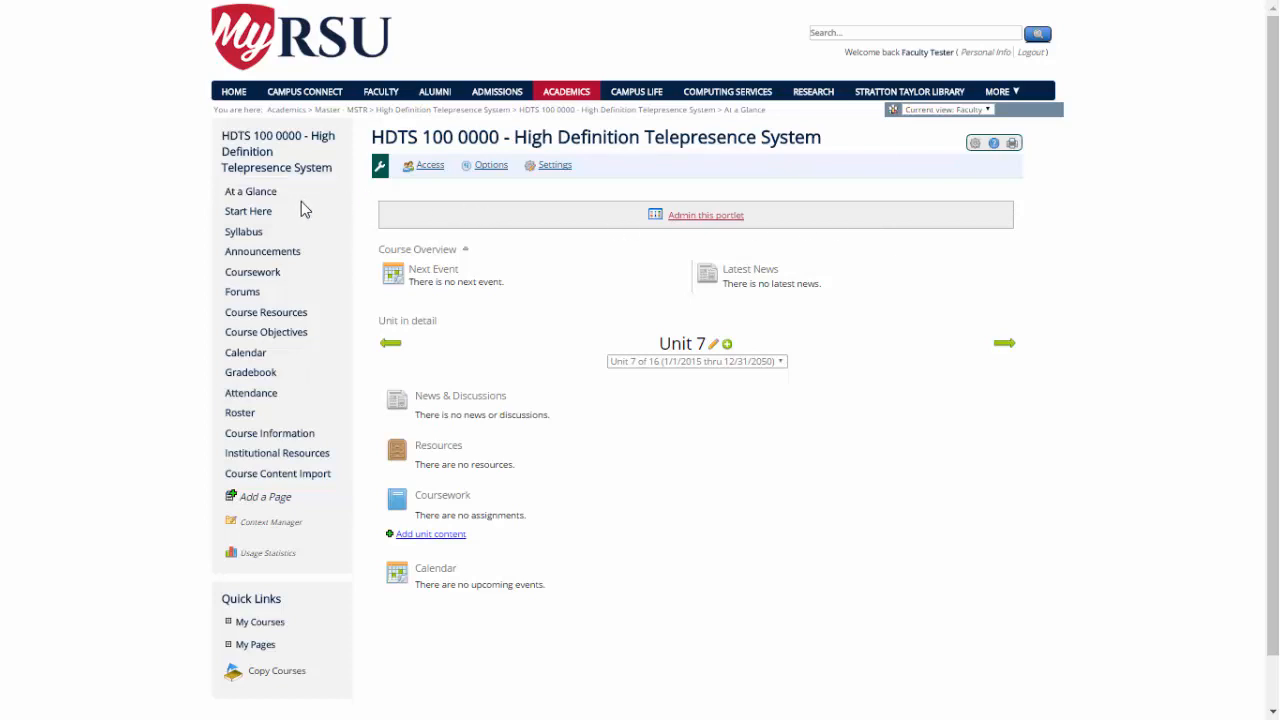
Step: Go to the Start Here page showing Meet your Professor and getting-started steps
{"action": "left_click", "coordinate": [248, 211]}
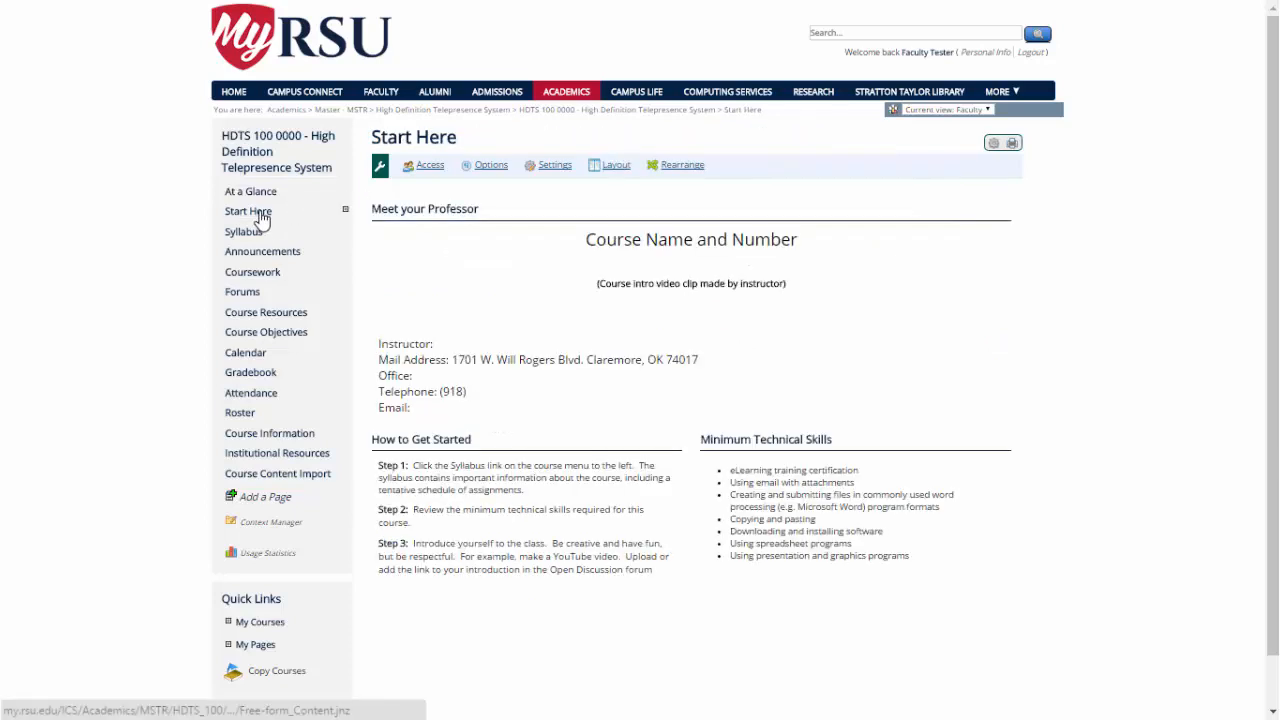
{"action": "mouse_move", "coordinate": [645, 385]}
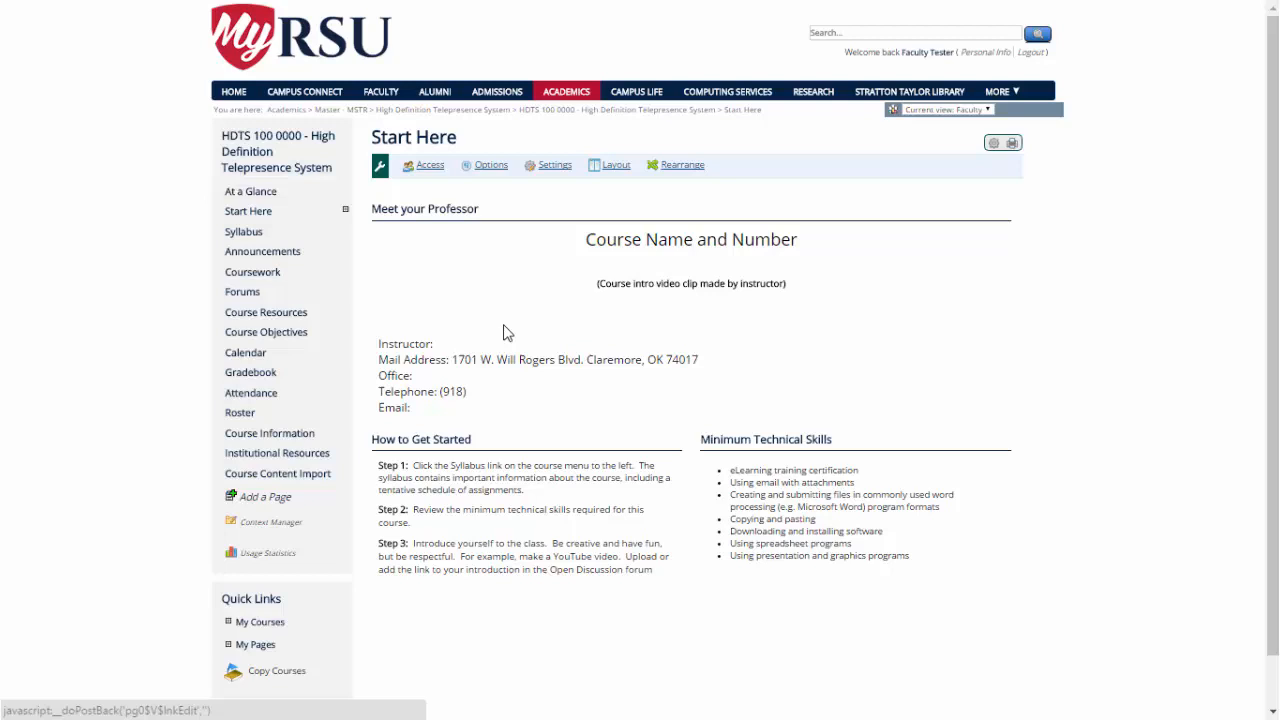
{"action": "mouse_move", "coordinate": [510, 218]}
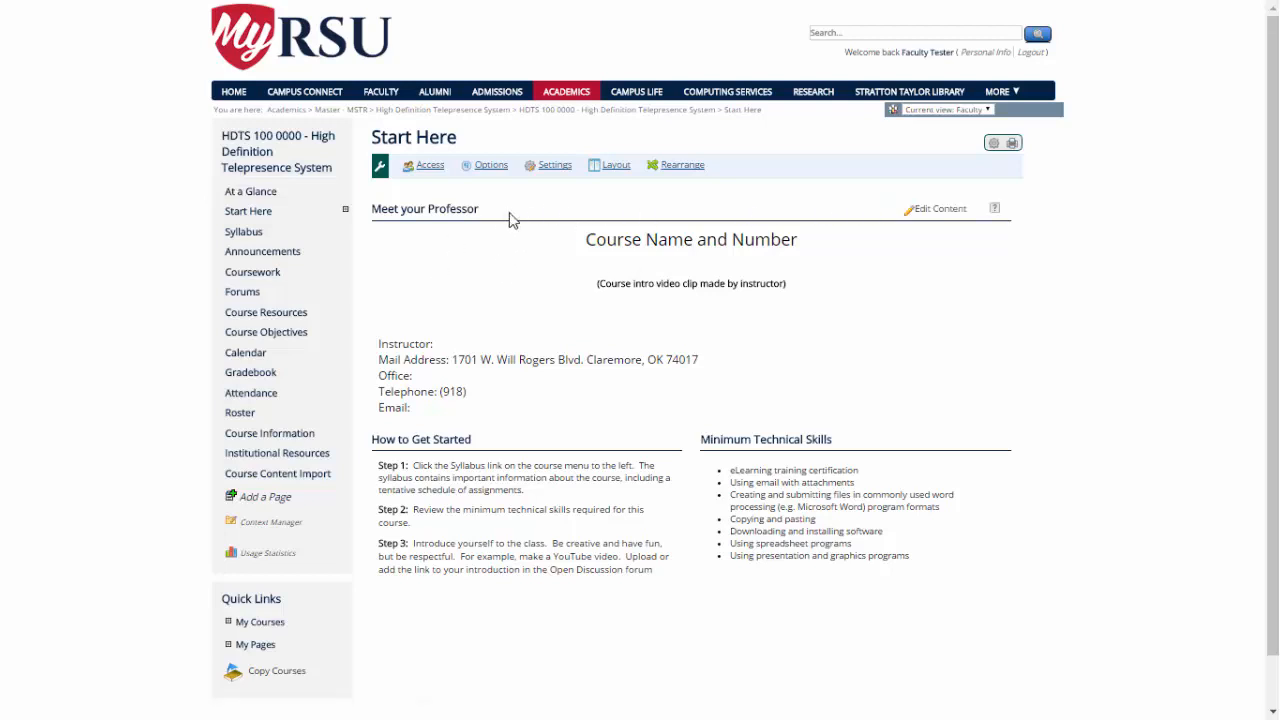
{"action": "mouse_move", "coordinate": [840, 215]}
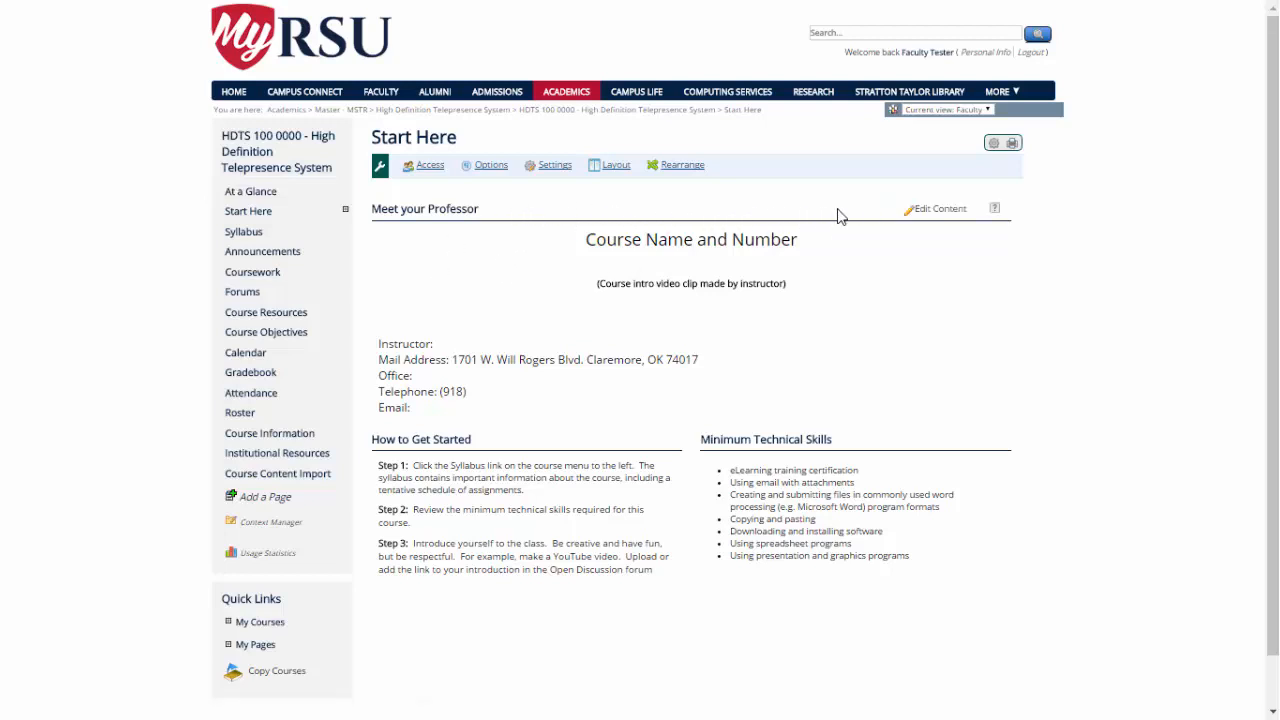
{"action": "mouse_move", "coordinate": [815, 220]}
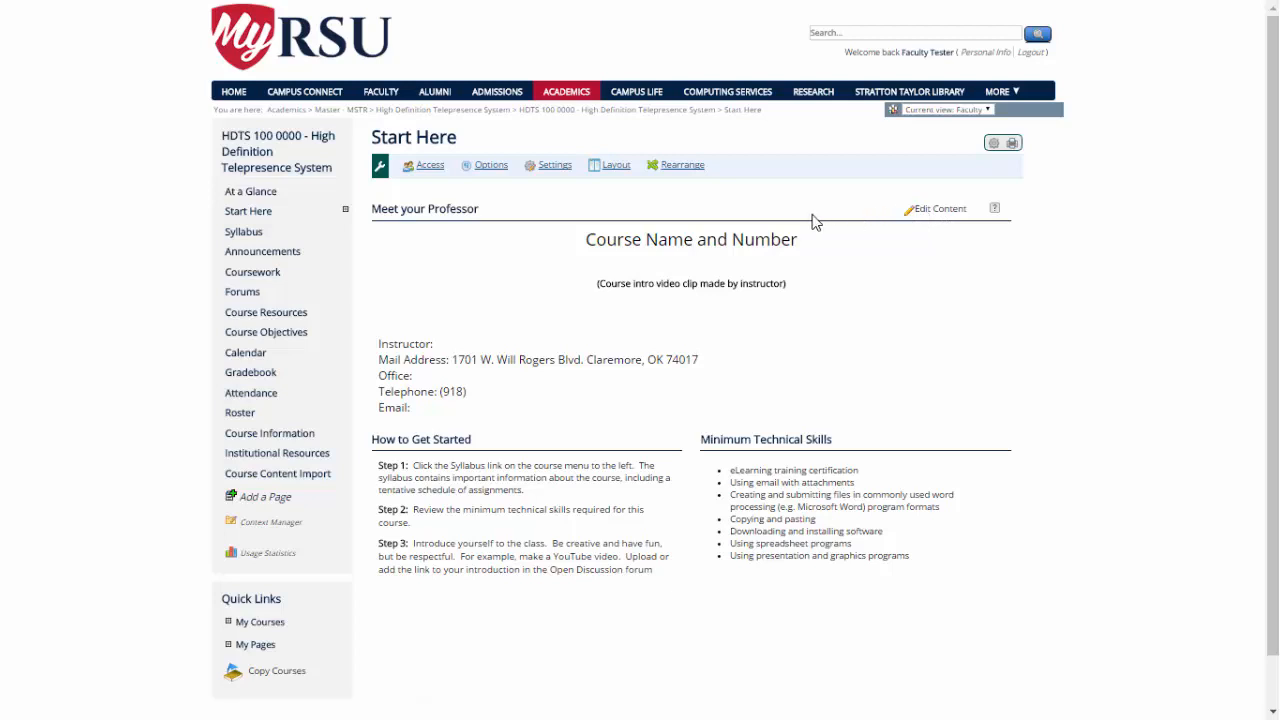
{"action": "mouse_move", "coordinate": [883, 220]}
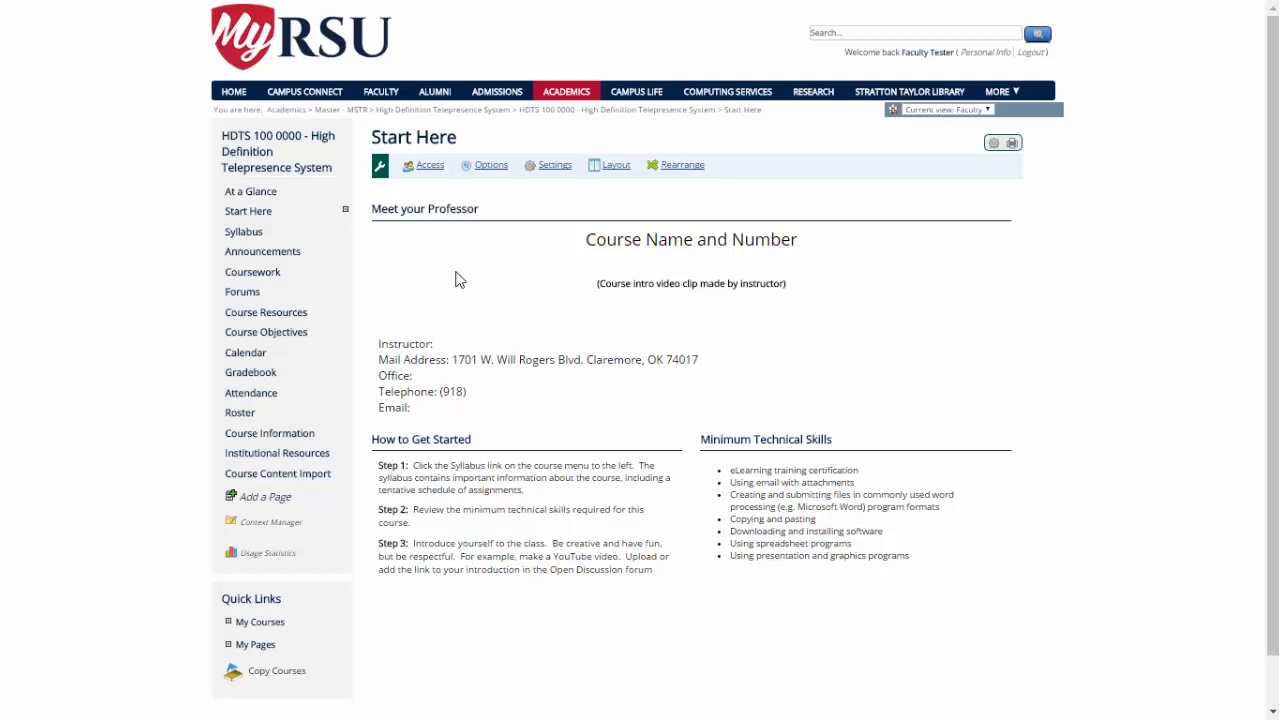
{"action": "mouse_move", "coordinate": [421, 447]}
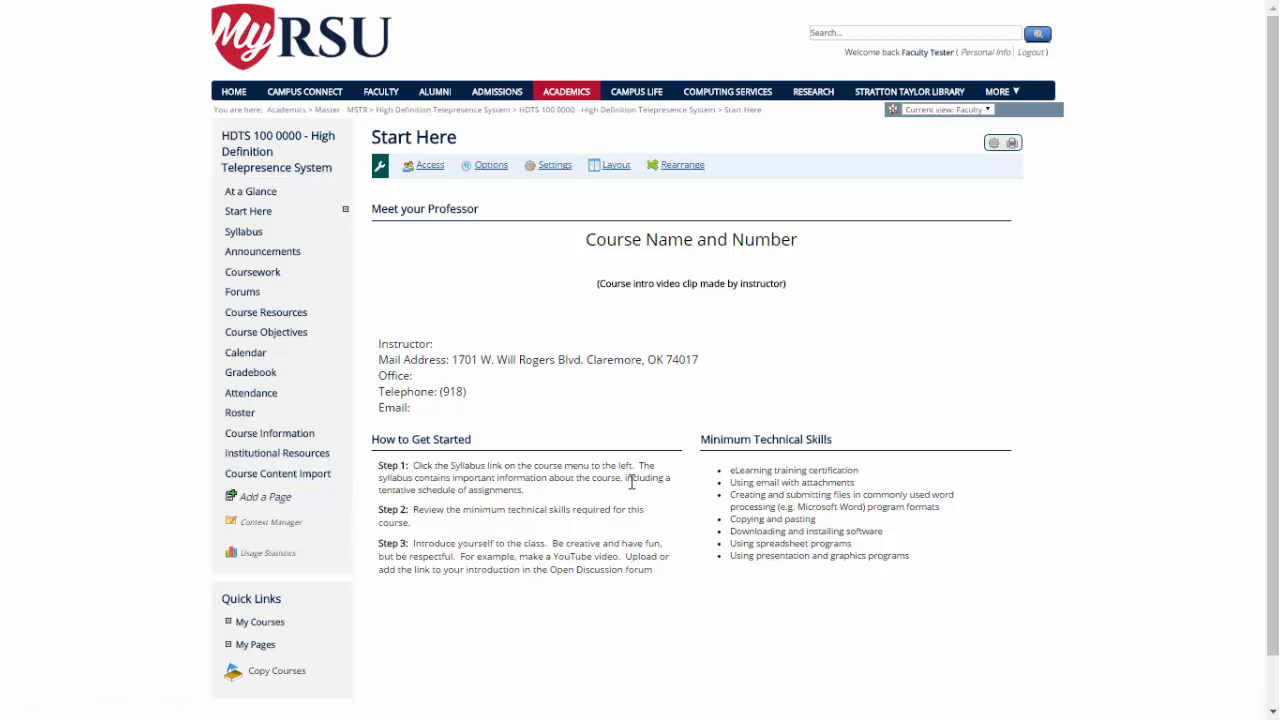
{"action": "mouse_move", "coordinate": [673, 494]}
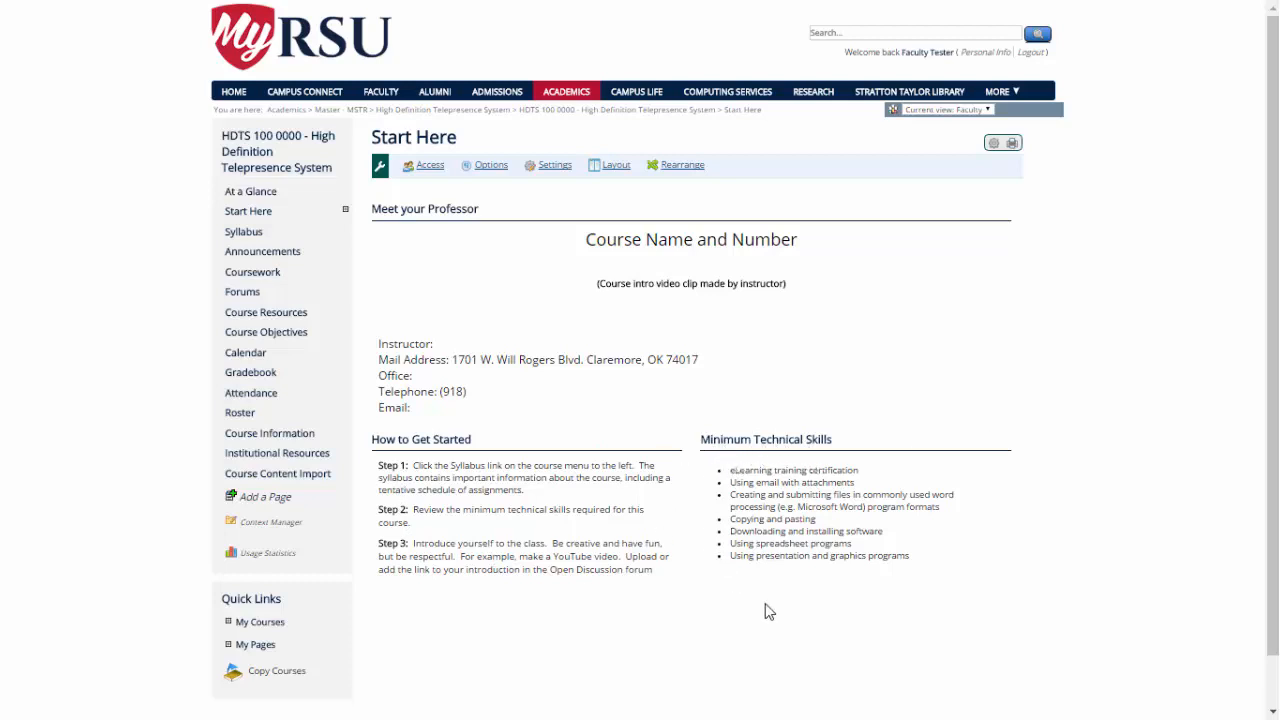
{"action": "mouse_move", "coordinate": [867, 488]}
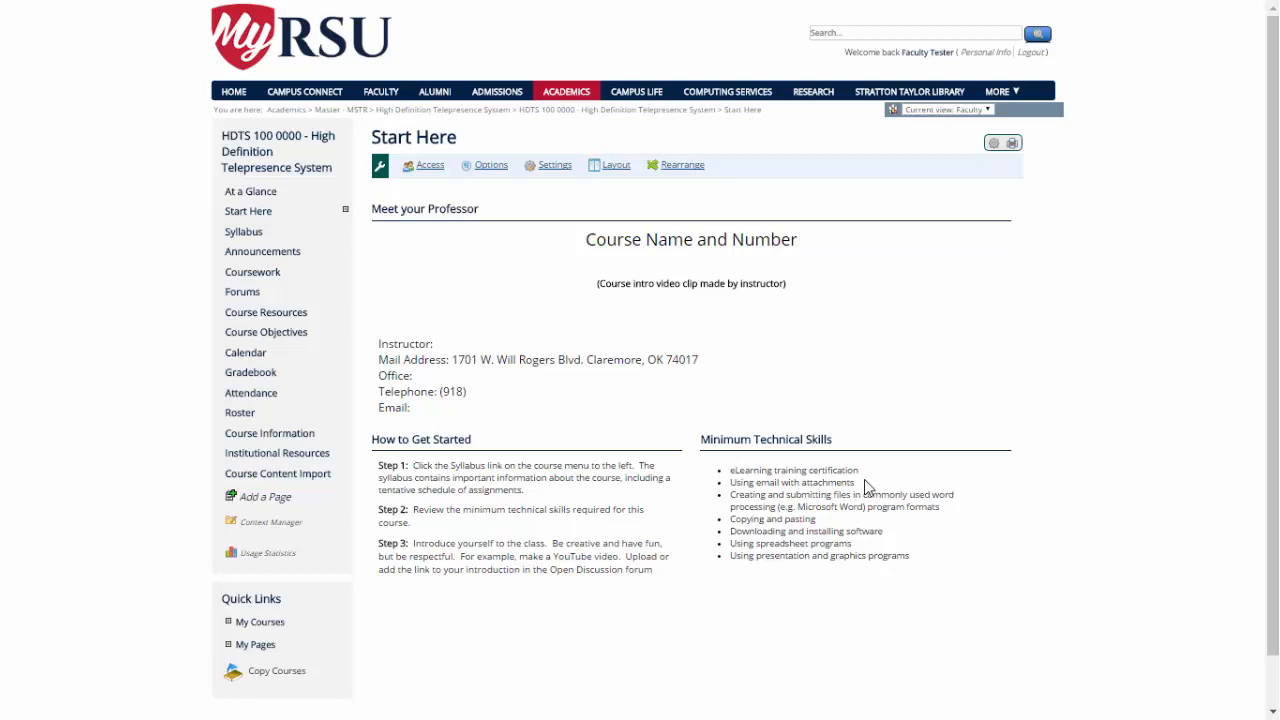
{"action": "mouse_move", "coordinate": [1037, 577]}
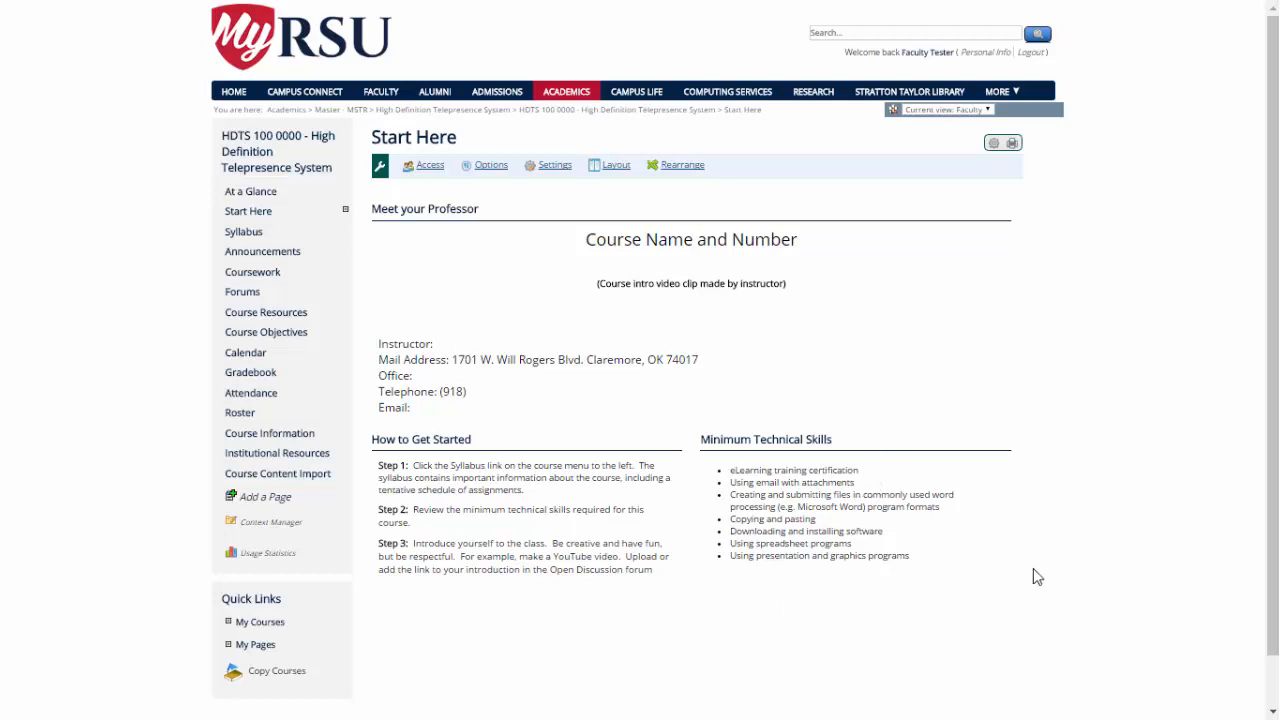
{"action": "mouse_move", "coordinate": [413, 436]}
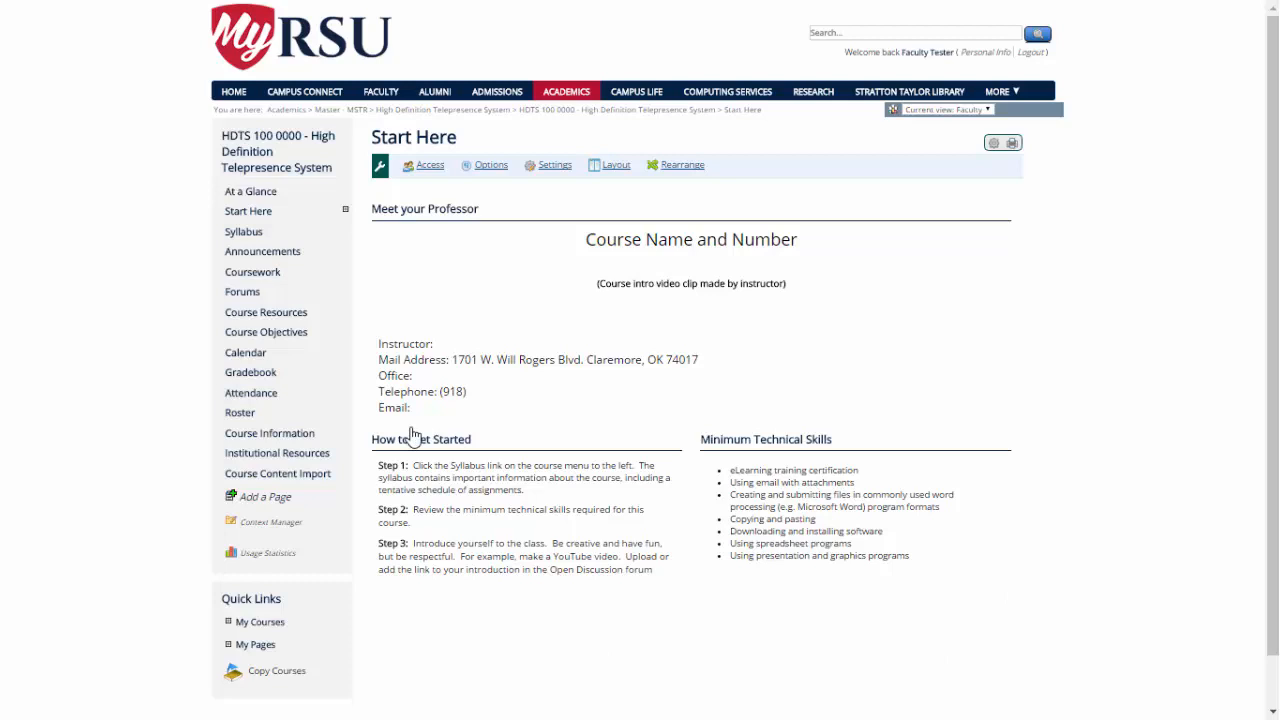
{"action": "mouse_move", "coordinate": [243, 232]}
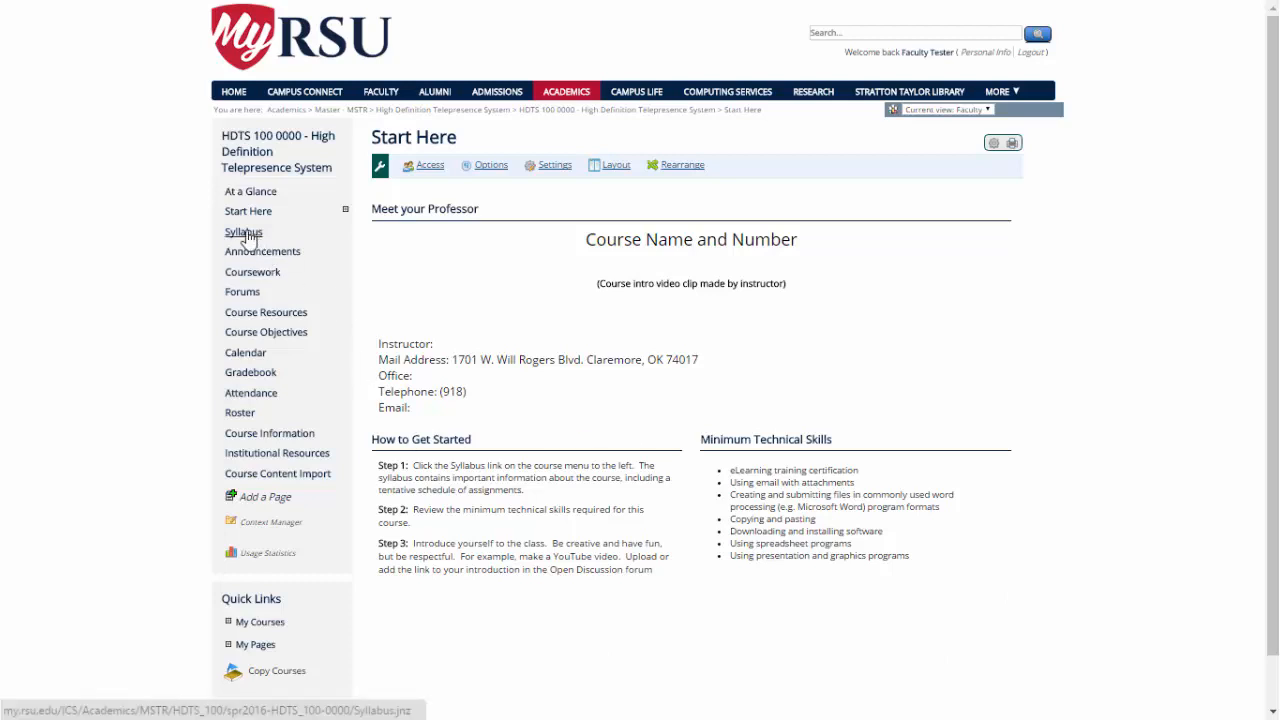
Step: Show the empty Syllabus page and preview its Manage menu options
{"action": "left_click", "coordinate": [243, 232]}
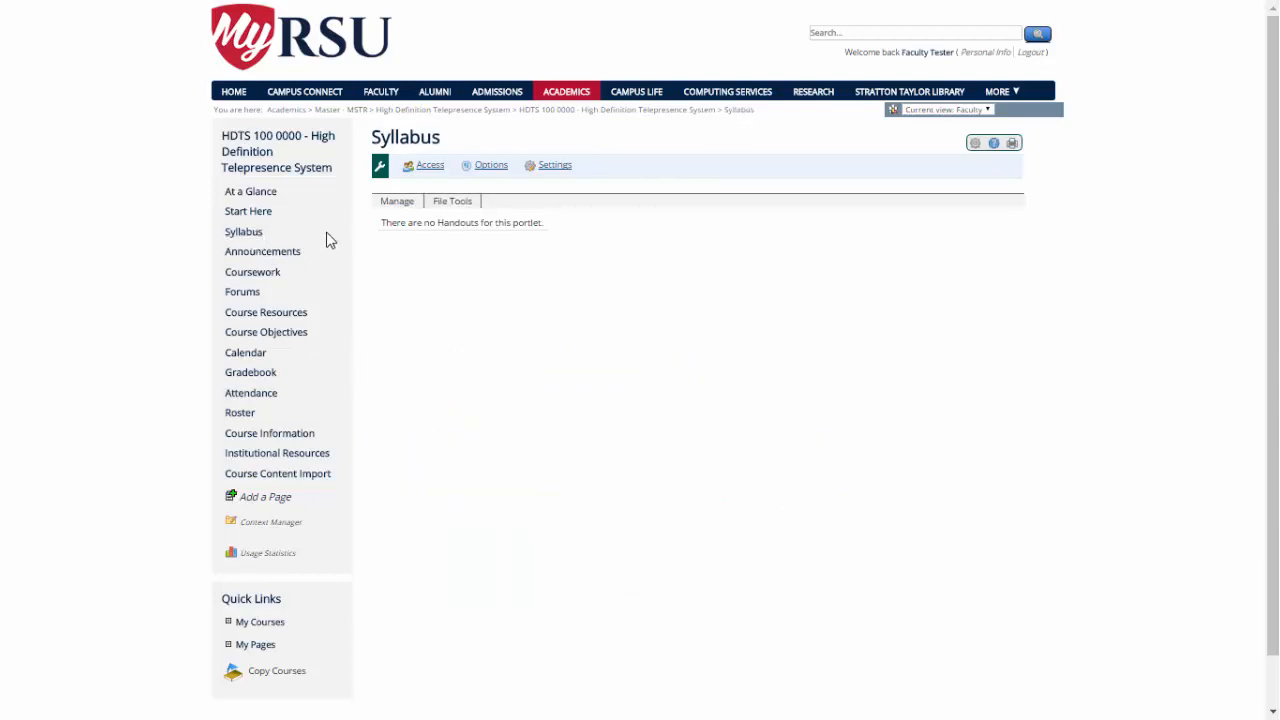
{"action": "left_click", "coordinate": [397, 201]}
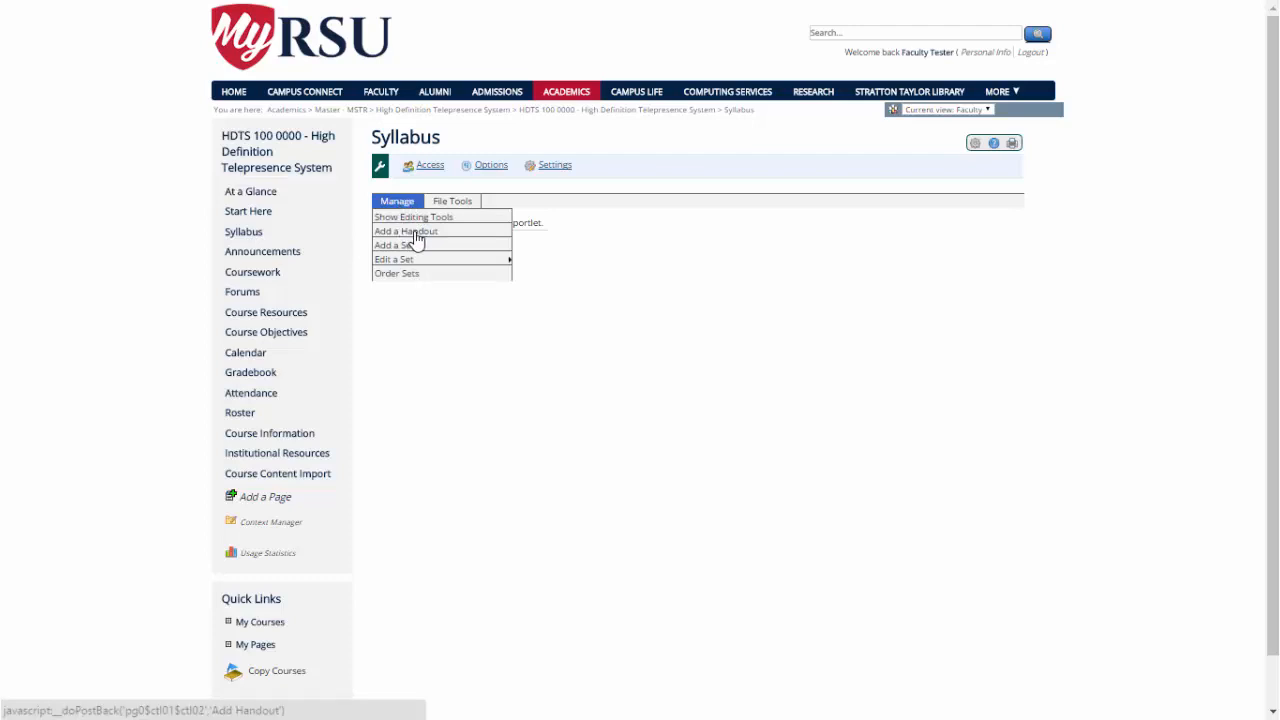
{"action": "left_click", "coordinate": [405, 231]}
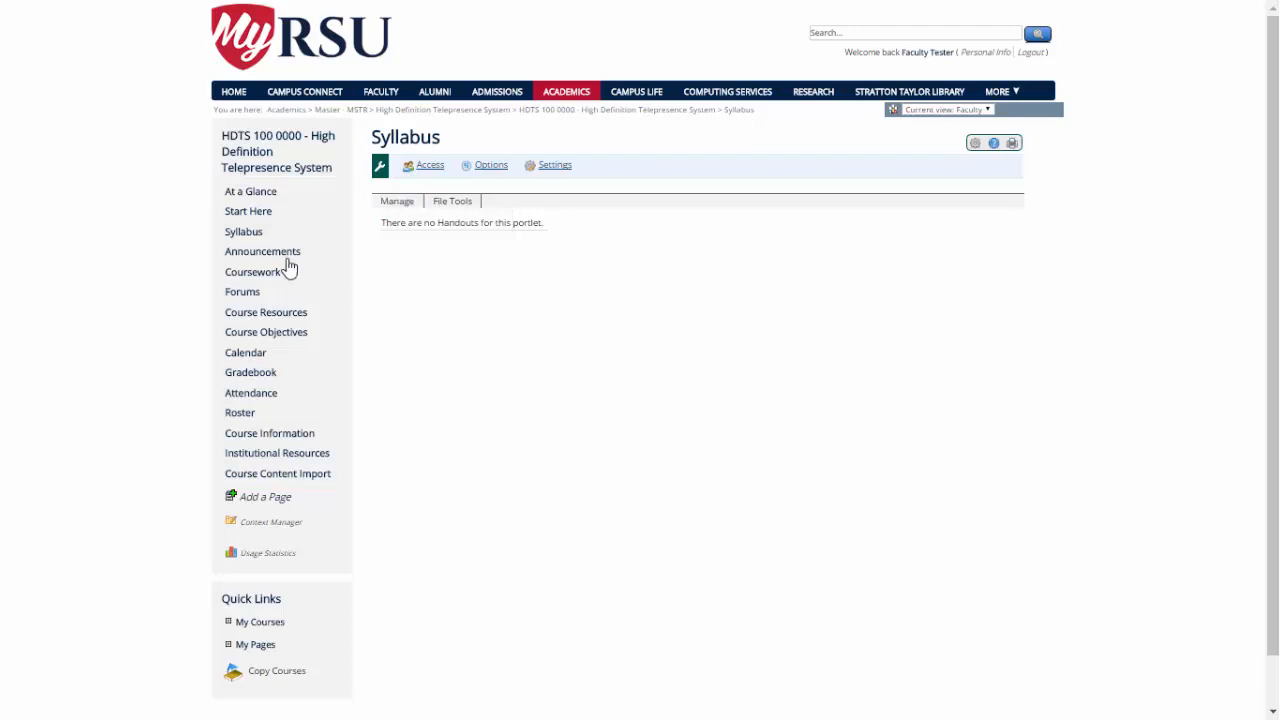
{"action": "left_click", "coordinate": [262, 251]}
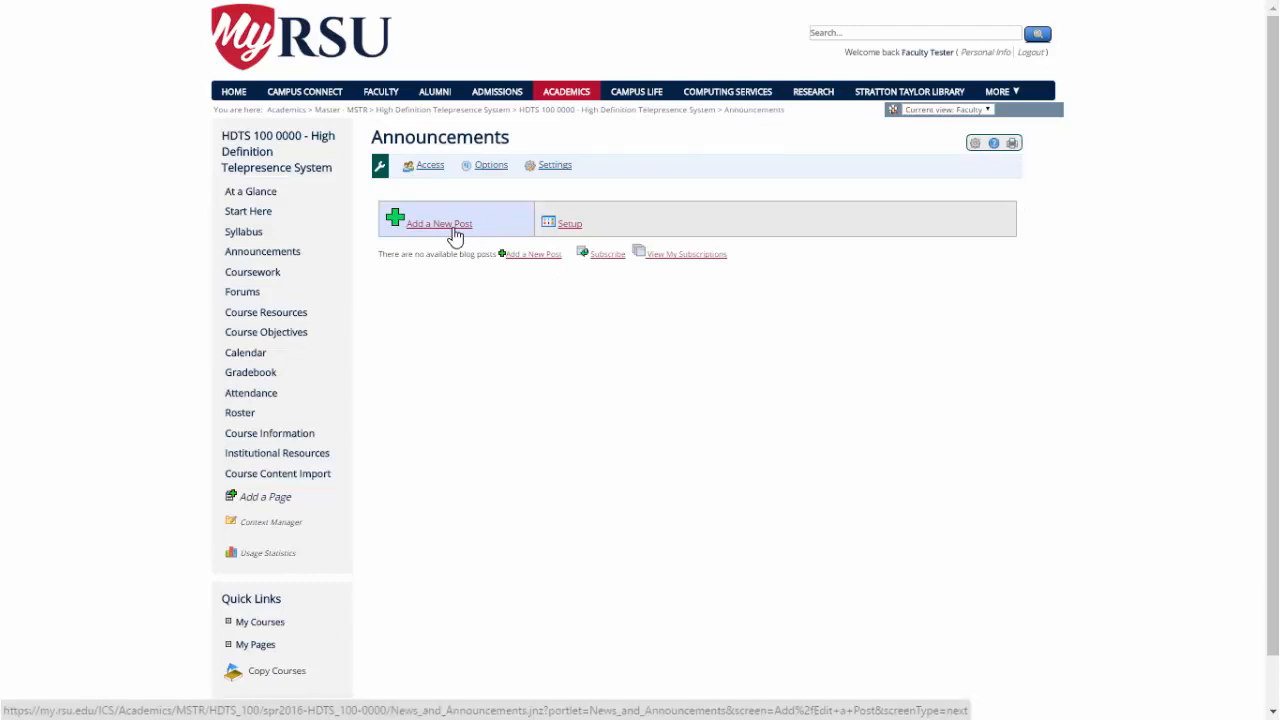
{"action": "mouse_move", "coordinate": [571, 224]}
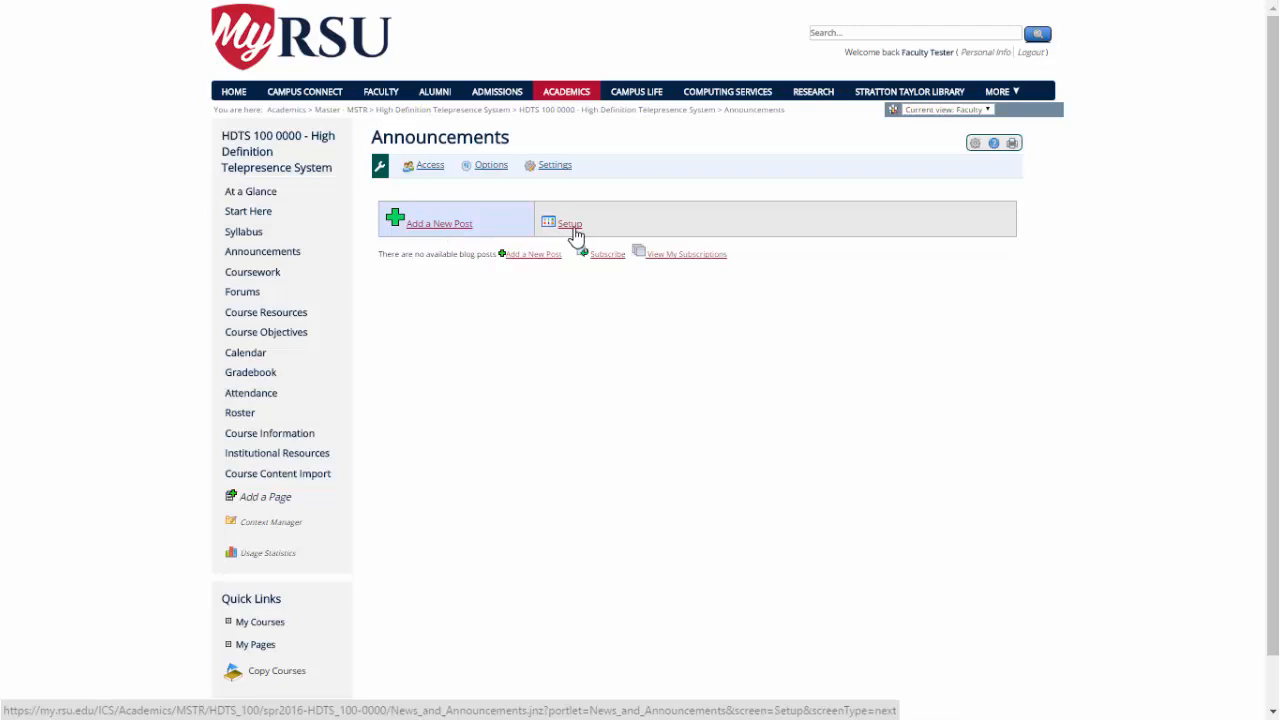
{"action": "mouse_move", "coordinate": [553, 221]}
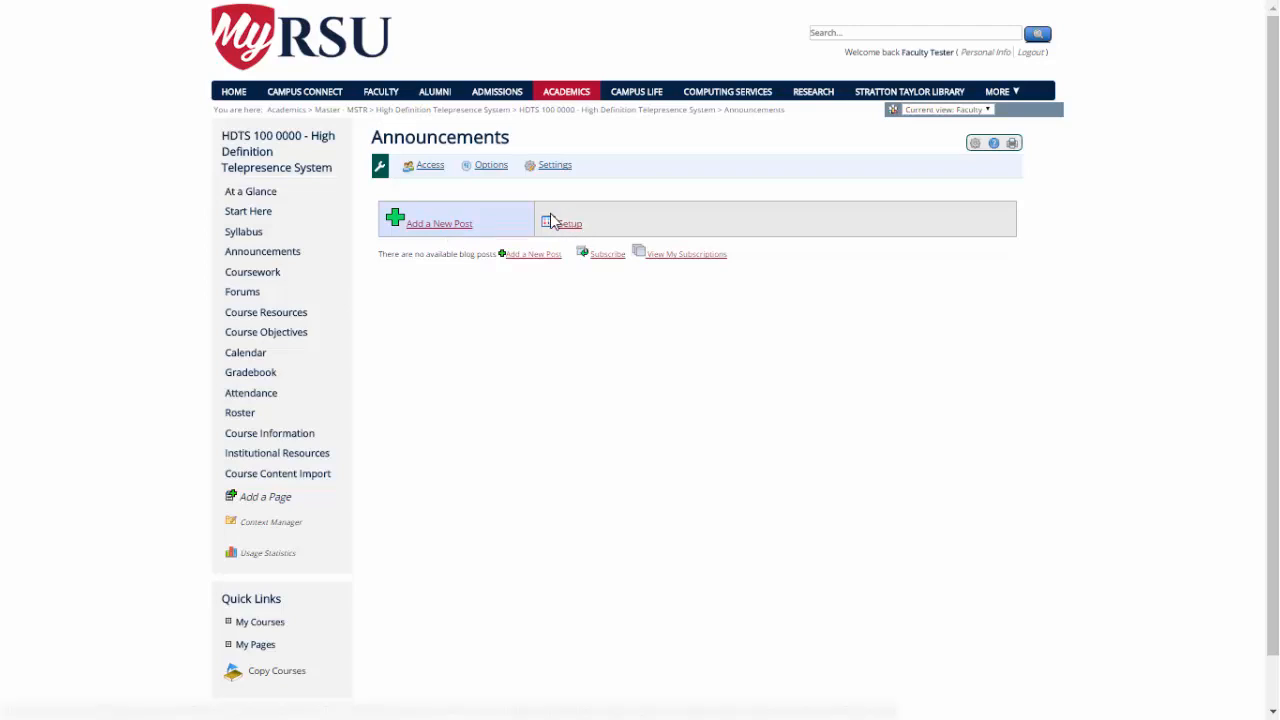
{"action": "mouse_move", "coordinate": [603, 190]}
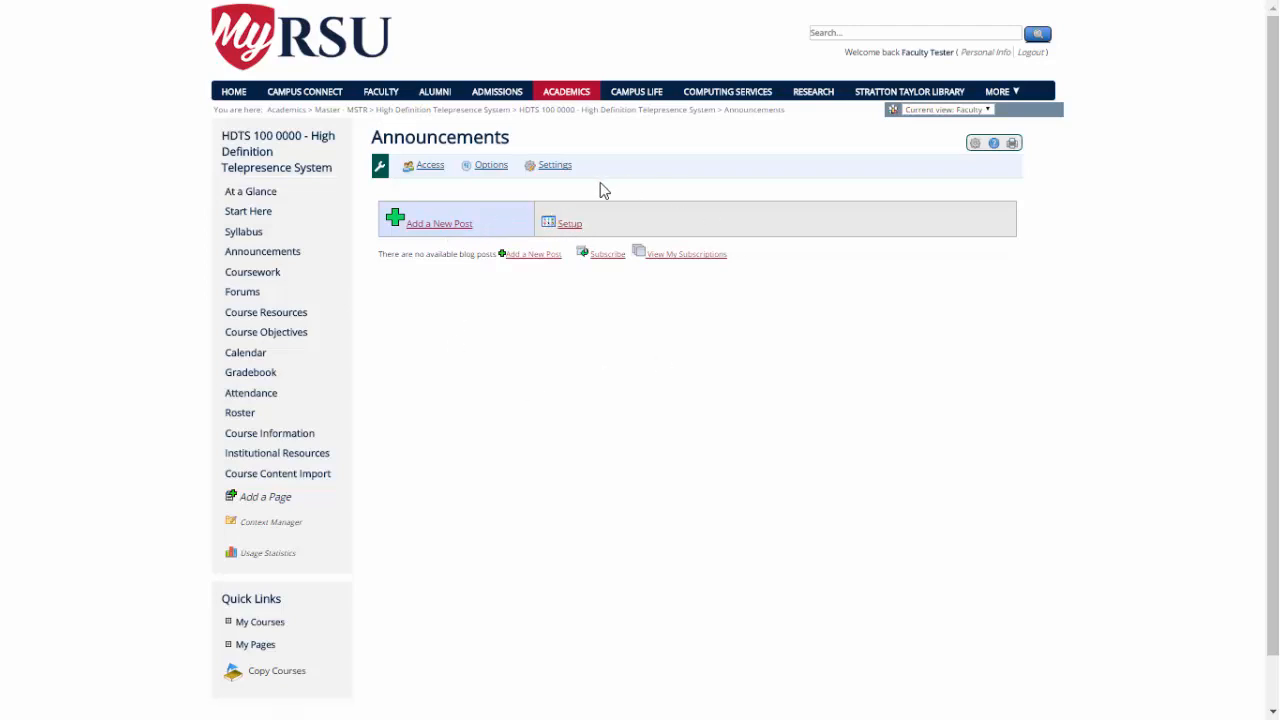
{"action": "mouse_move", "coordinate": [582, 324]}
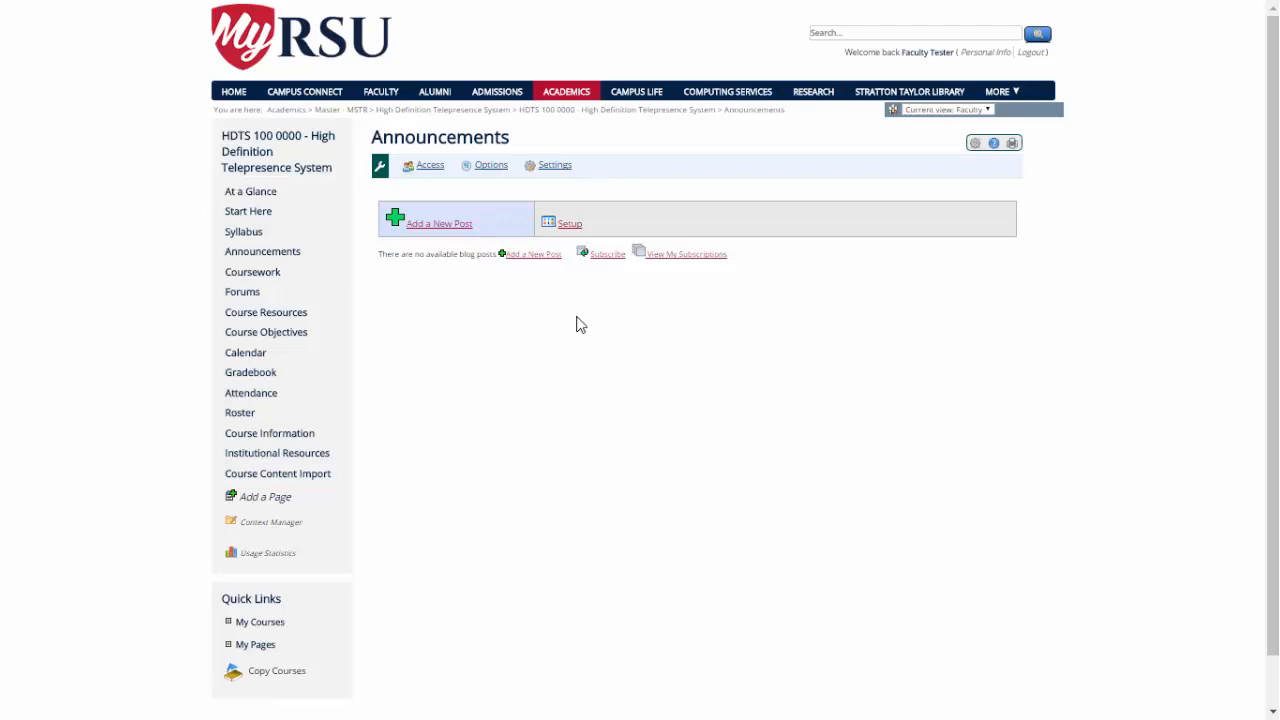
{"action": "mouse_move", "coordinate": [608, 254]}
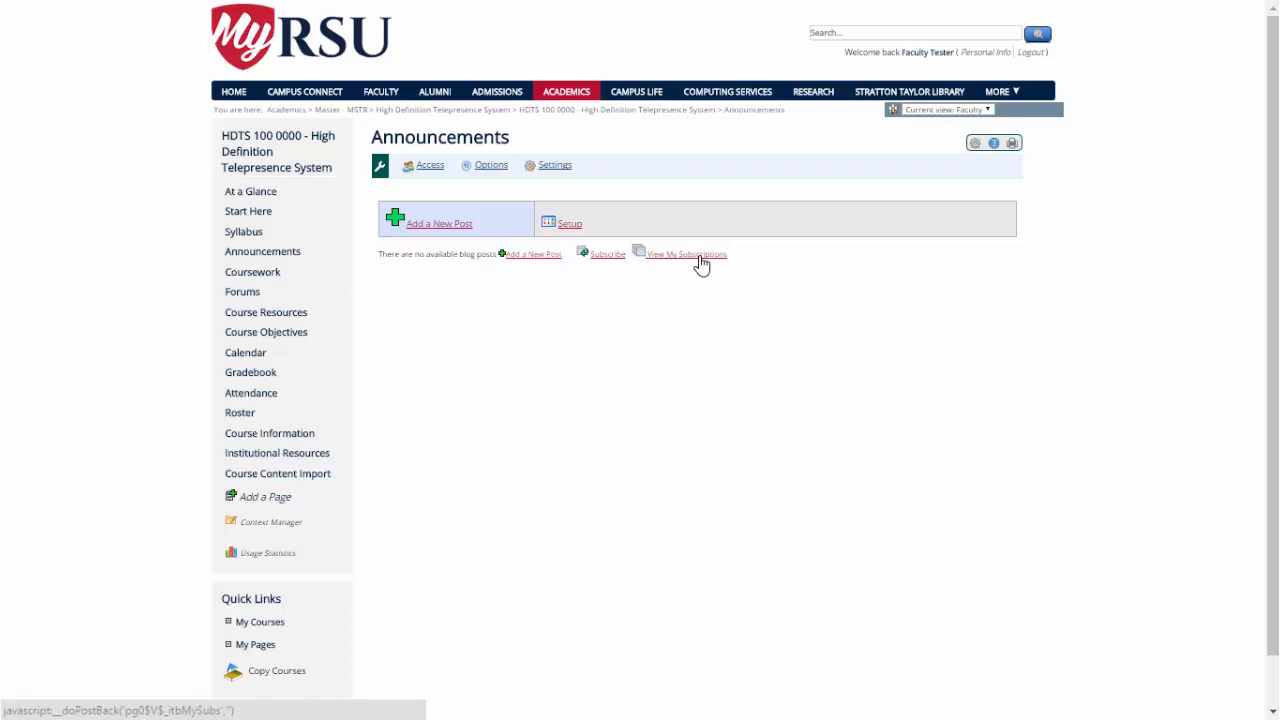
Step: Go to the Coursework page showing Units 1–4 with no assignments
{"action": "left_click", "coordinate": [252, 271]}
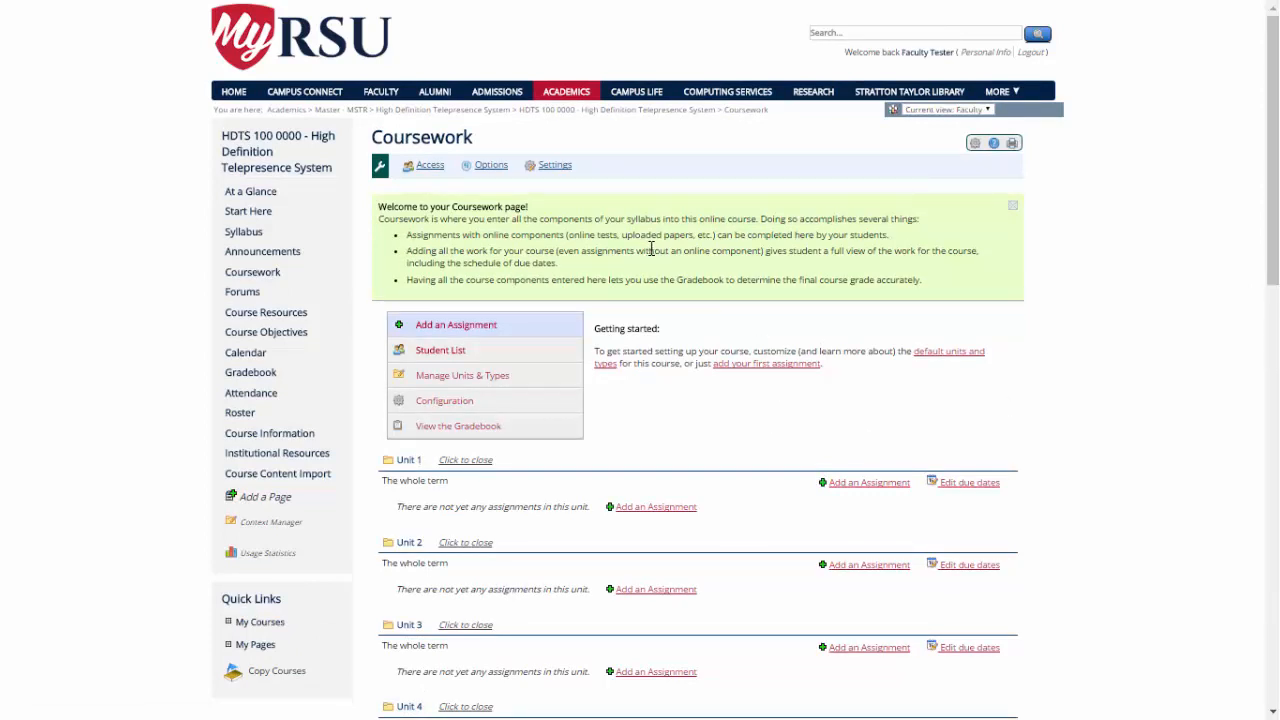
{"action": "mouse_move", "coordinate": [468, 349]}
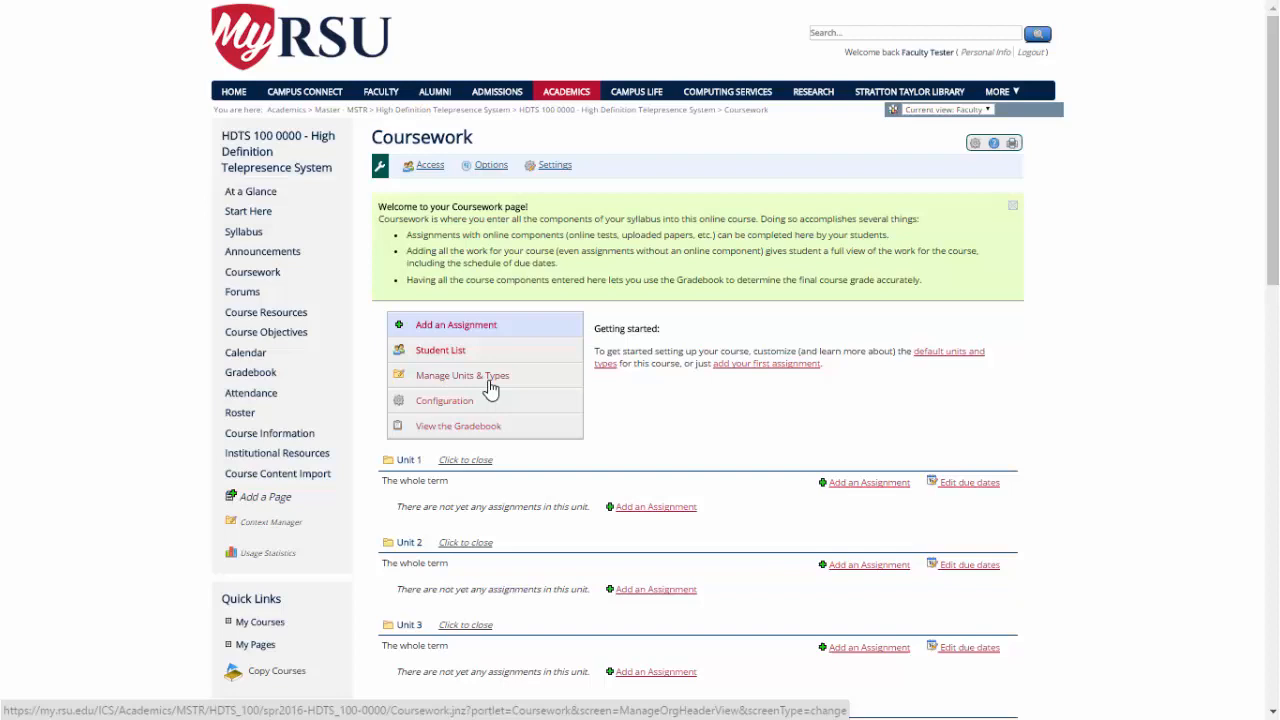
{"action": "mouse_move", "coordinate": [435, 385]}
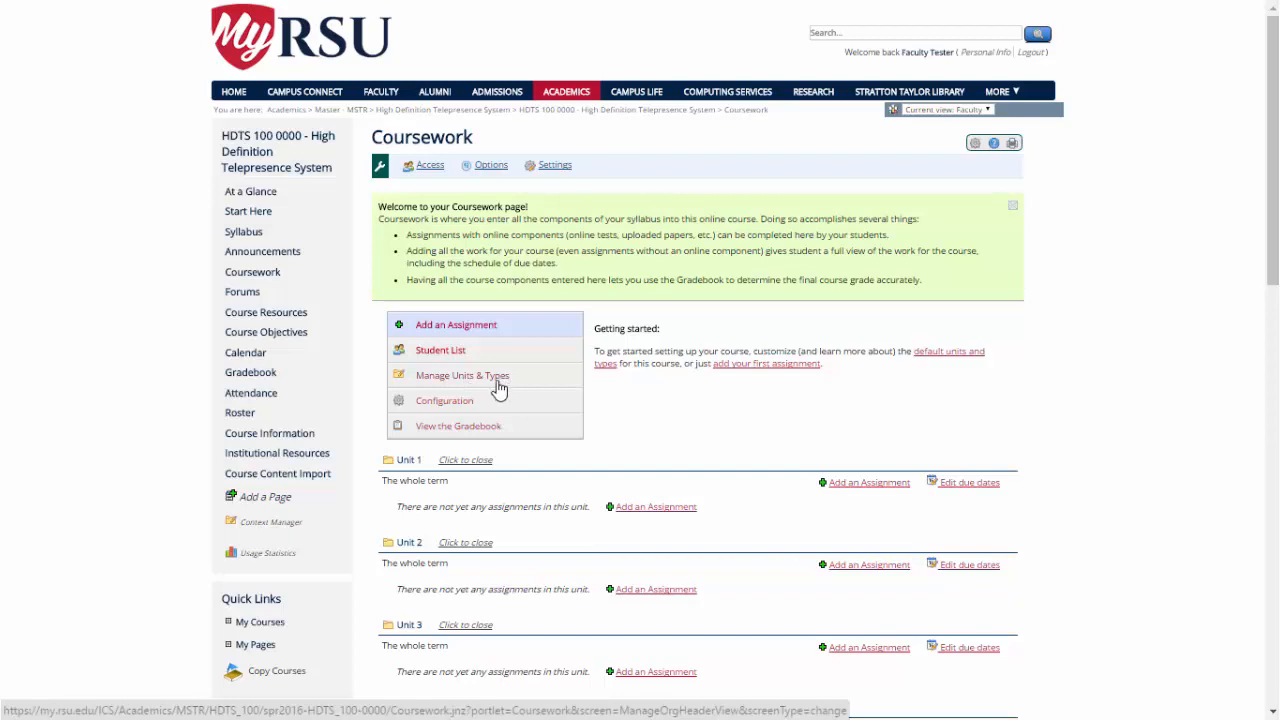
{"action": "mouse_move", "coordinate": [502, 385]}
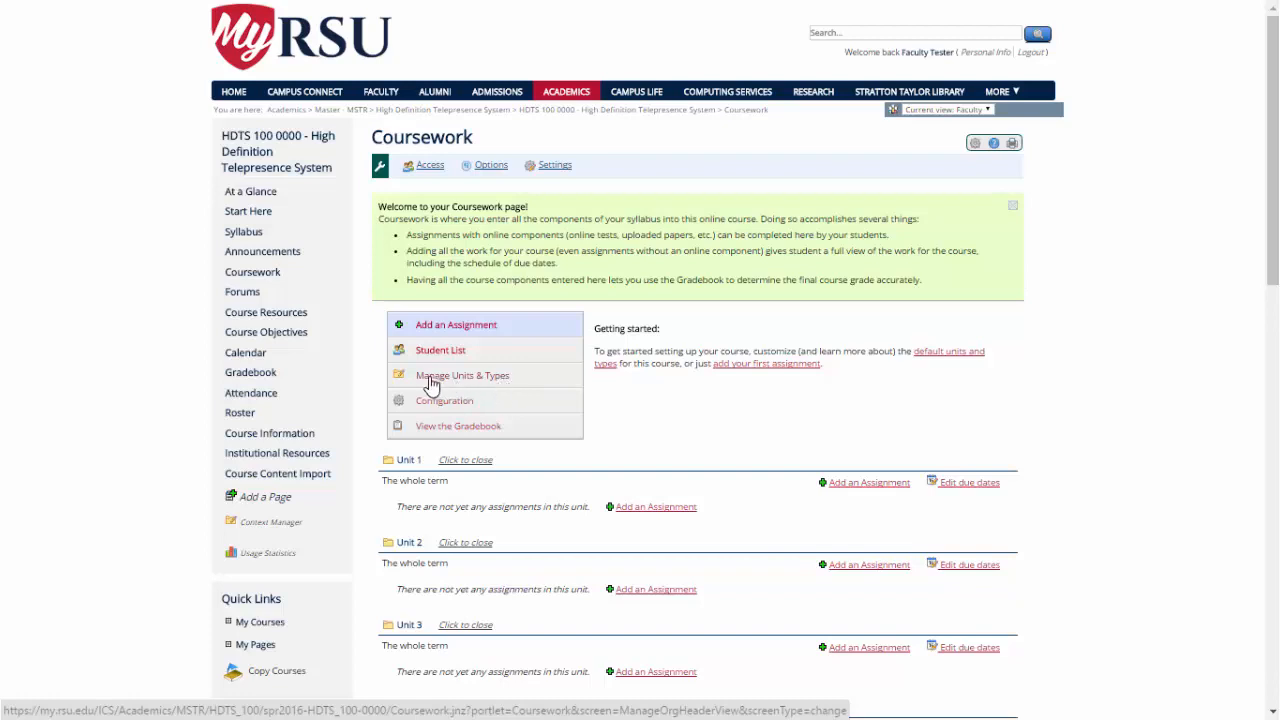
{"action": "mouse_move", "coordinate": [463, 383]}
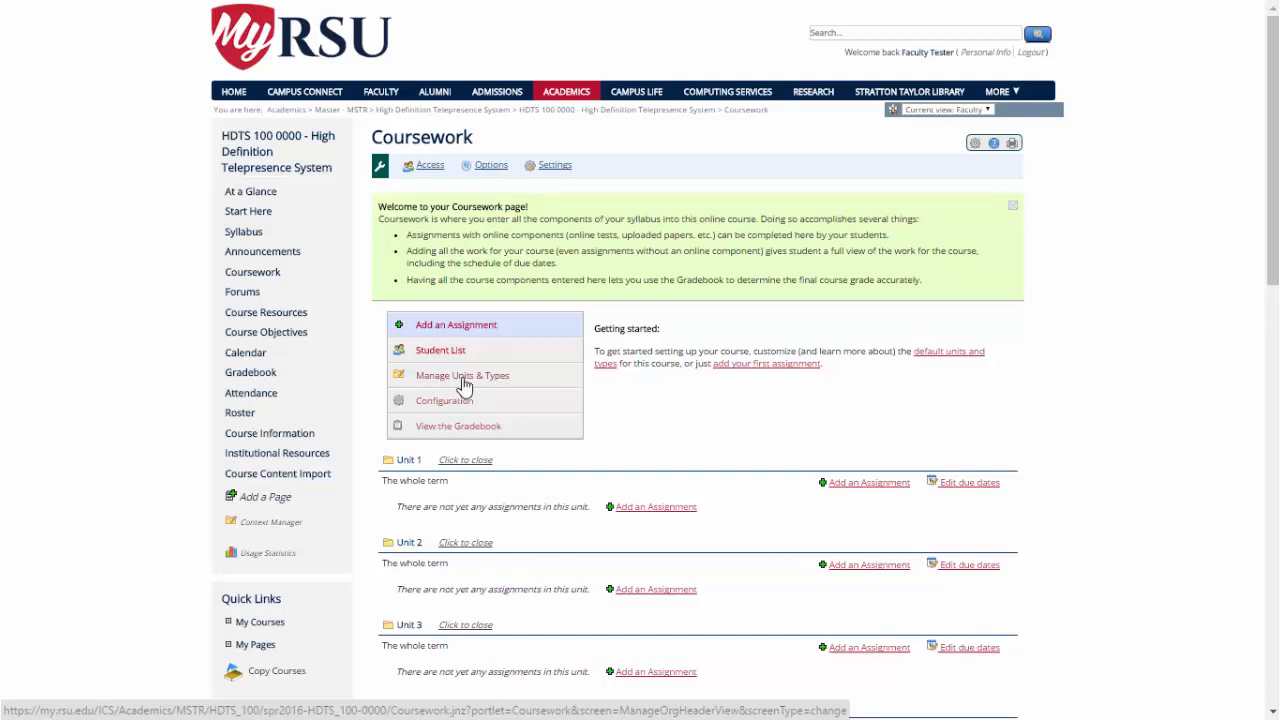
{"action": "mouse_move", "coordinate": [478, 383]}
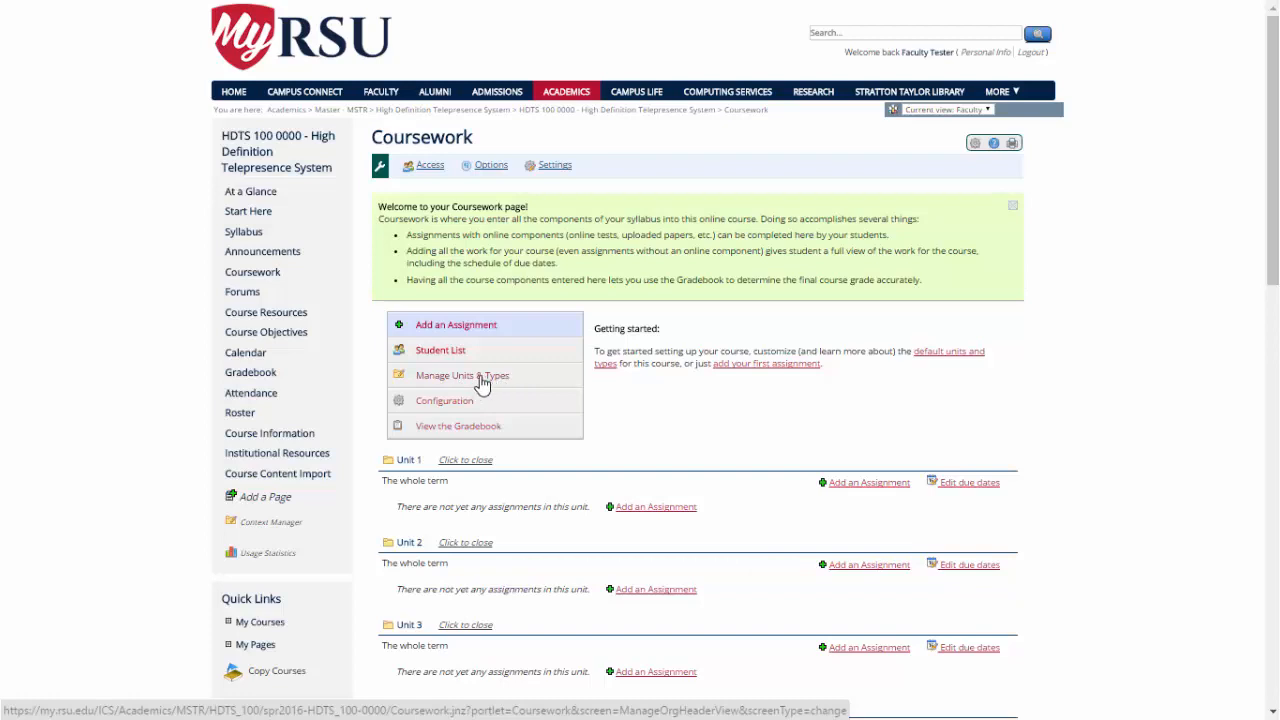
{"action": "mouse_move", "coordinate": [485, 385]}
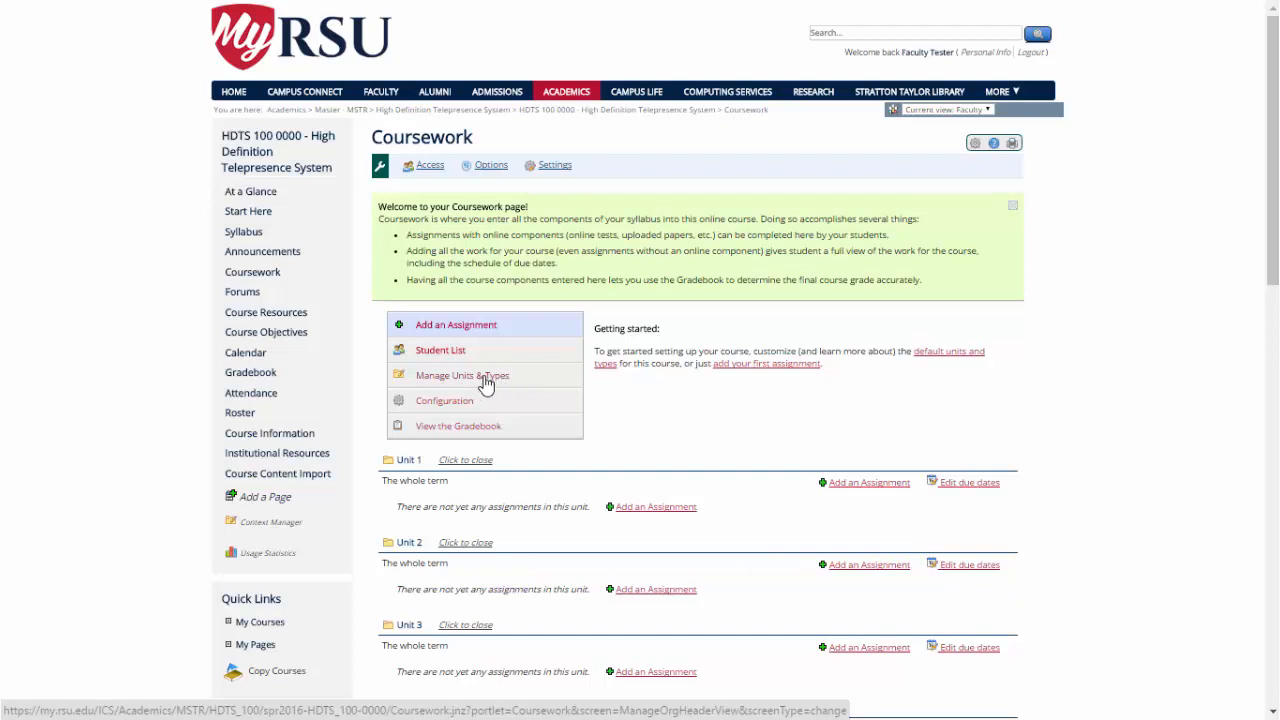
{"action": "mouse_move", "coordinate": [498, 415]}
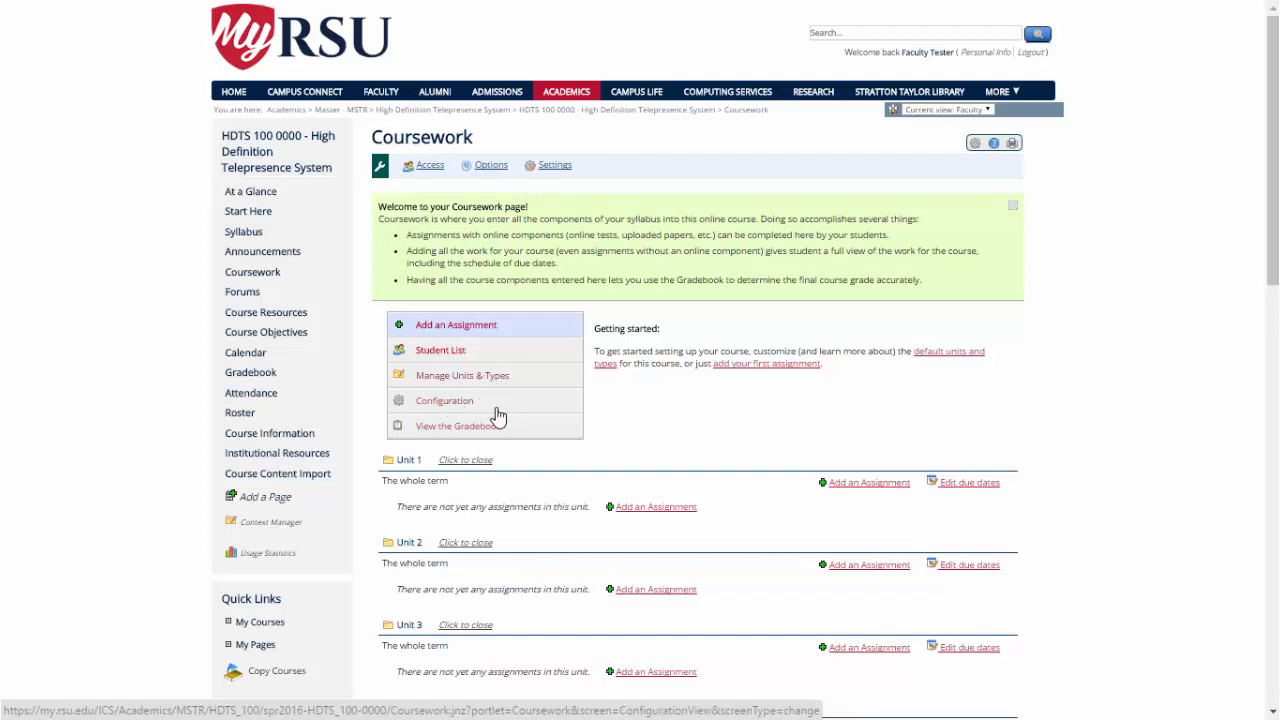
{"action": "mouse_move", "coordinate": [478, 432]}
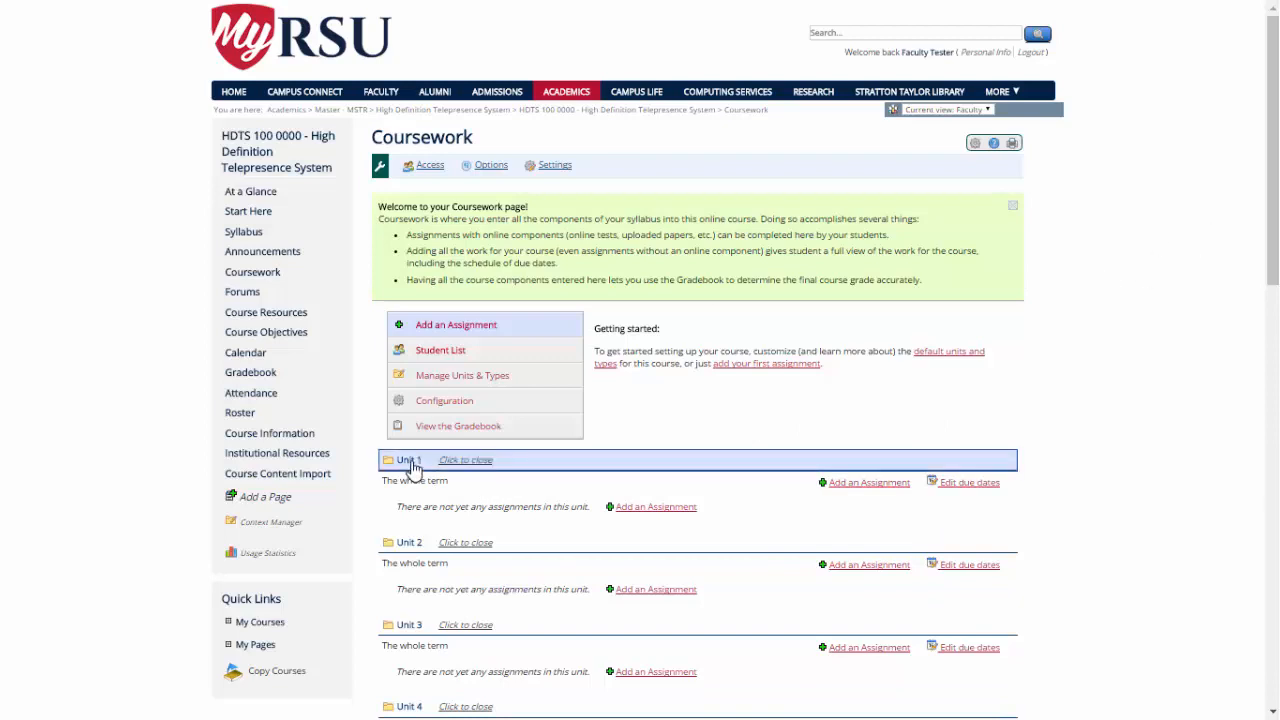
{"action": "scroll", "scroll_direction": "down", "scroll_amount": 3}
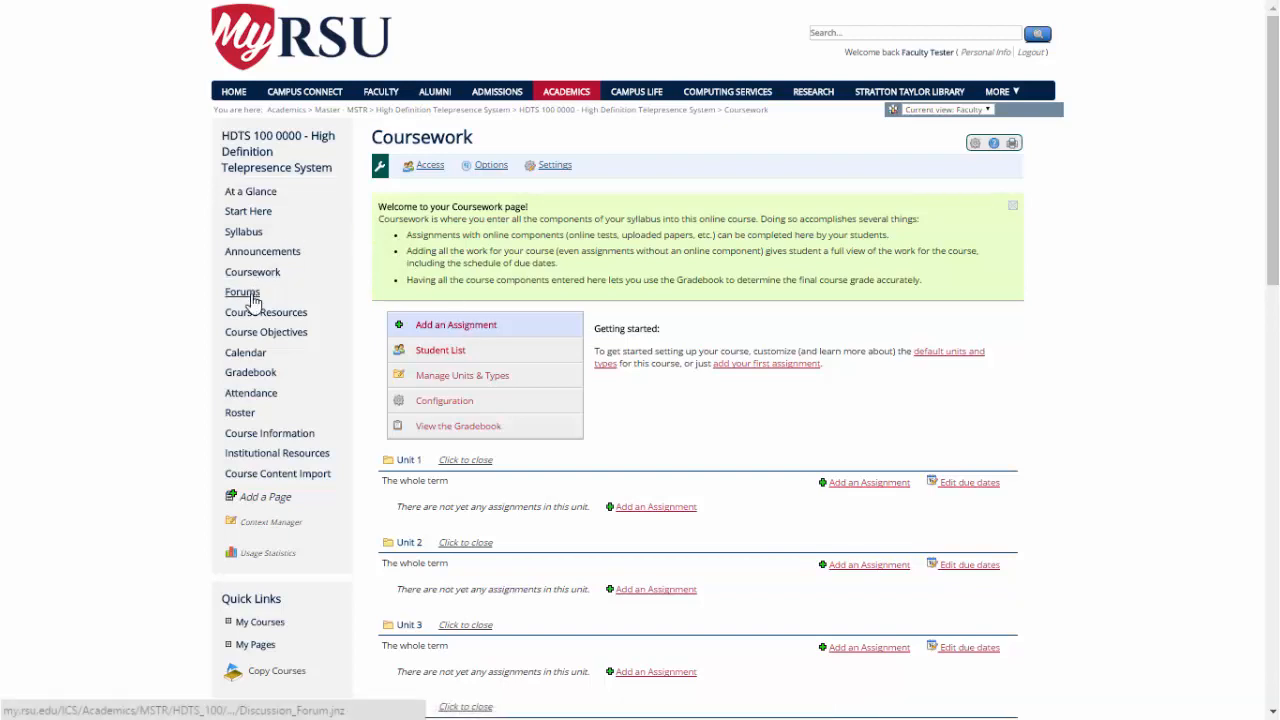
Step: Visit the Forums page with its Open Discussion topic, then go to Course Resources
{"action": "left_click", "coordinate": [242, 291]}
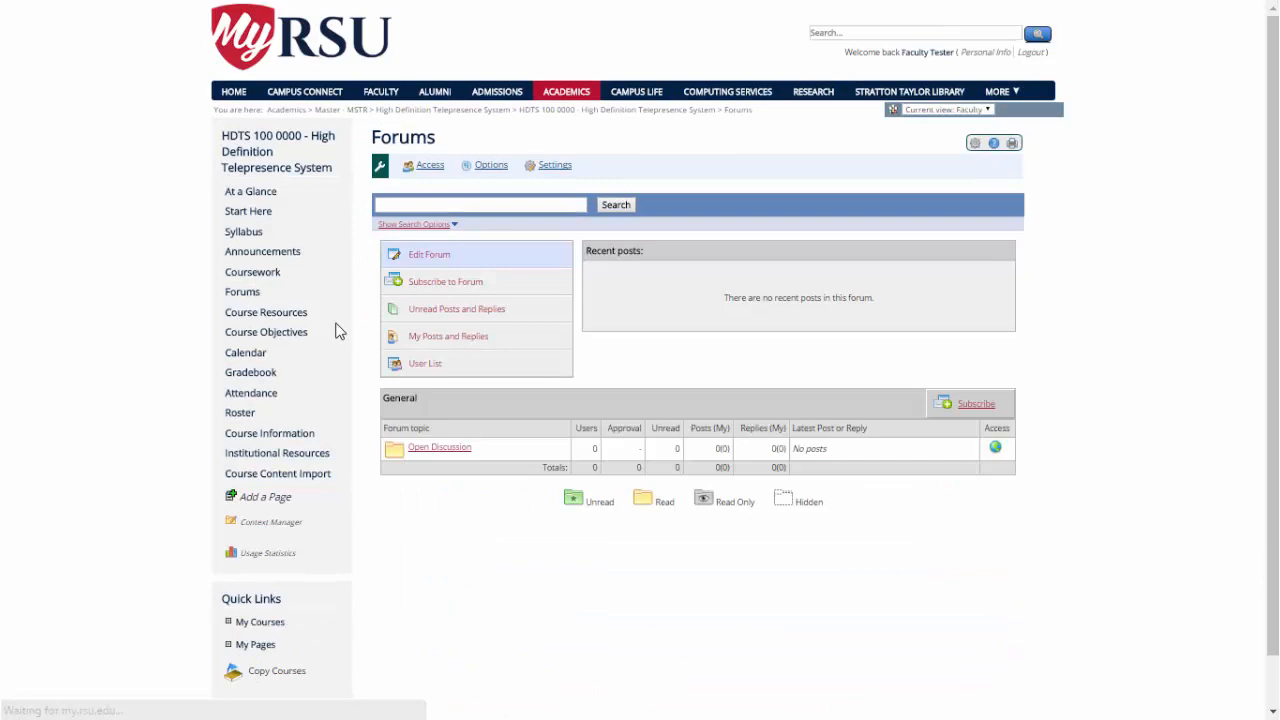
{"action": "mouse_move", "coordinate": [530, 560]}
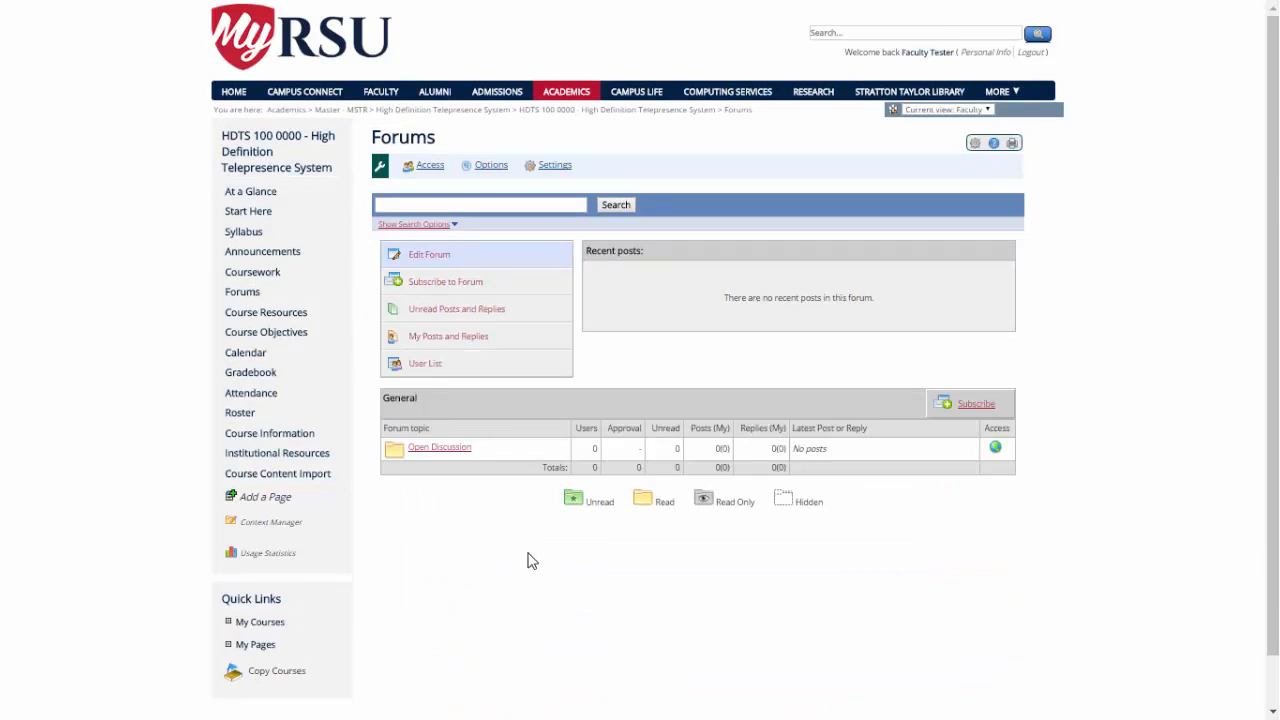
{"action": "mouse_move", "coordinate": [570, 604]}
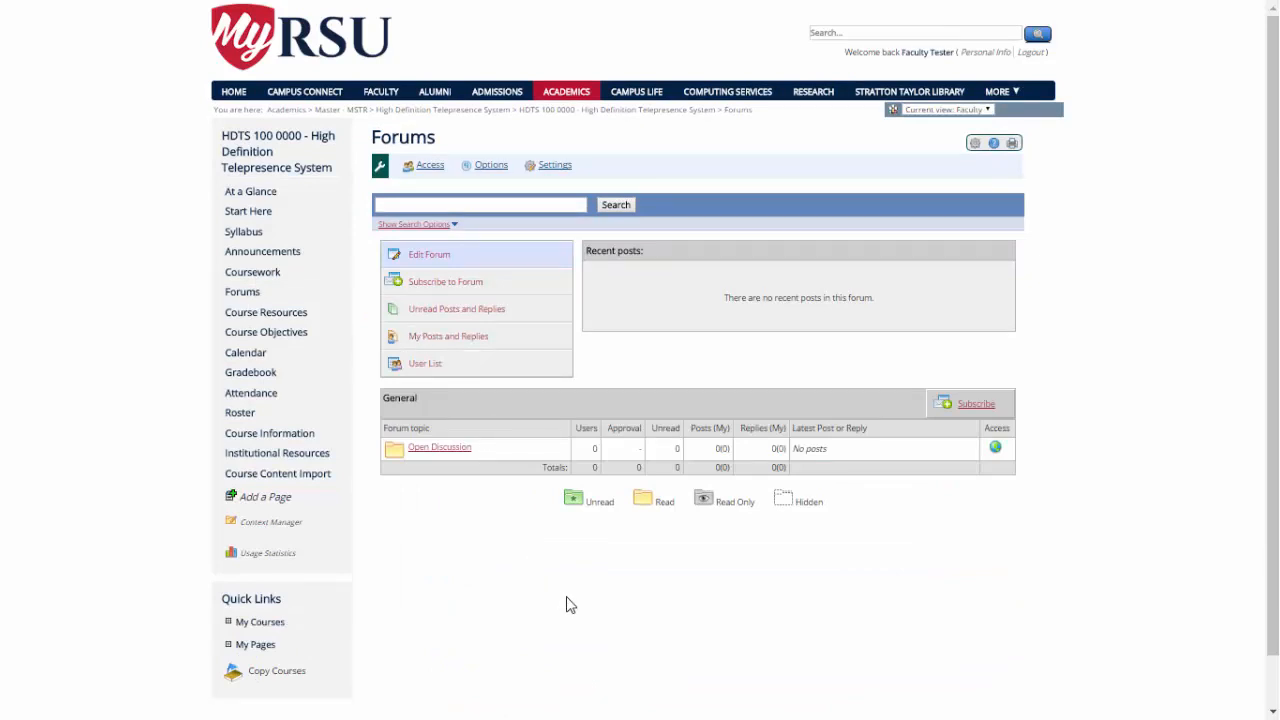
{"action": "mouse_move", "coordinate": [650, 611]}
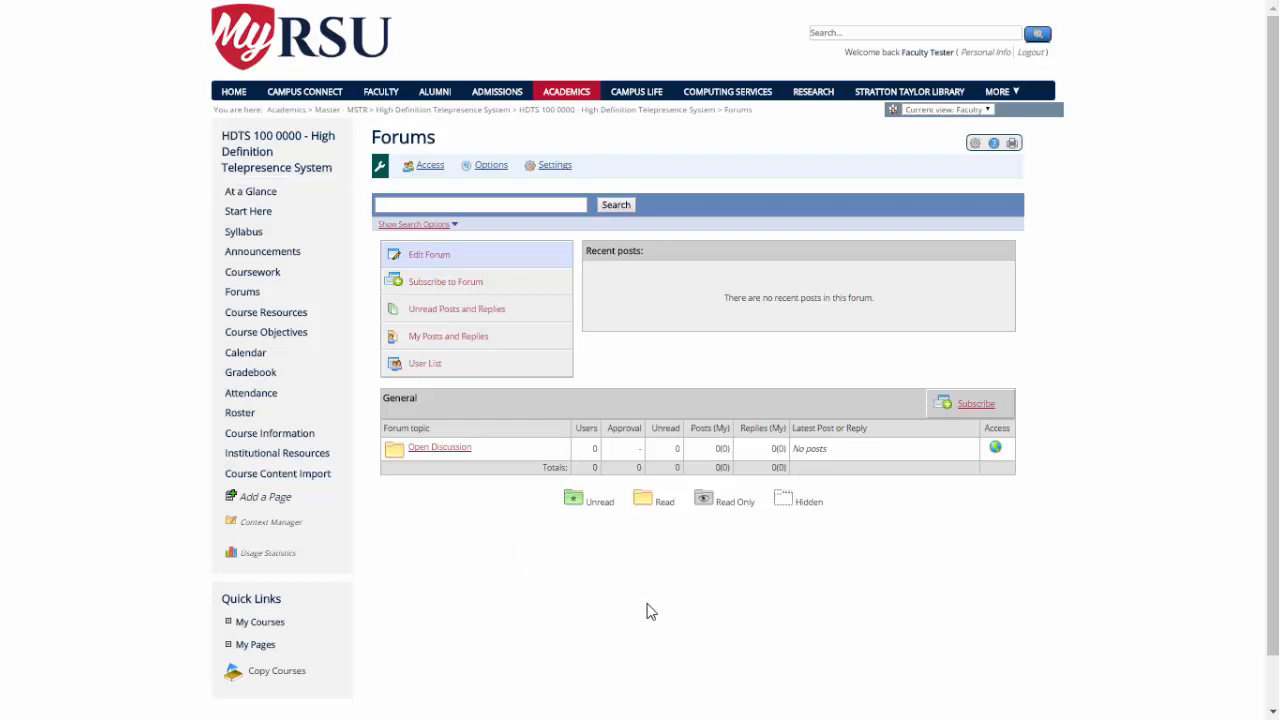
{"action": "mouse_move", "coordinate": [558, 337]}
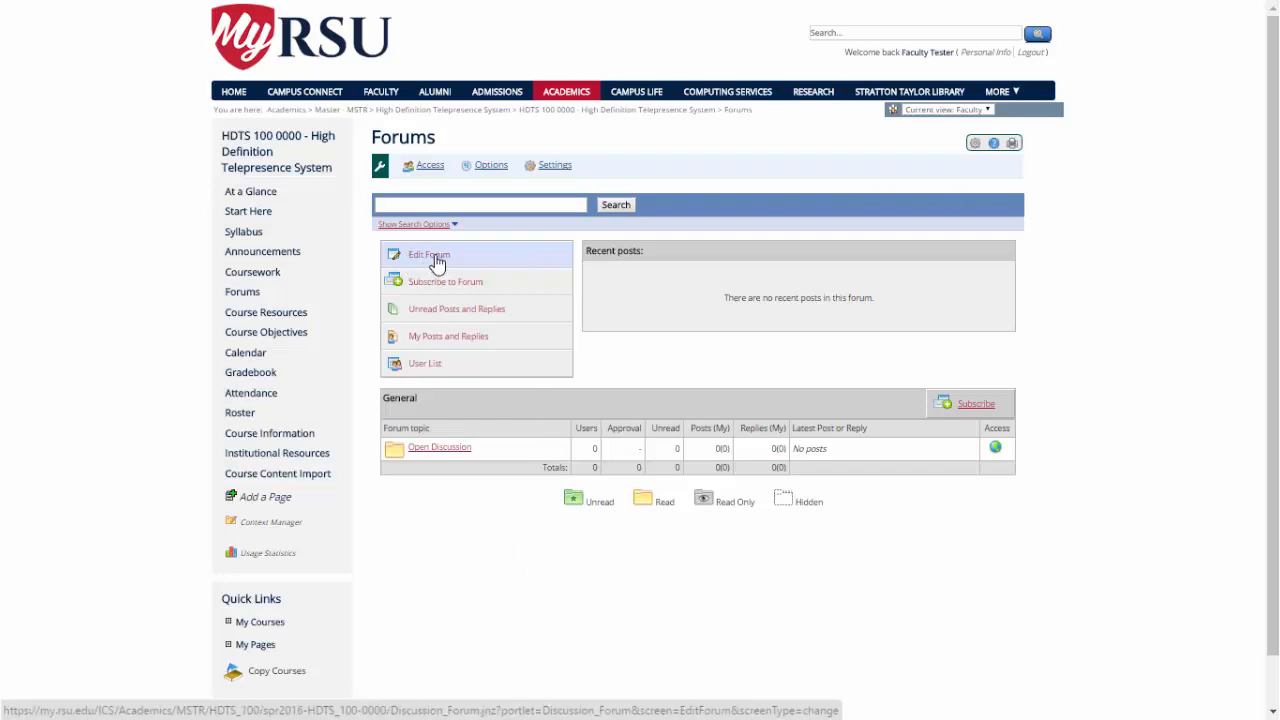
{"action": "mouse_move", "coordinate": [481, 289]}
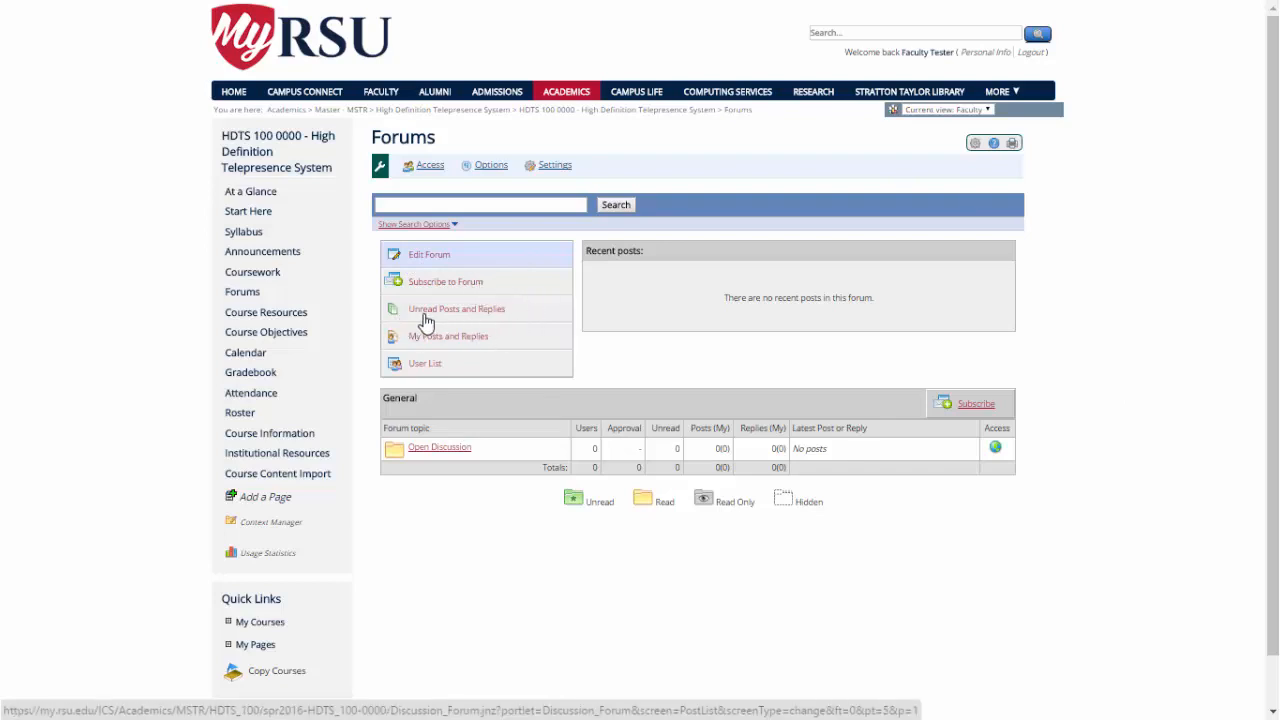
{"action": "mouse_move", "coordinate": [510, 325]}
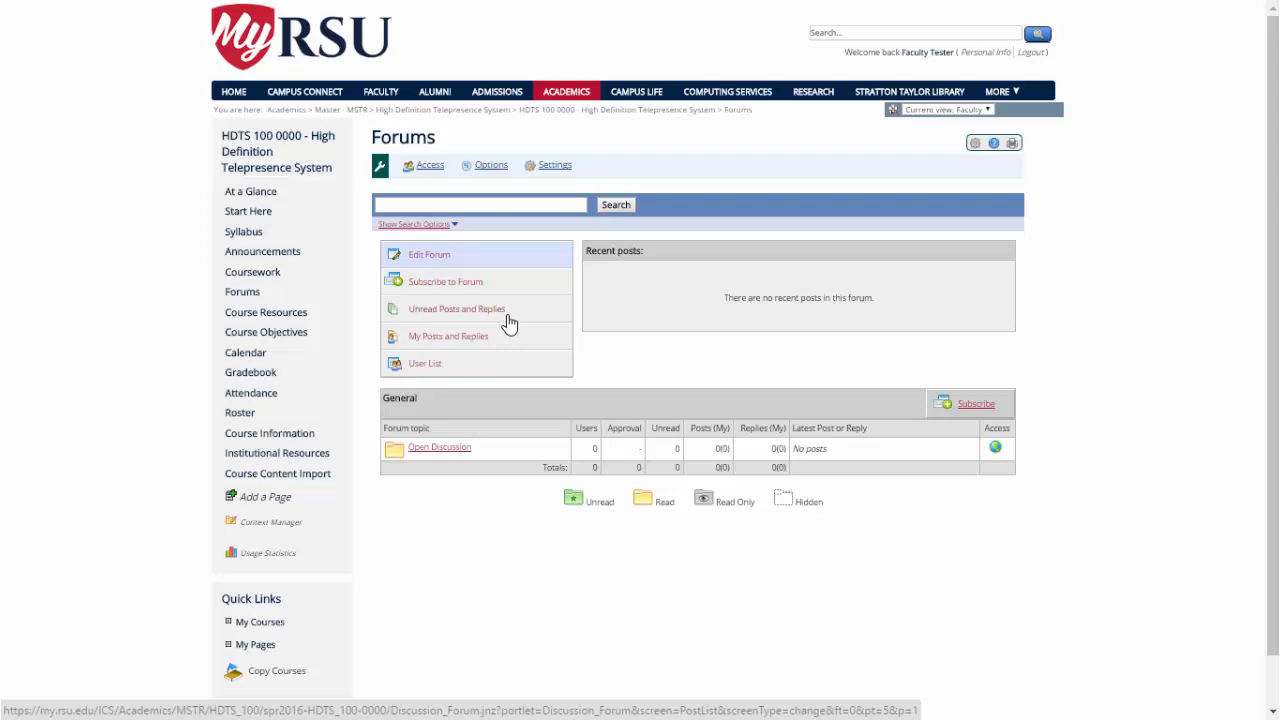
{"action": "mouse_move", "coordinate": [836, 348]}
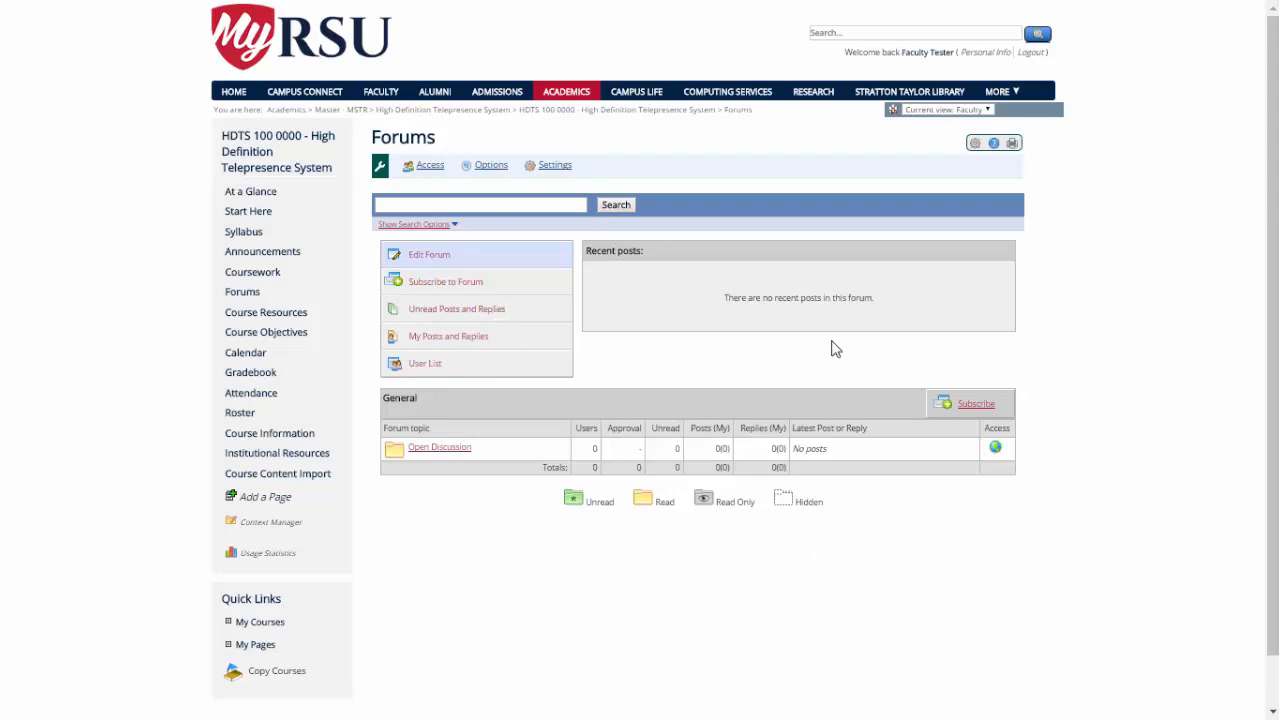
{"action": "mouse_move", "coordinate": [925, 533]}
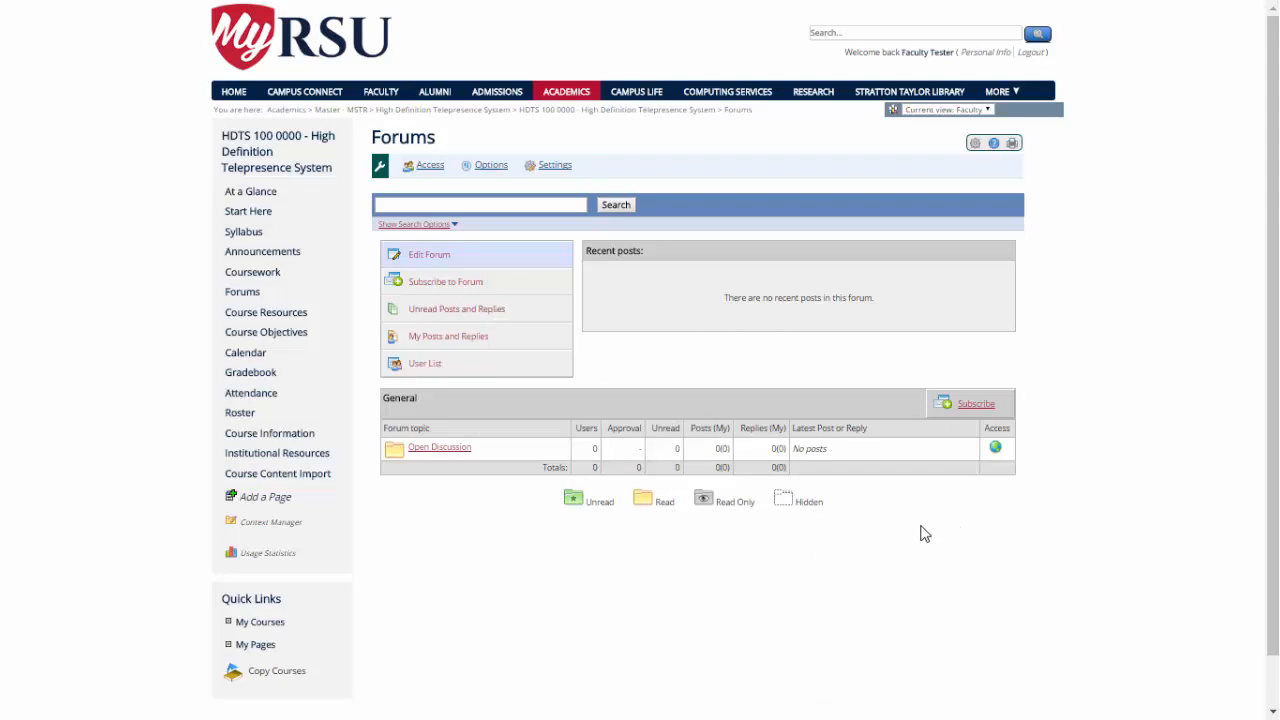
{"action": "mouse_move", "coordinate": [475, 336]}
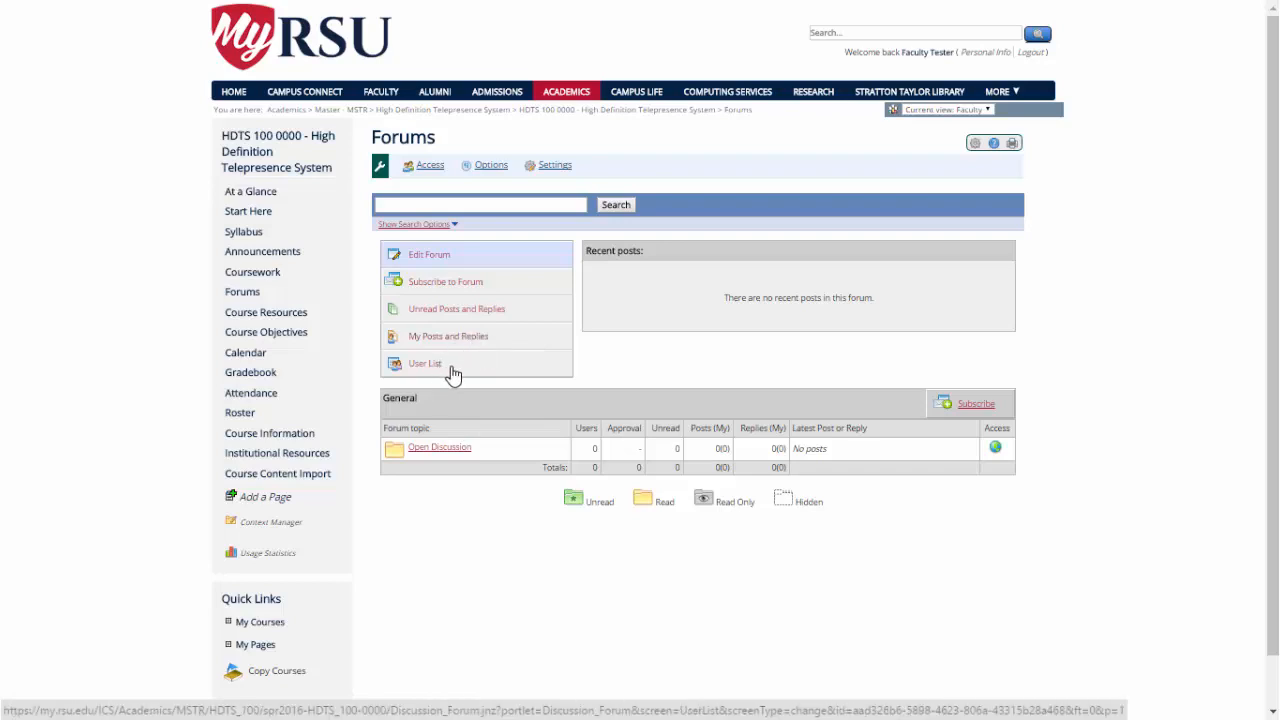
{"action": "mouse_move", "coordinate": [749, 569]}
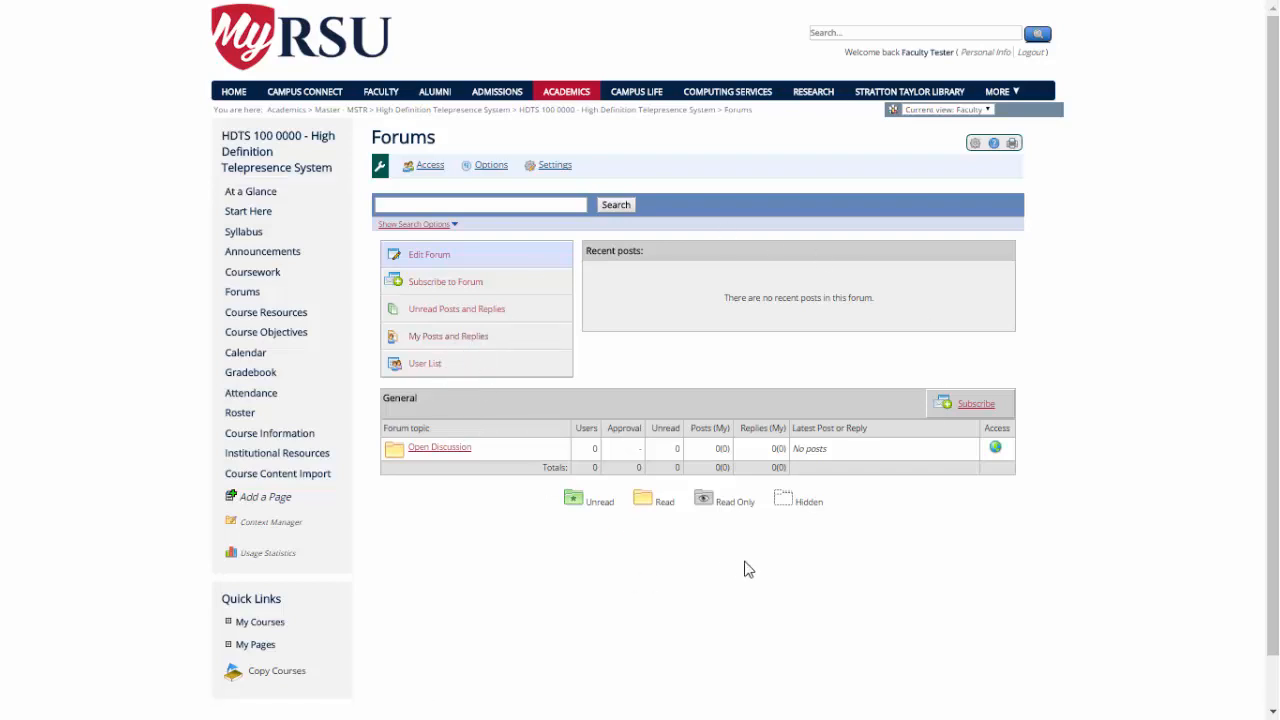
{"action": "mouse_move", "coordinate": [420, 313]}
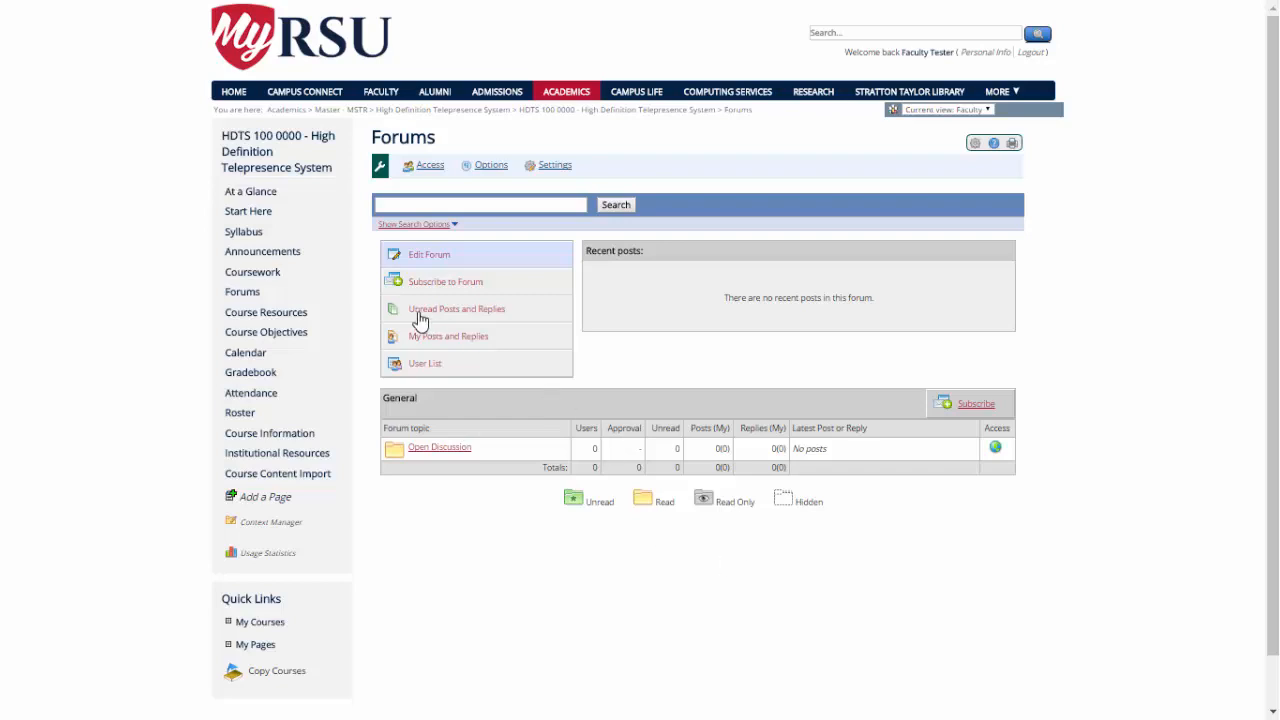
{"action": "mouse_move", "coordinate": [266, 312]}
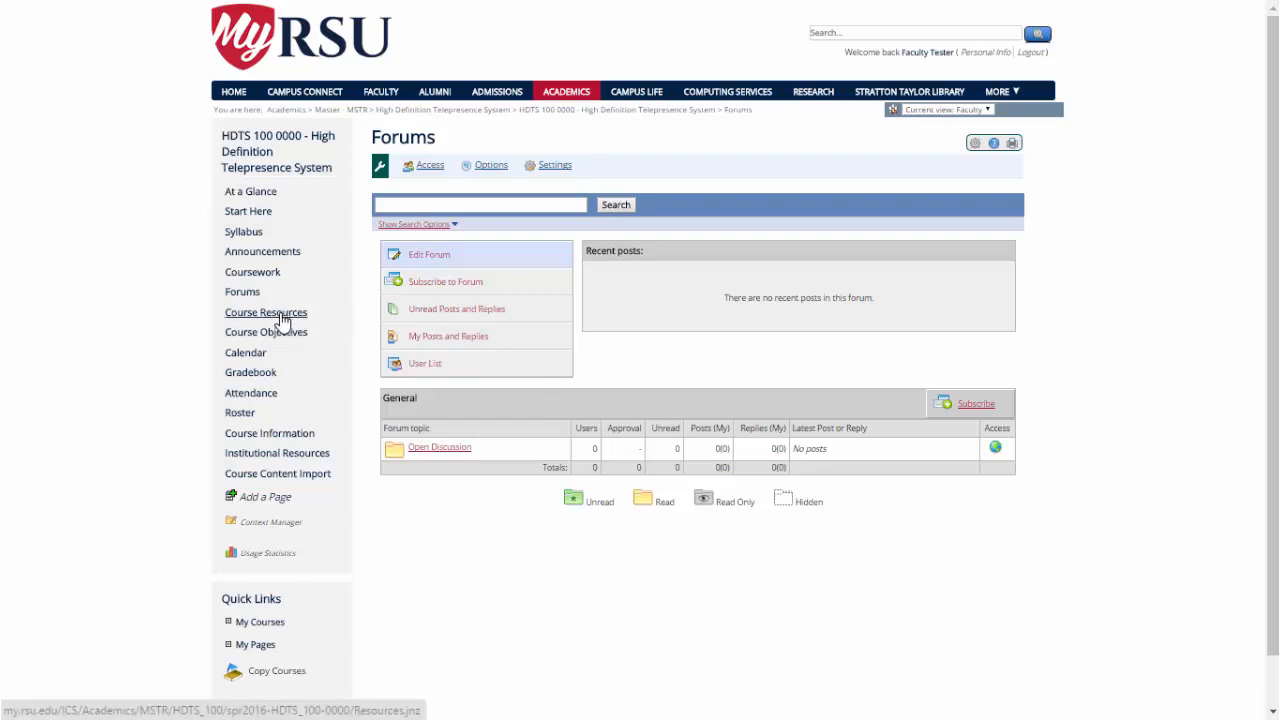
{"action": "left_click", "coordinate": [266, 312]}
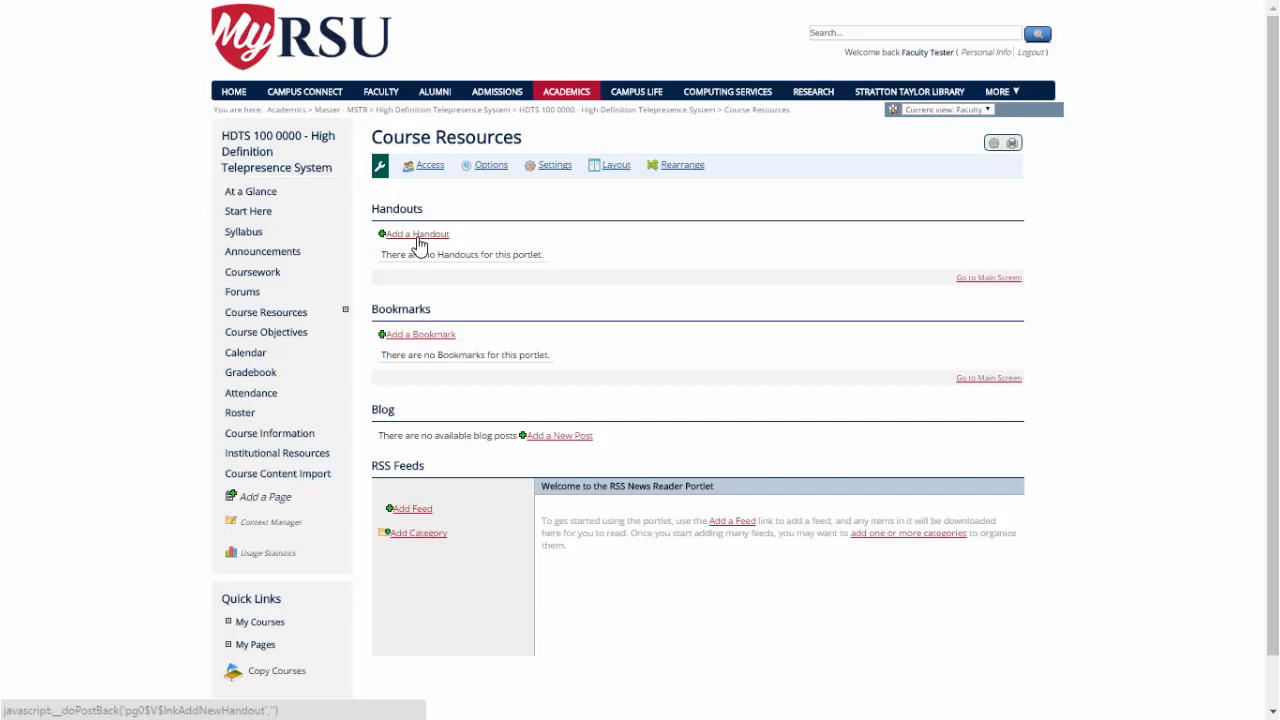
{"action": "mouse_move", "coordinate": [460, 242]}
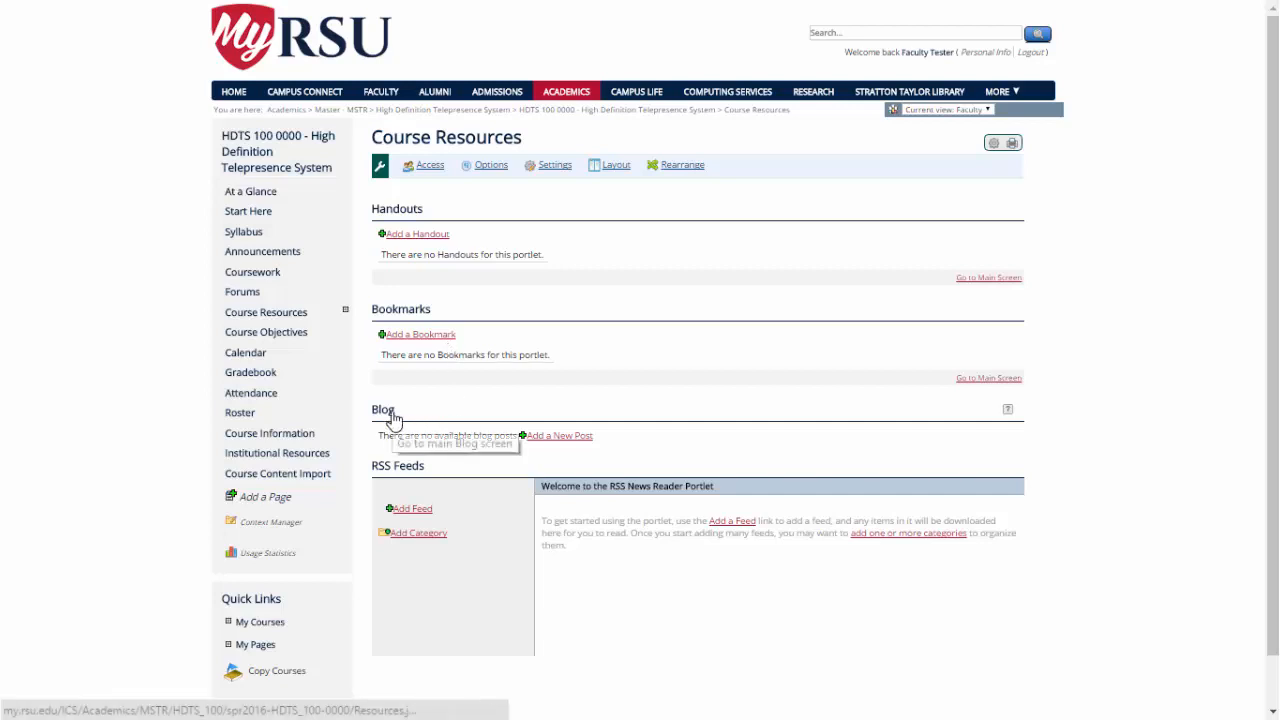
{"action": "mouse_move", "coordinate": [390, 418]}
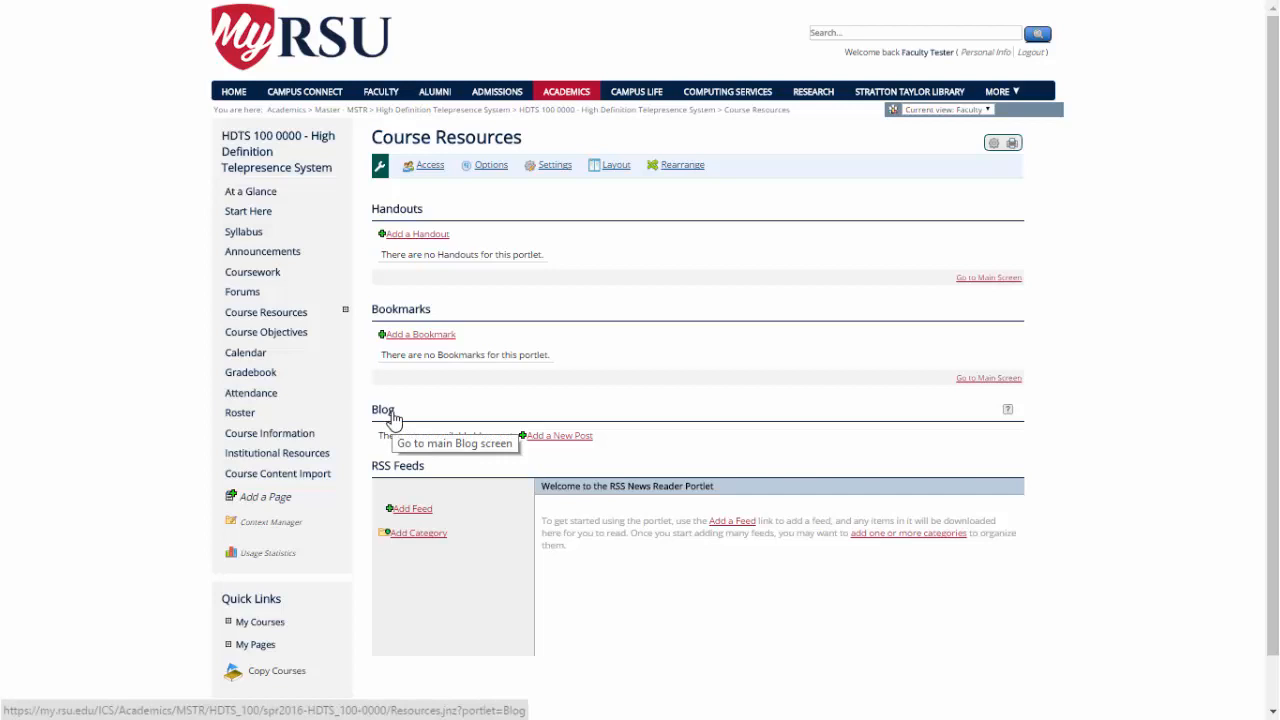
{"action": "mouse_move", "coordinate": [395, 418]}
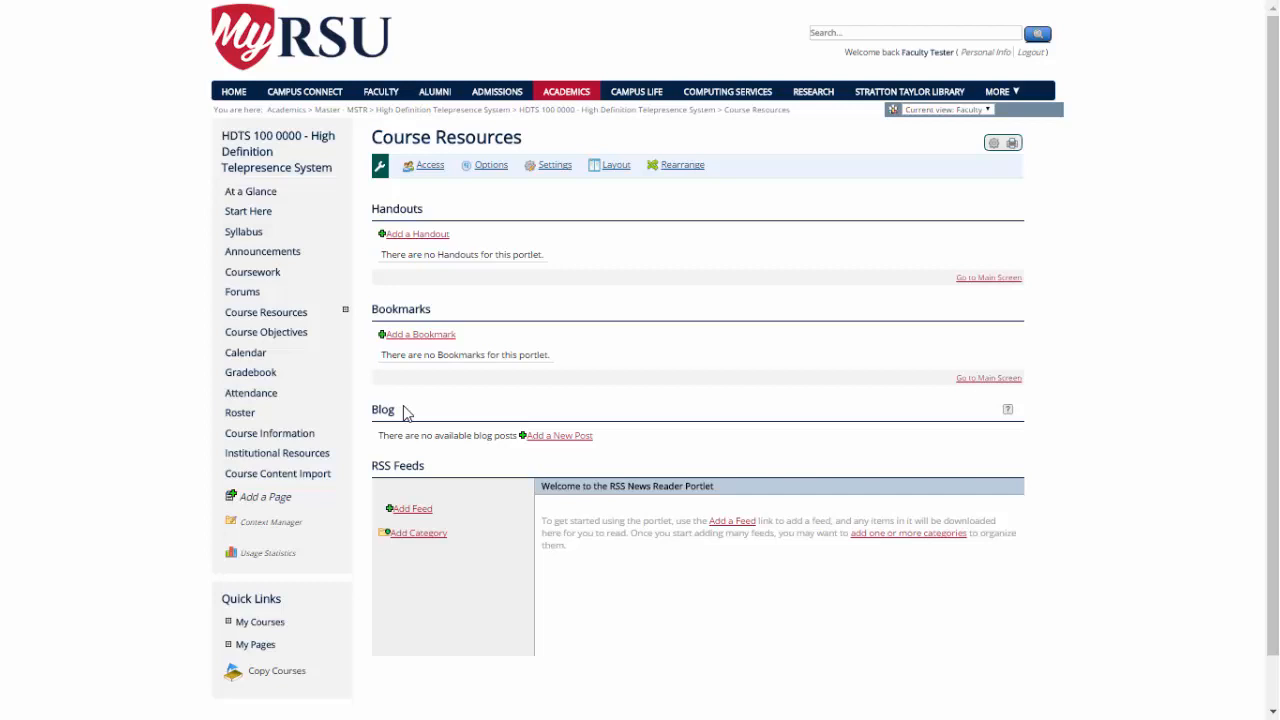
{"action": "mouse_move", "coordinate": [578, 447]}
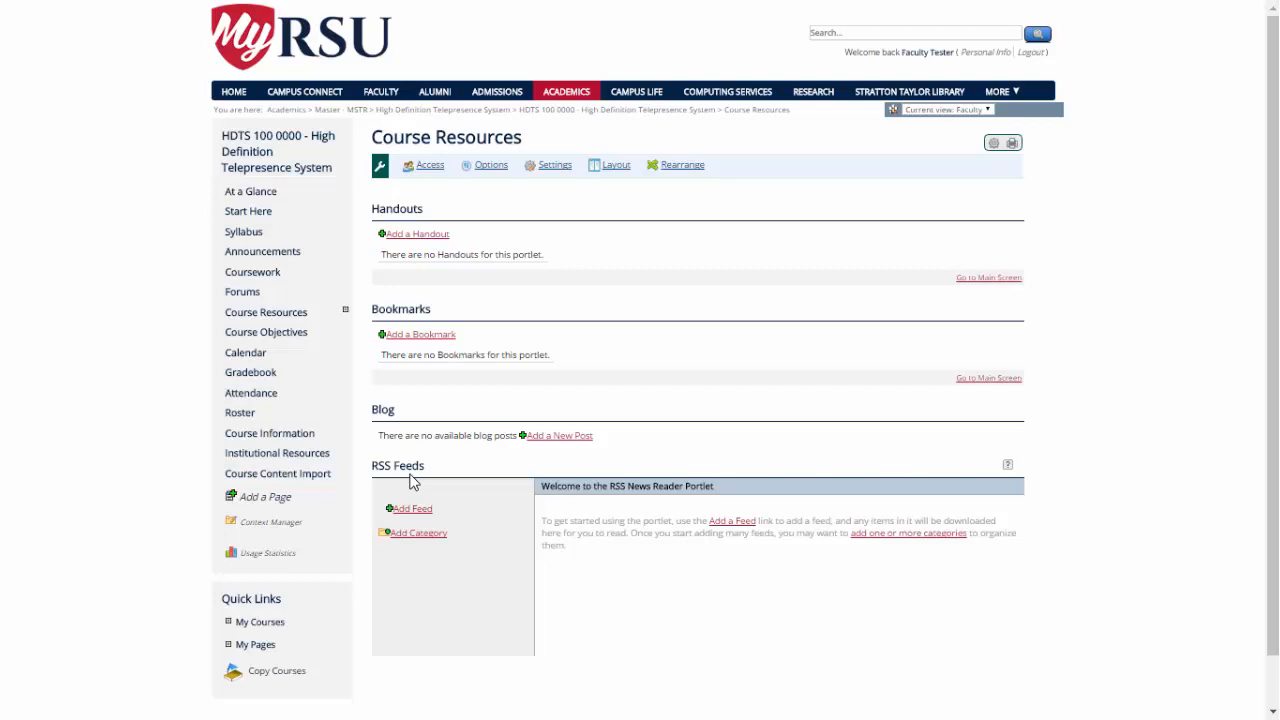
Step: Go to the Course Objectives page listing Objective 1 through Objective 10
{"action": "left_click", "coordinate": [266, 331]}
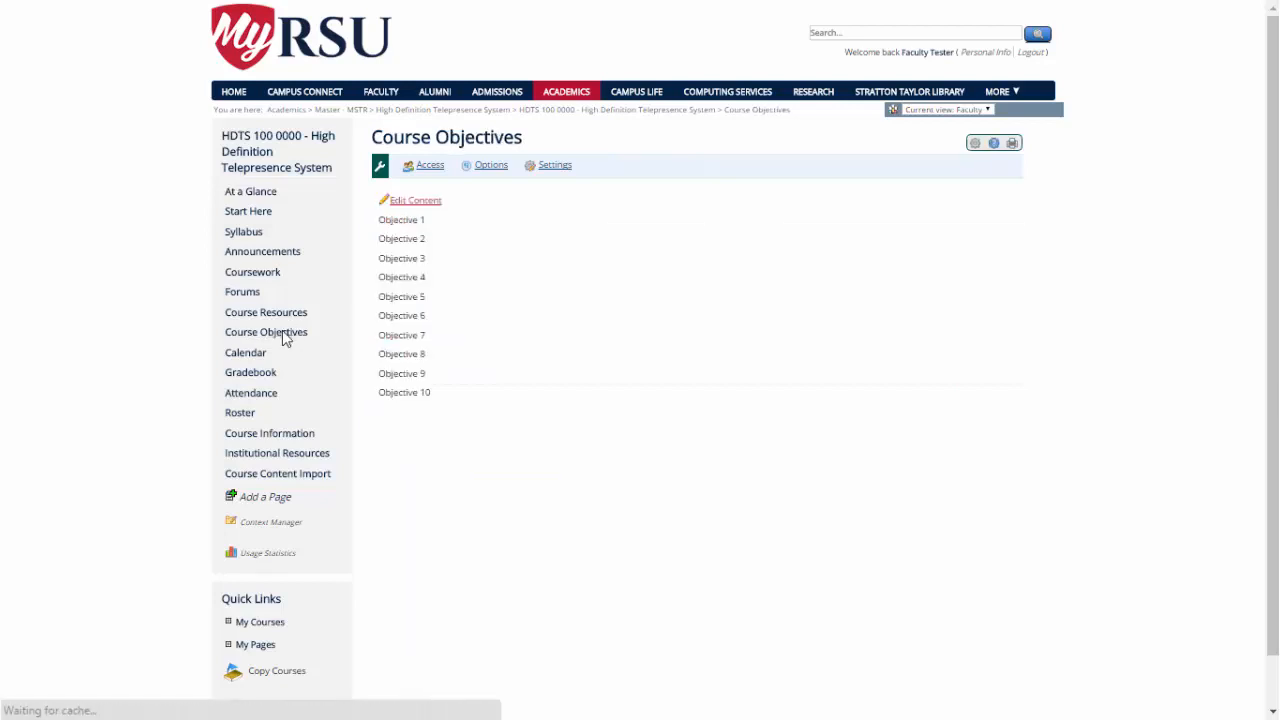
{"action": "mouse_move", "coordinate": [363, 322]}
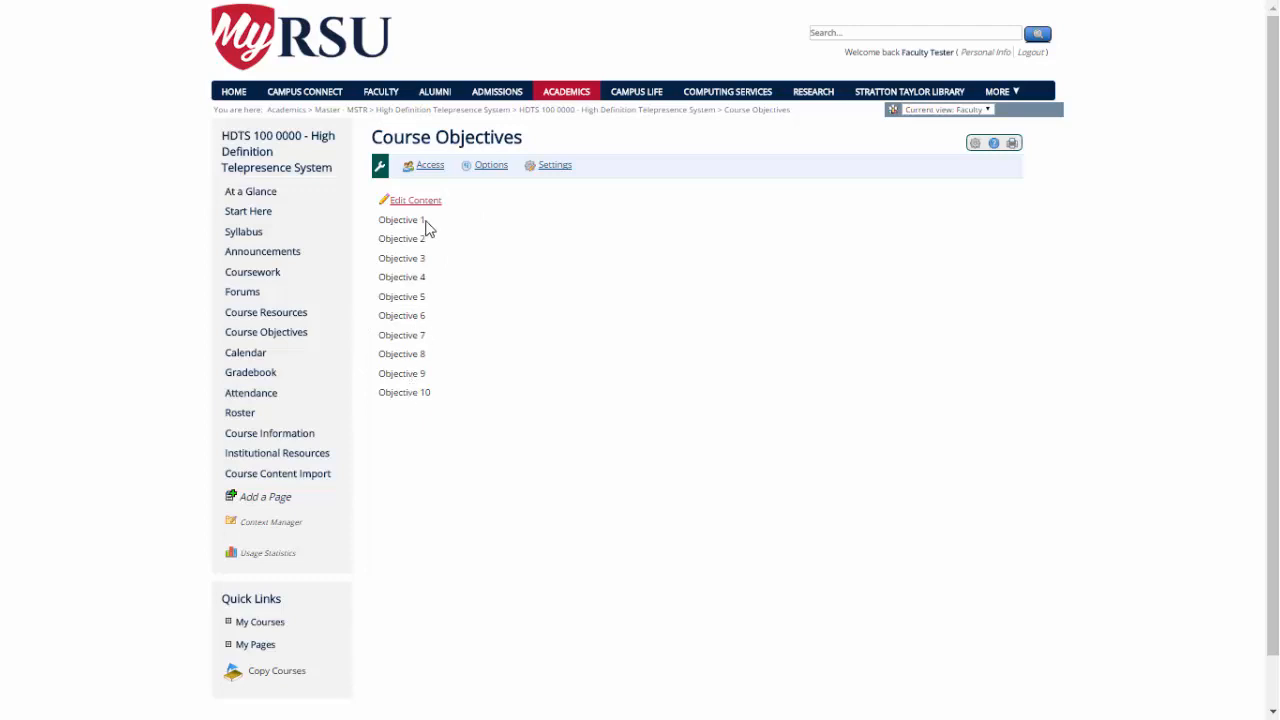
{"action": "mouse_move", "coordinate": [422, 216]}
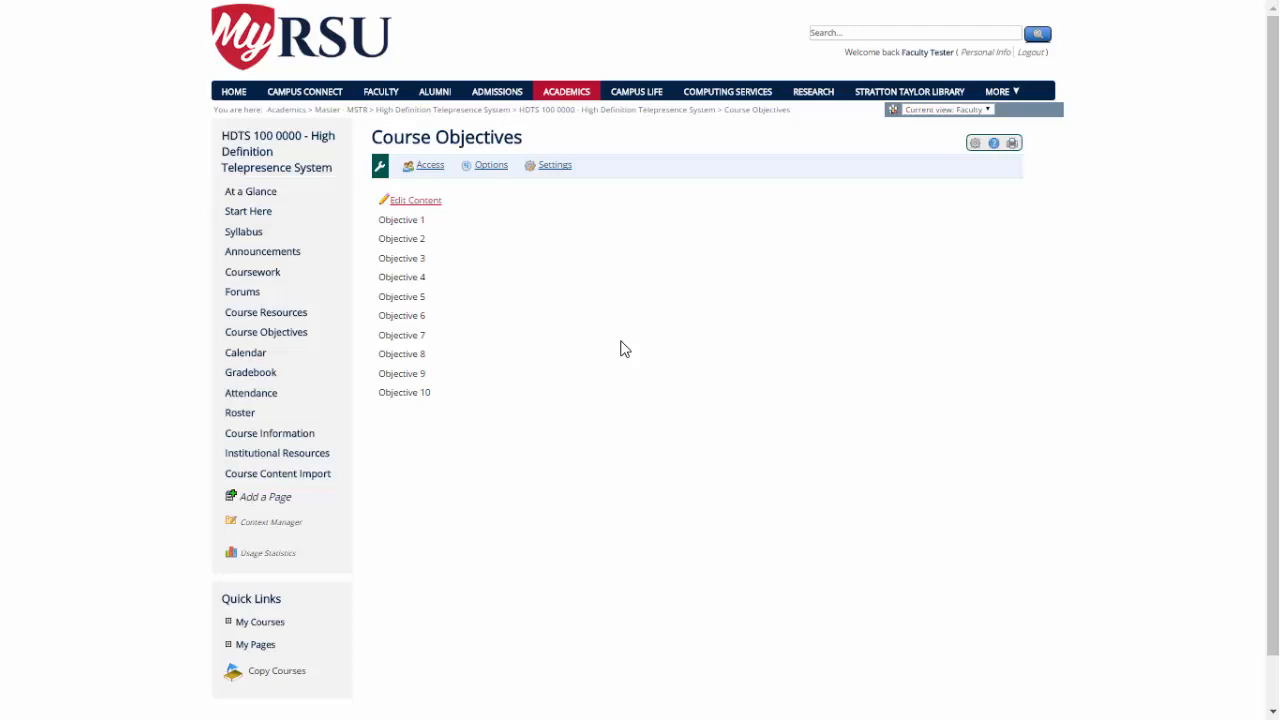
{"action": "mouse_move", "coordinate": [446, 204]}
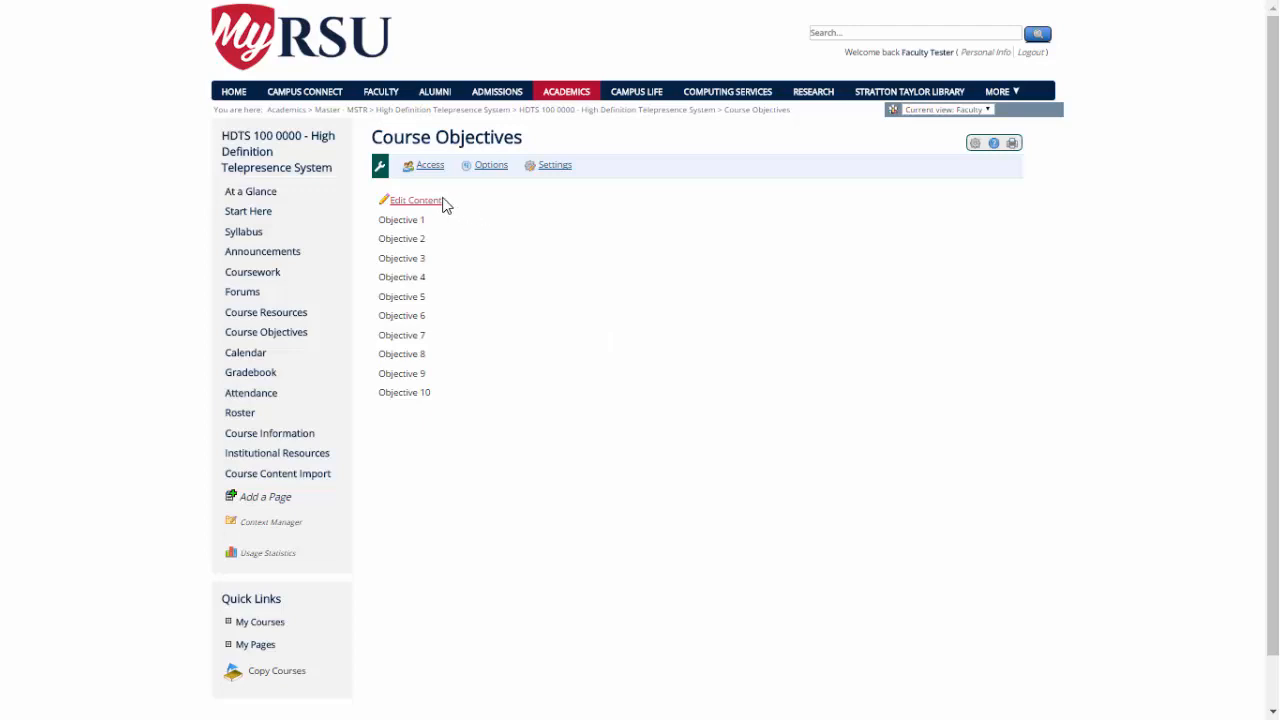
{"action": "mouse_move", "coordinate": [415, 280]}
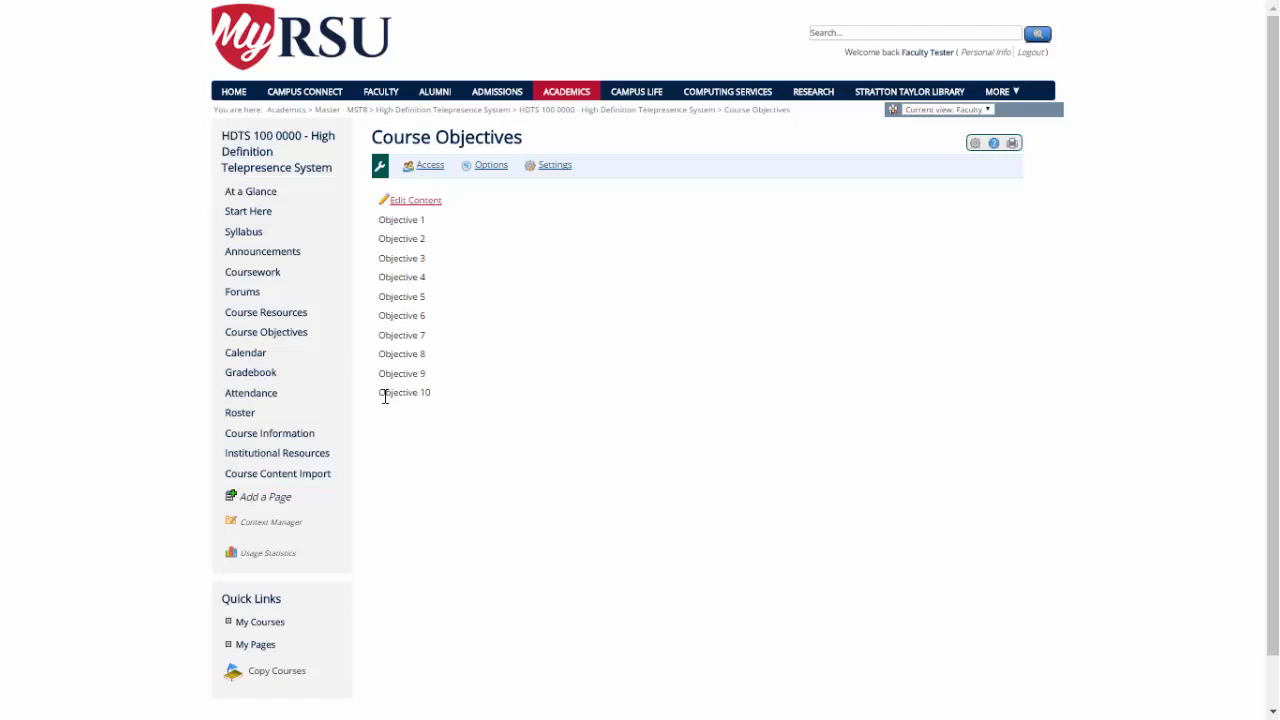
{"action": "mouse_move", "coordinate": [443, 388]}
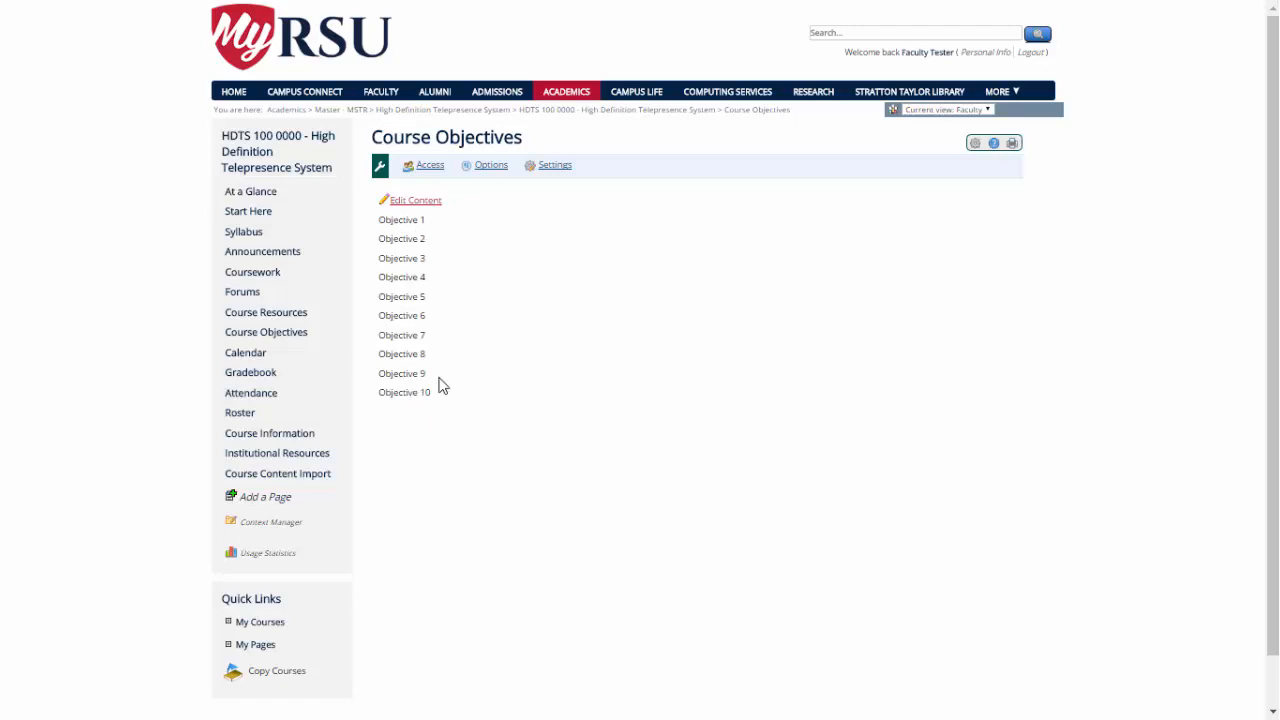
{"action": "mouse_move", "coordinate": [437, 333]}
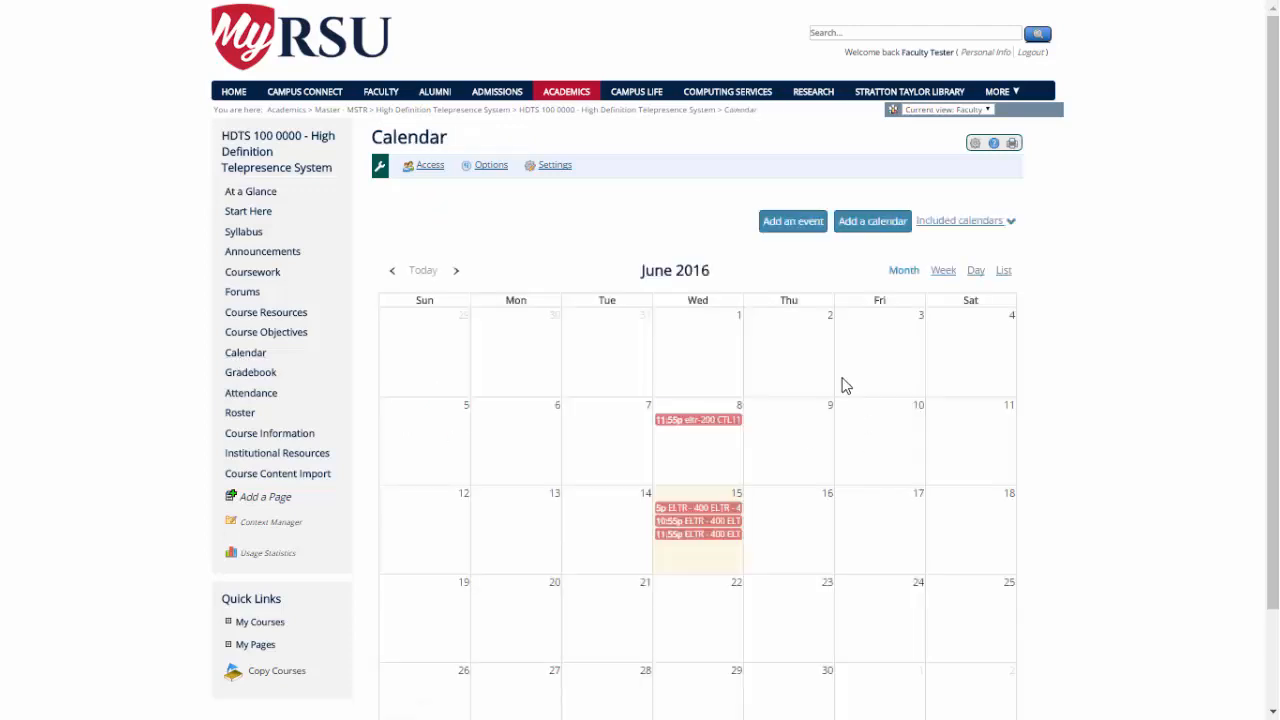
{"action": "mouse_move", "coordinate": [893, 311]}
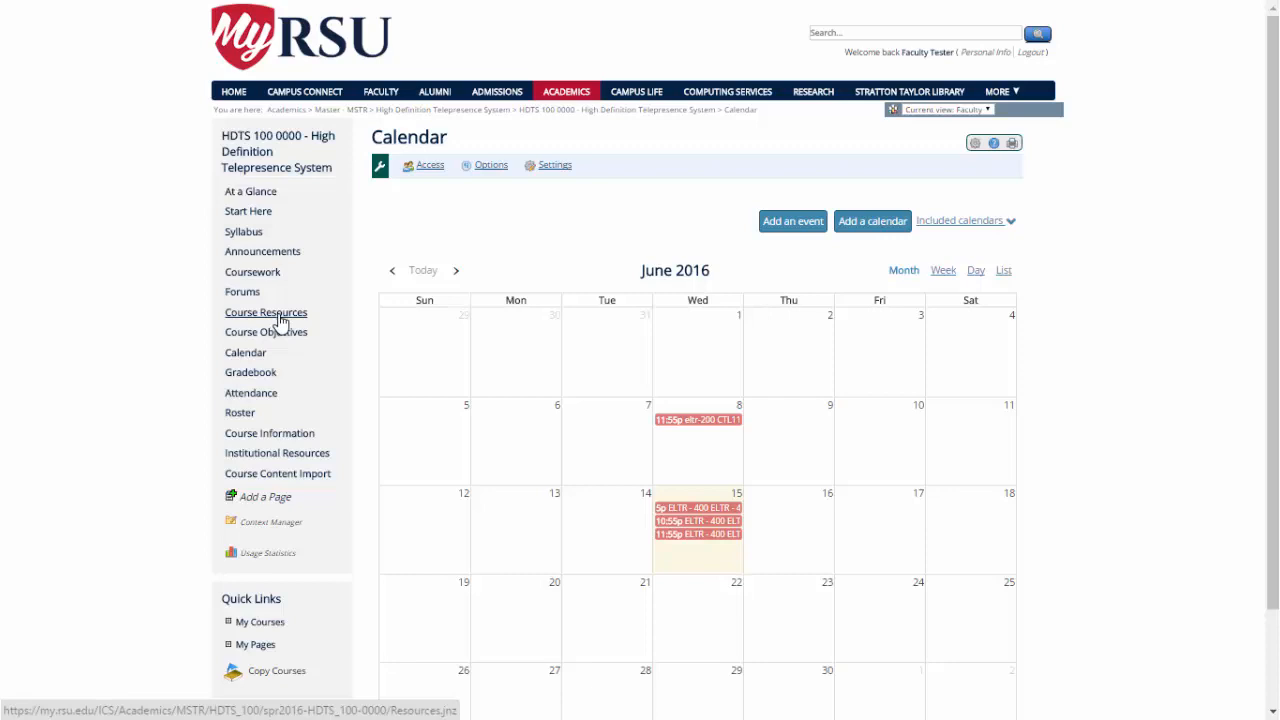
{"action": "mouse_move", "coordinate": [1250, 276]}
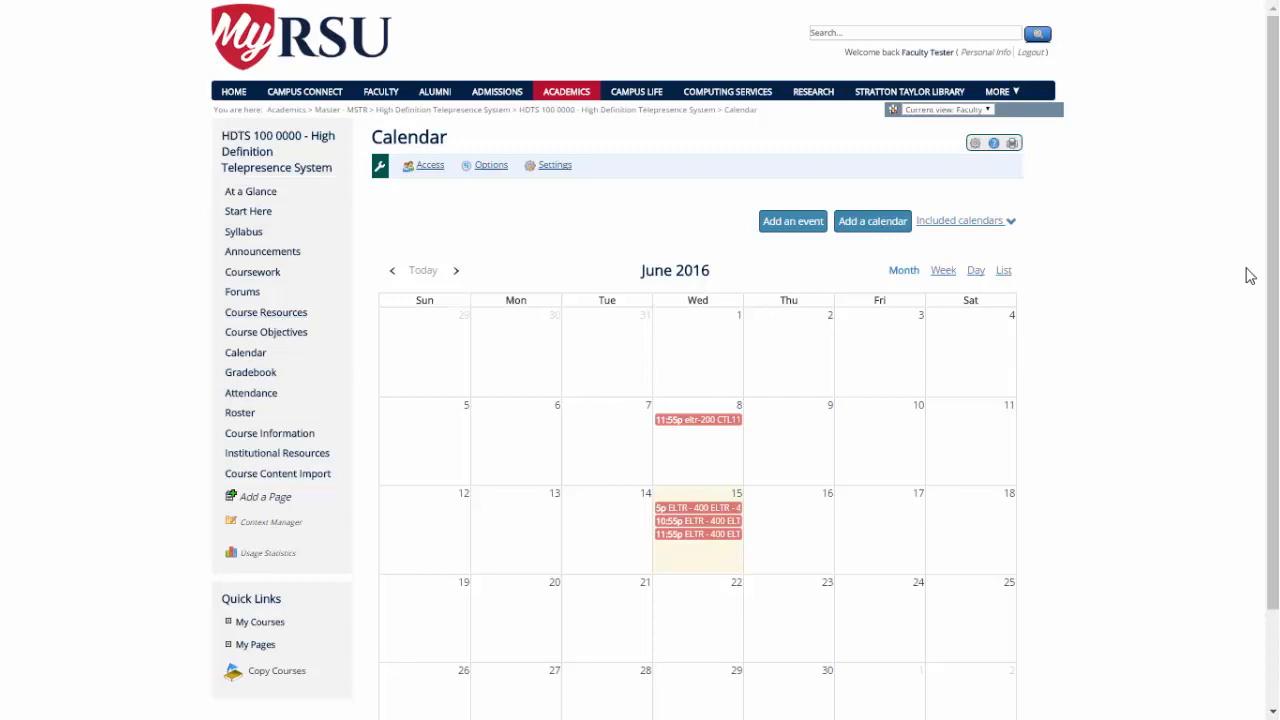
{"action": "mouse_move", "coordinate": [1265, 285]}
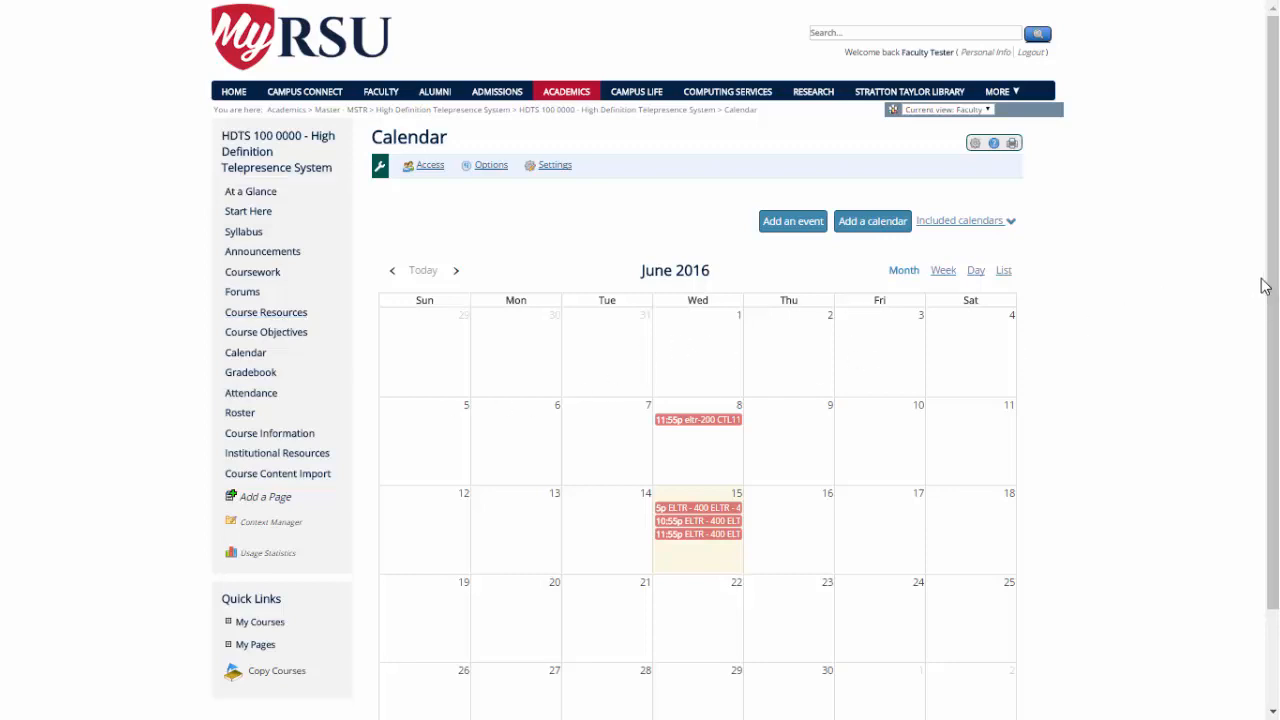
{"action": "mouse_move", "coordinate": [793, 221]}
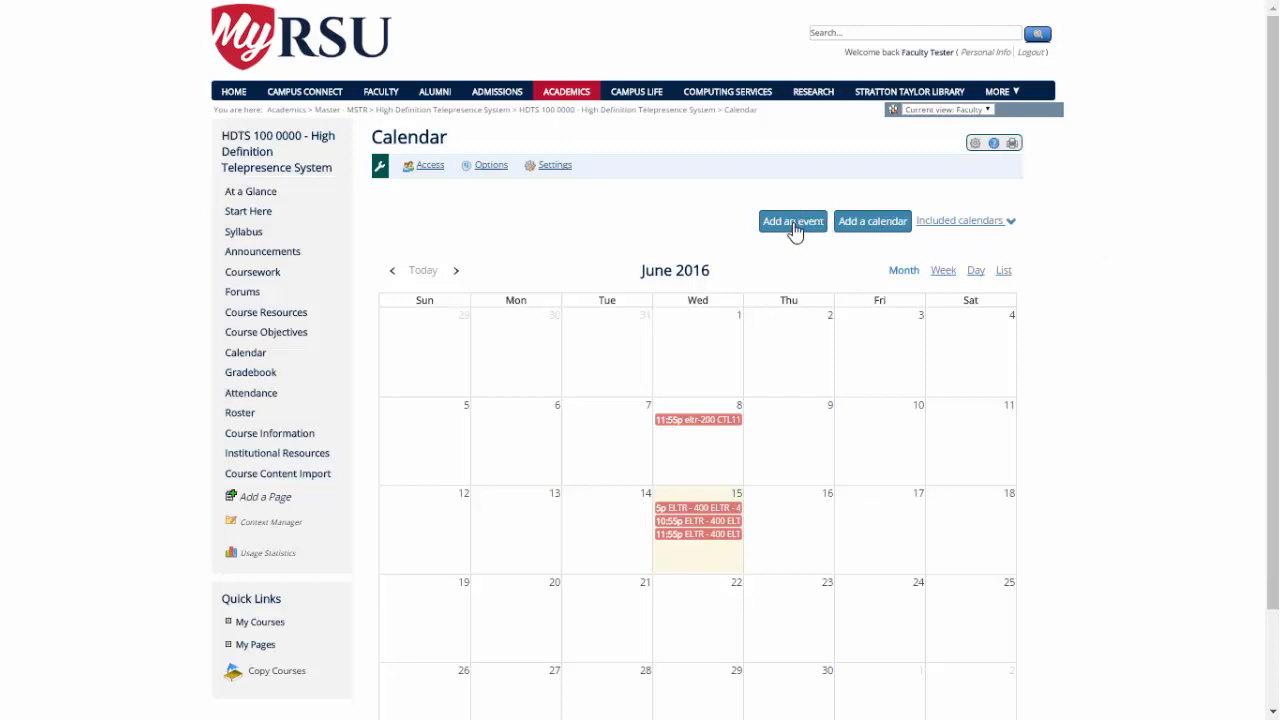
{"action": "mouse_move", "coordinate": [872, 221]}
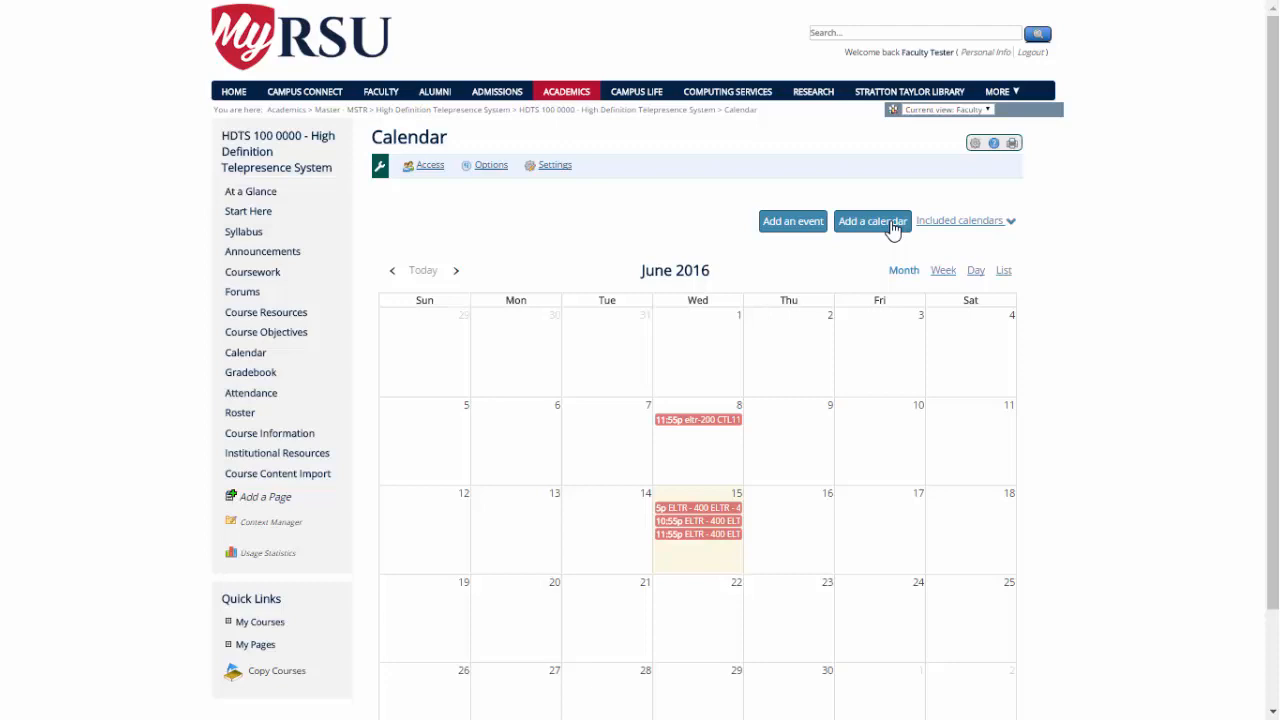
Step: Go to the Gradebook page listing guest student Spencer without a final grade
{"action": "left_click", "coordinate": [250, 372]}
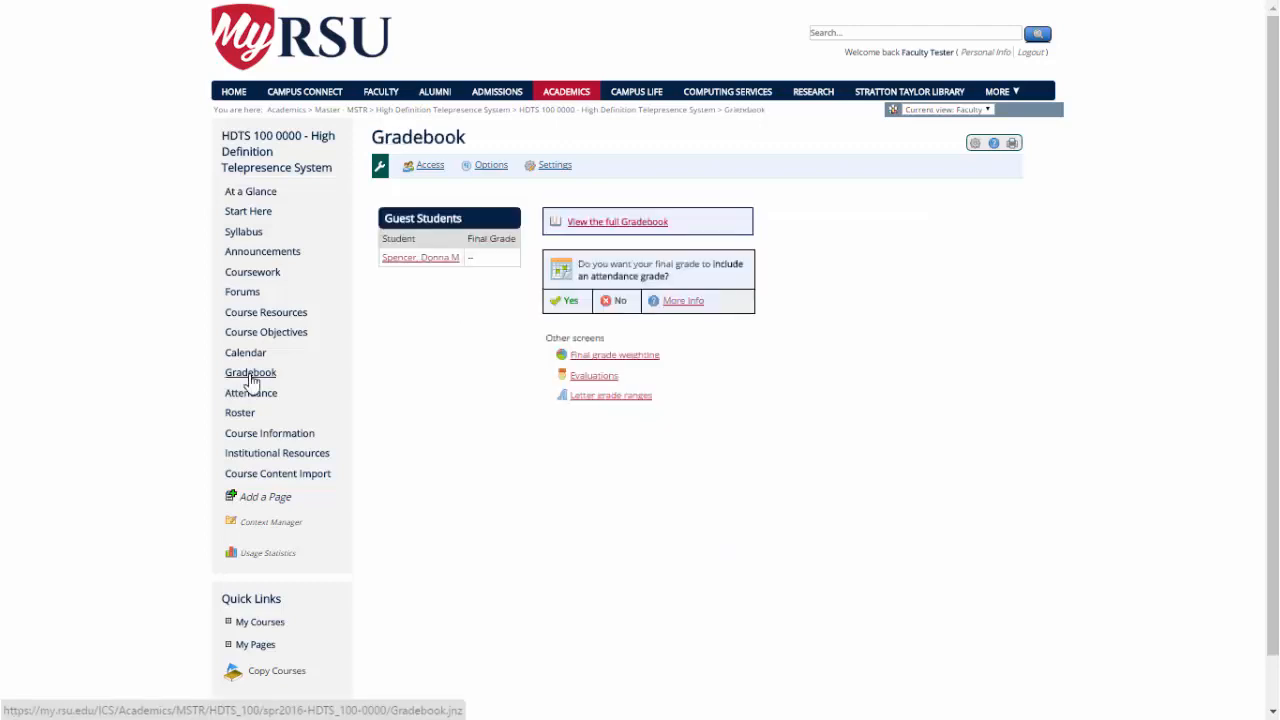
{"action": "mouse_move", "coordinate": [740, 390]}
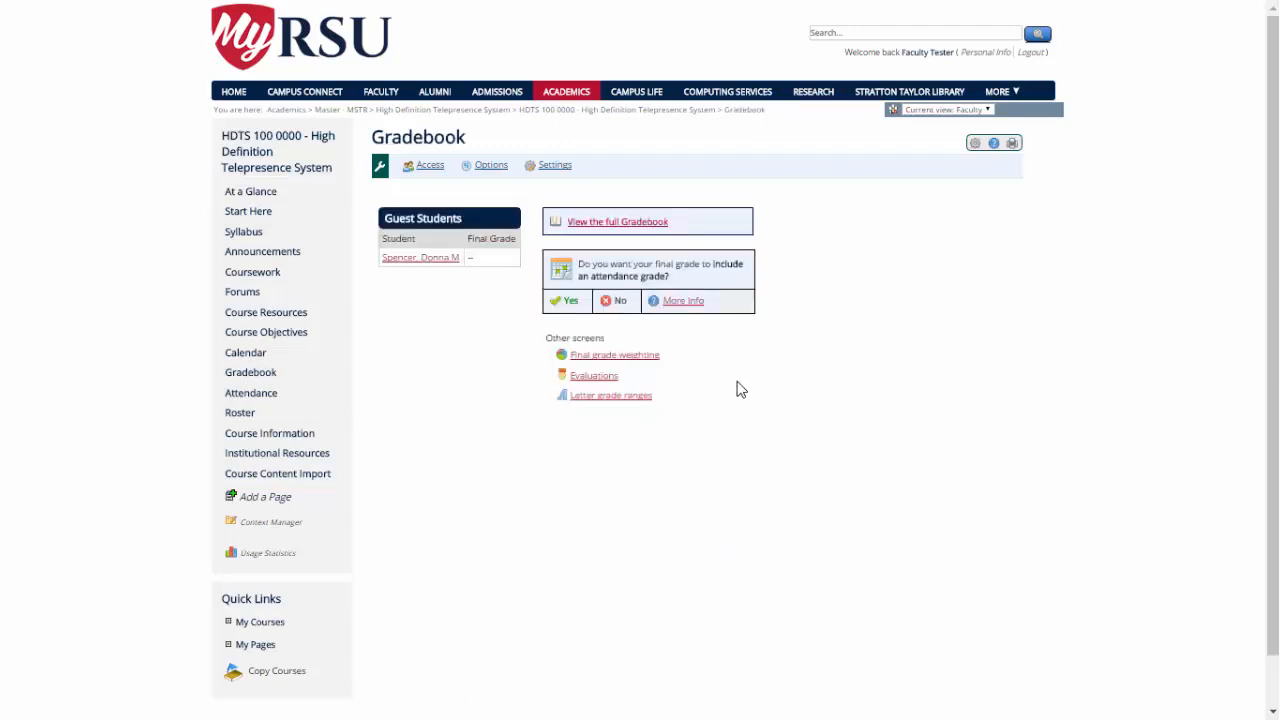
{"action": "mouse_move", "coordinate": [620, 435]}
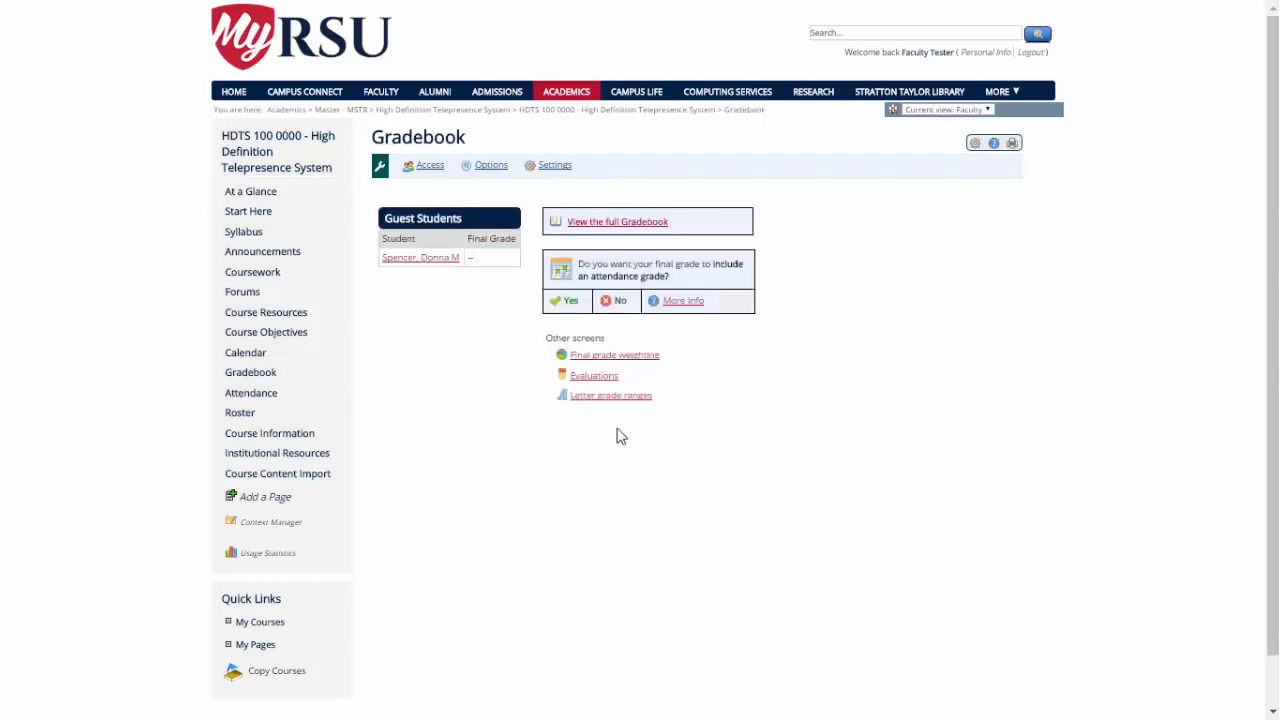
{"action": "mouse_move", "coordinate": [693, 400]}
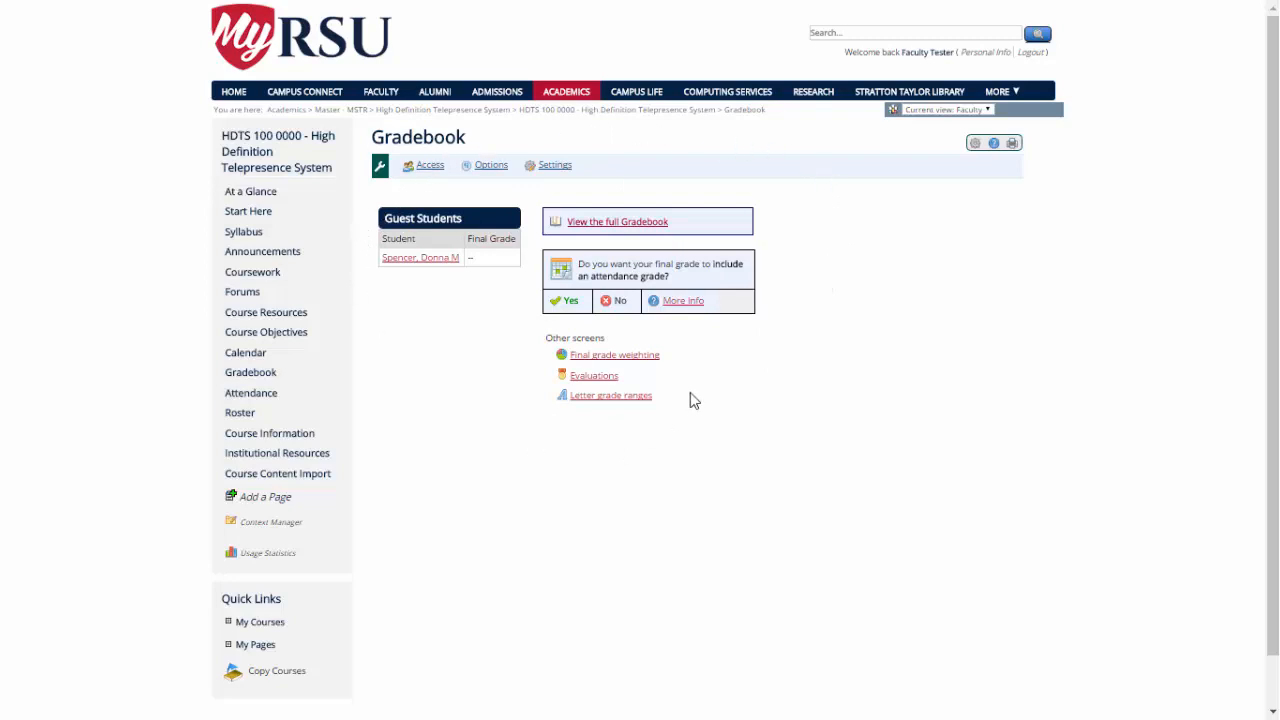
Step: Go to the June 2016 Attendance page with no current or previous sessions
{"action": "left_click", "coordinate": [251, 392]}
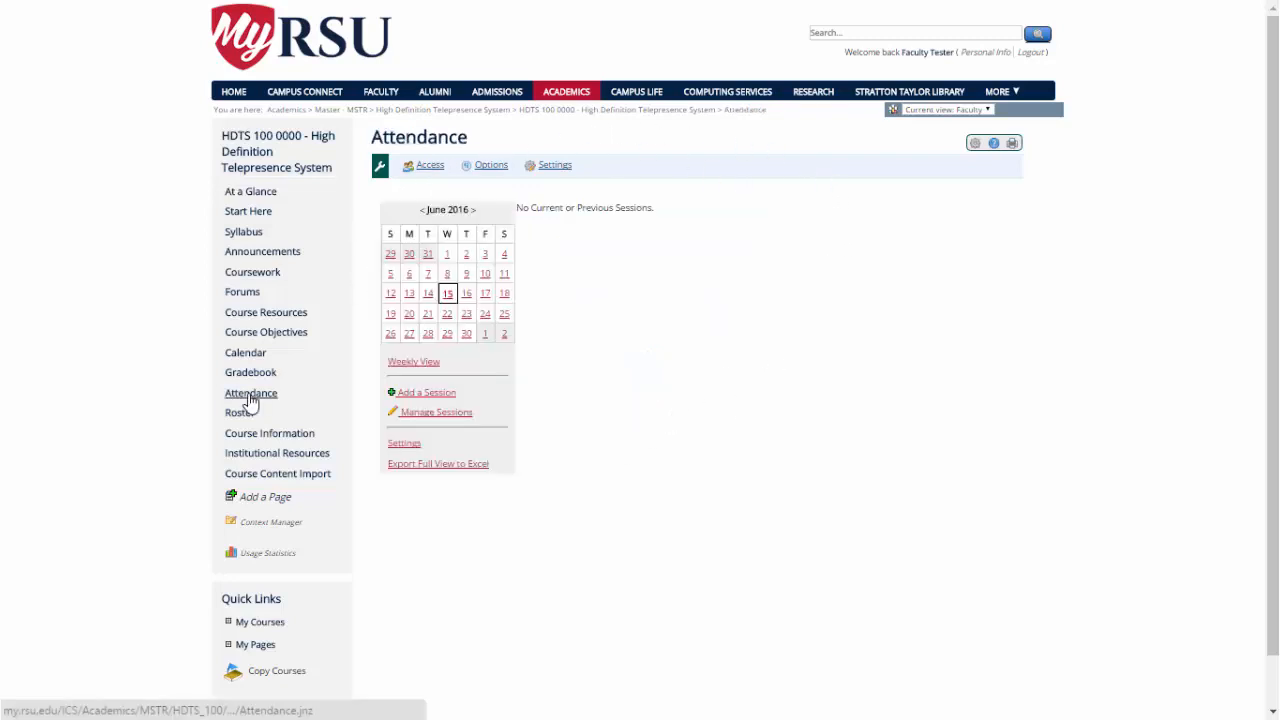
{"action": "mouse_move", "coordinate": [325, 413]}
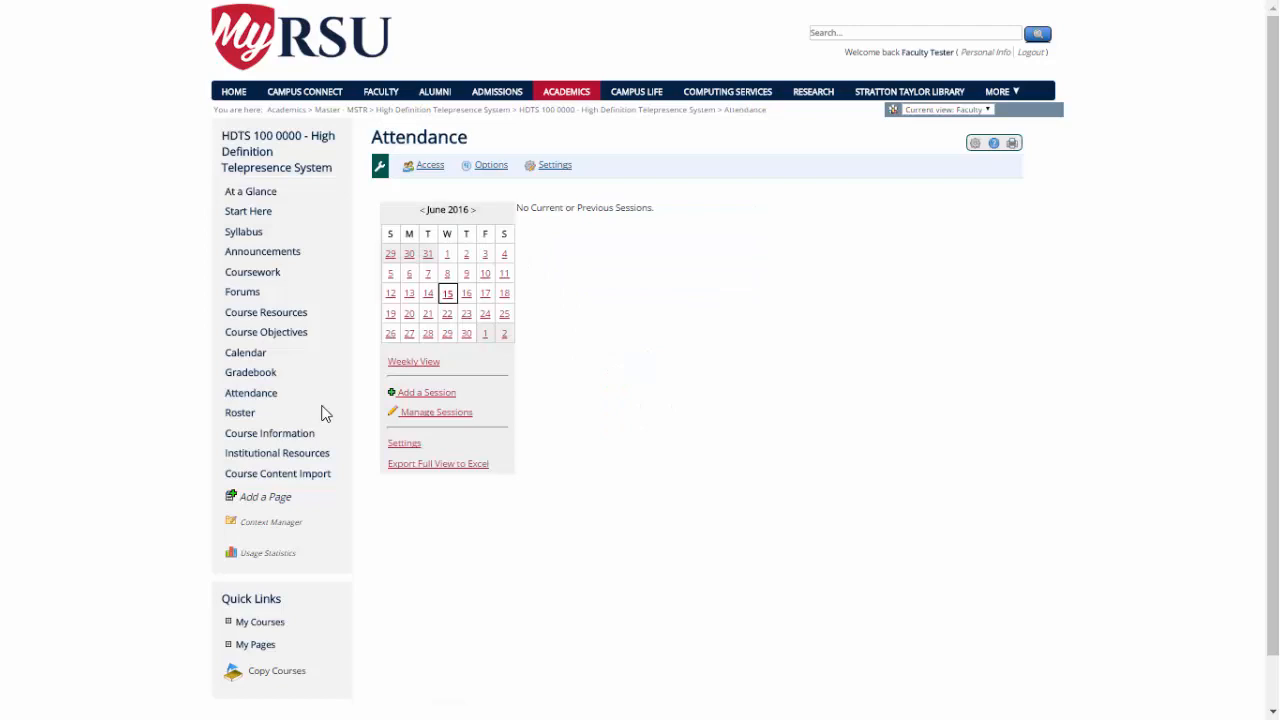
{"action": "mouse_move", "coordinate": [372, 281]}
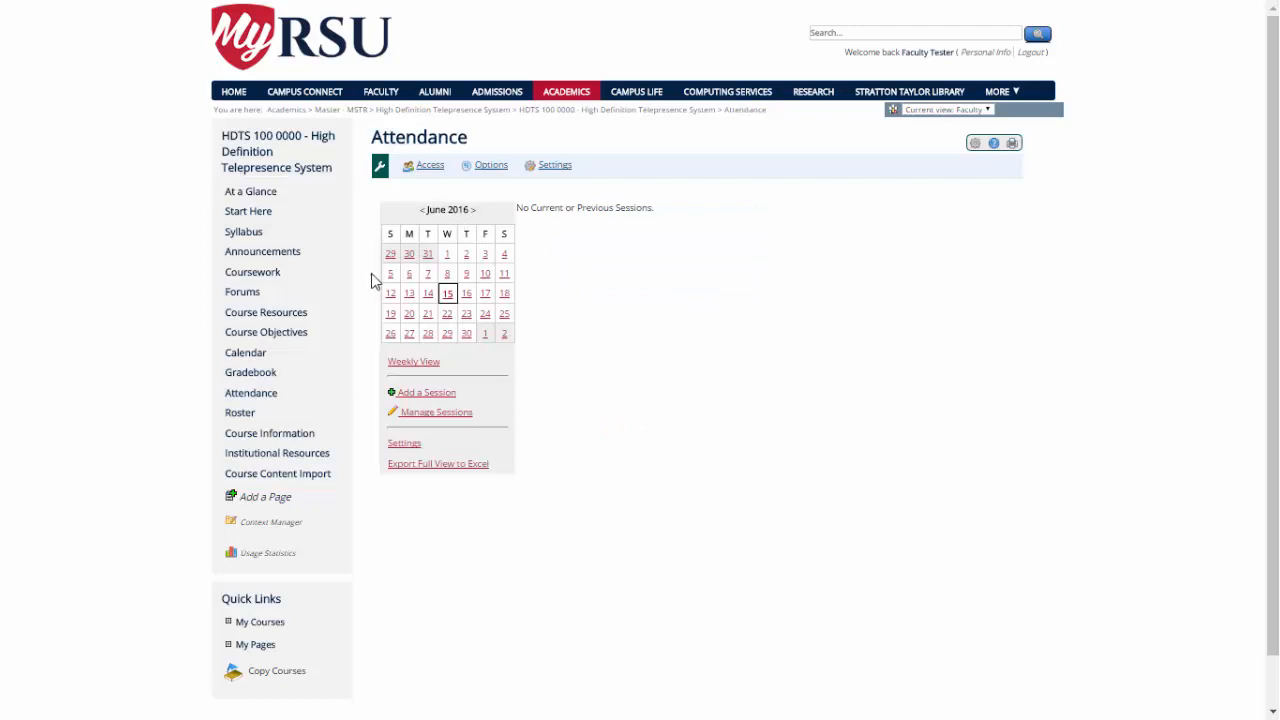
{"action": "mouse_move", "coordinate": [455, 181]}
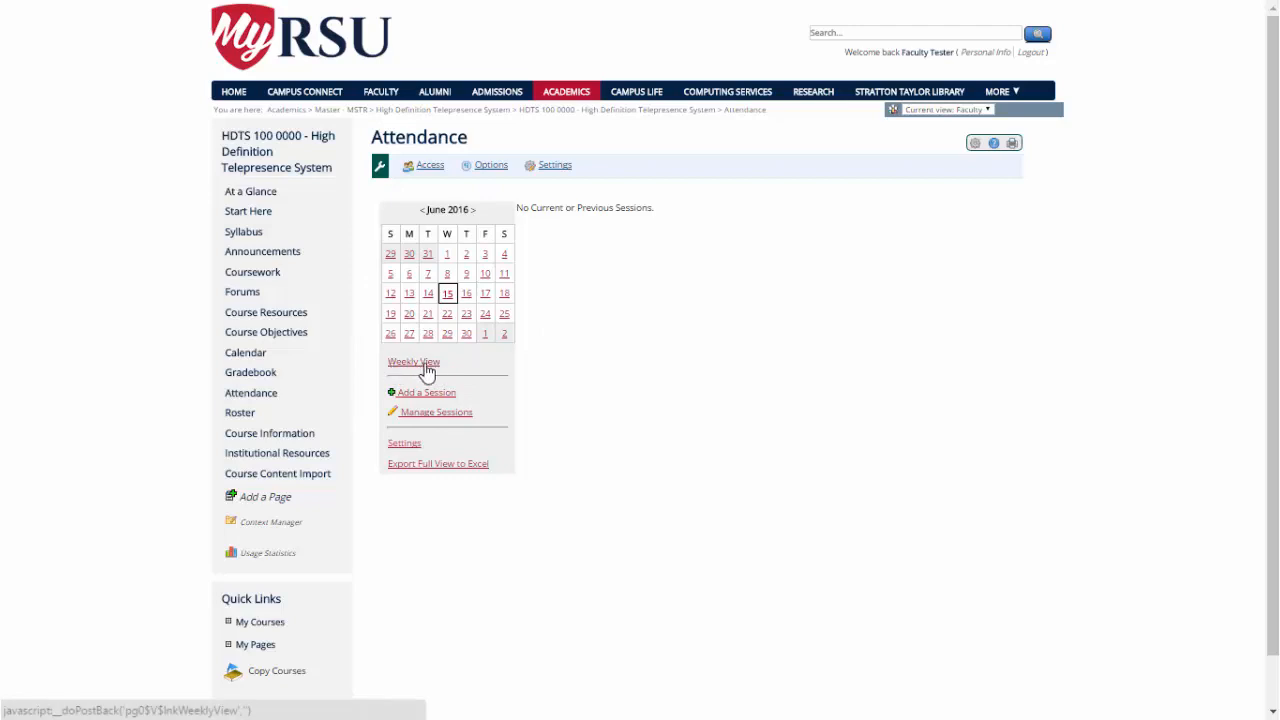
{"action": "mouse_move", "coordinate": [435, 411]}
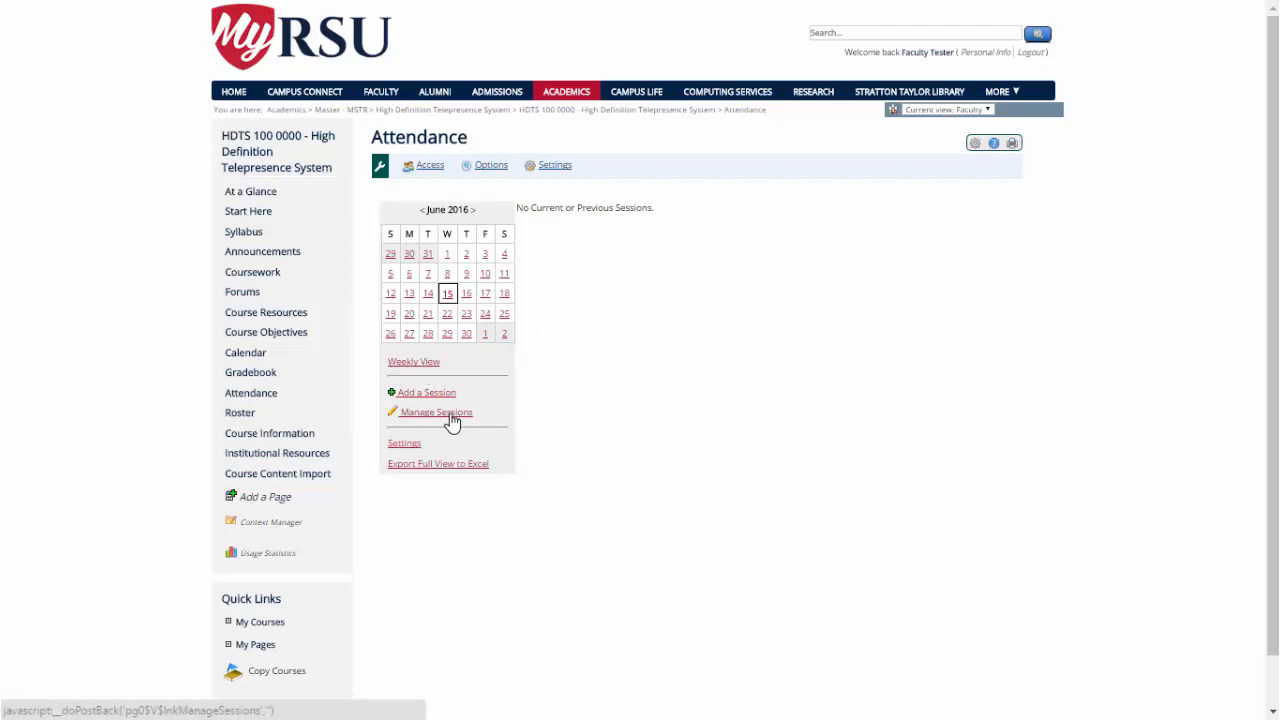
{"action": "mouse_move", "coordinate": [451, 418]}
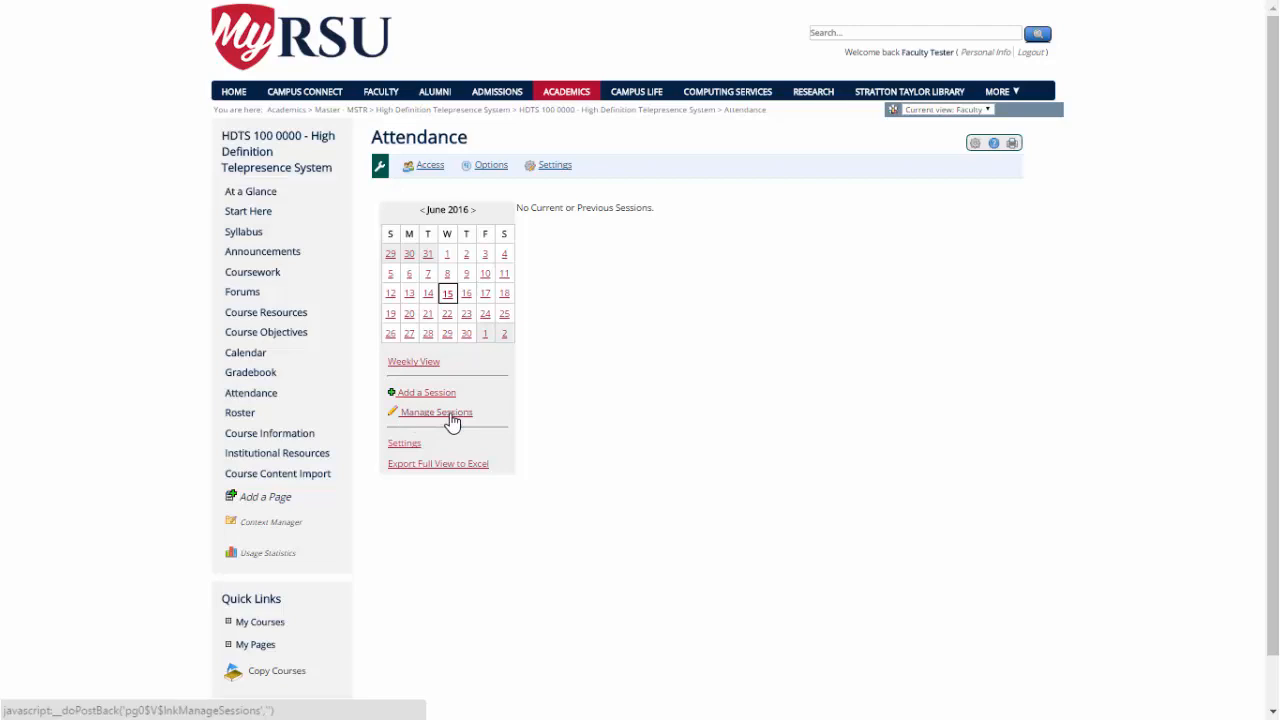
{"action": "mouse_move", "coordinate": [450, 418]}
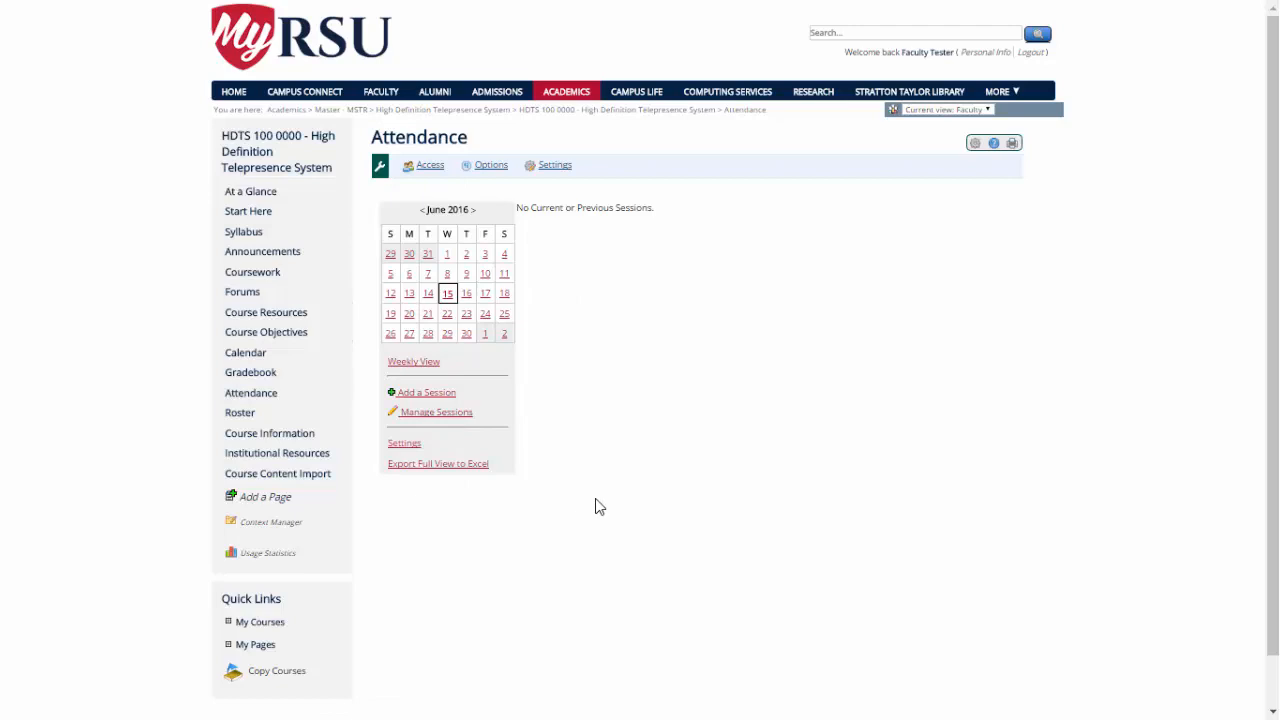
{"action": "mouse_move", "coordinate": [614, 486]}
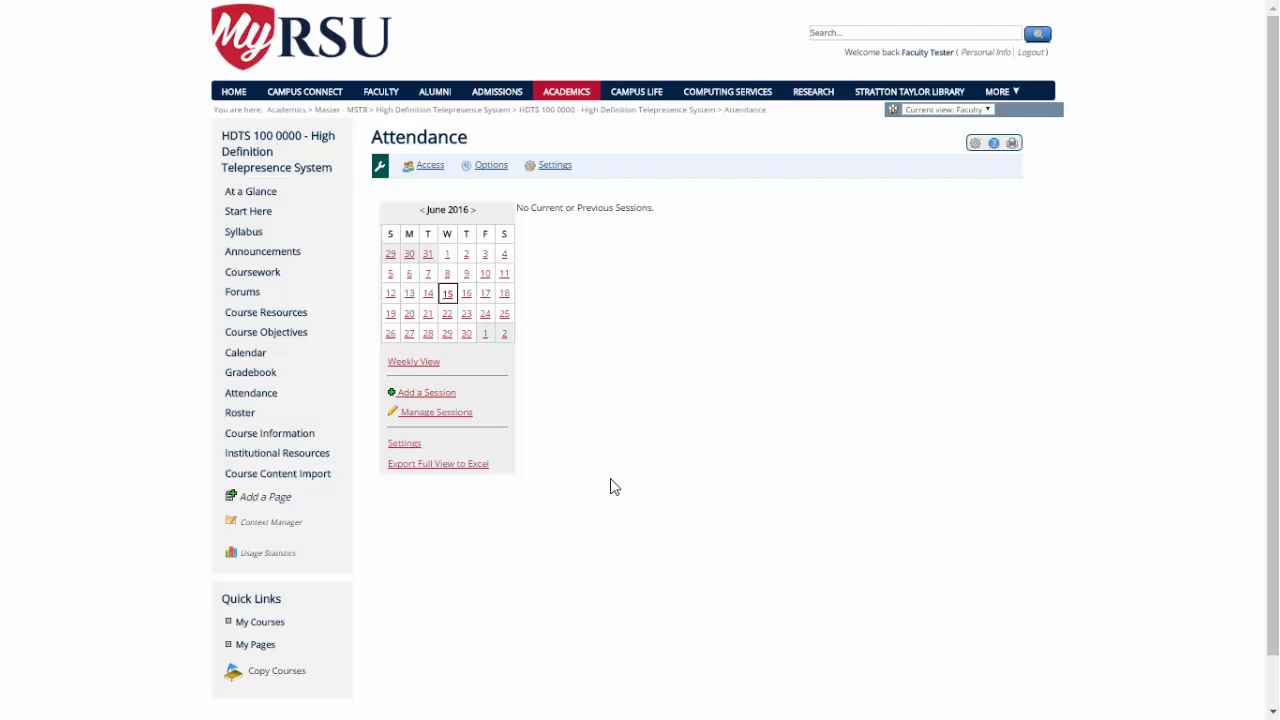
{"action": "mouse_move", "coordinate": [429, 193]}
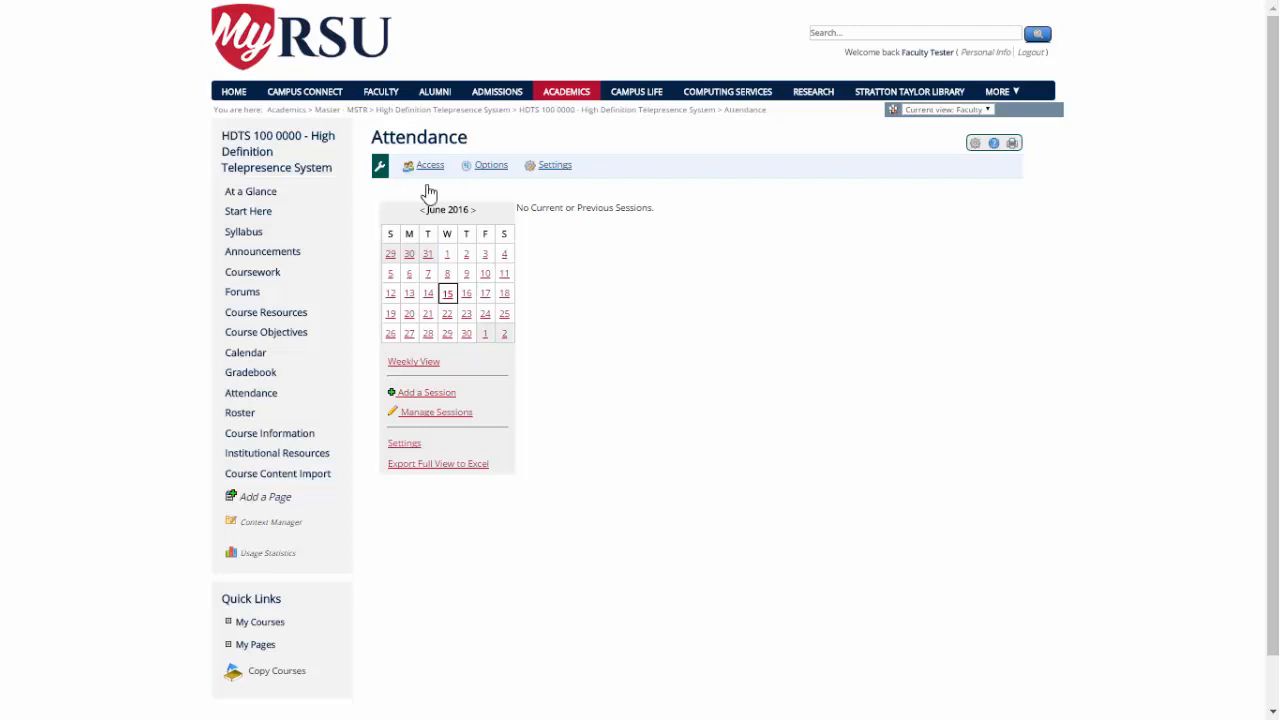
{"action": "mouse_move", "coordinate": [575, 430]}
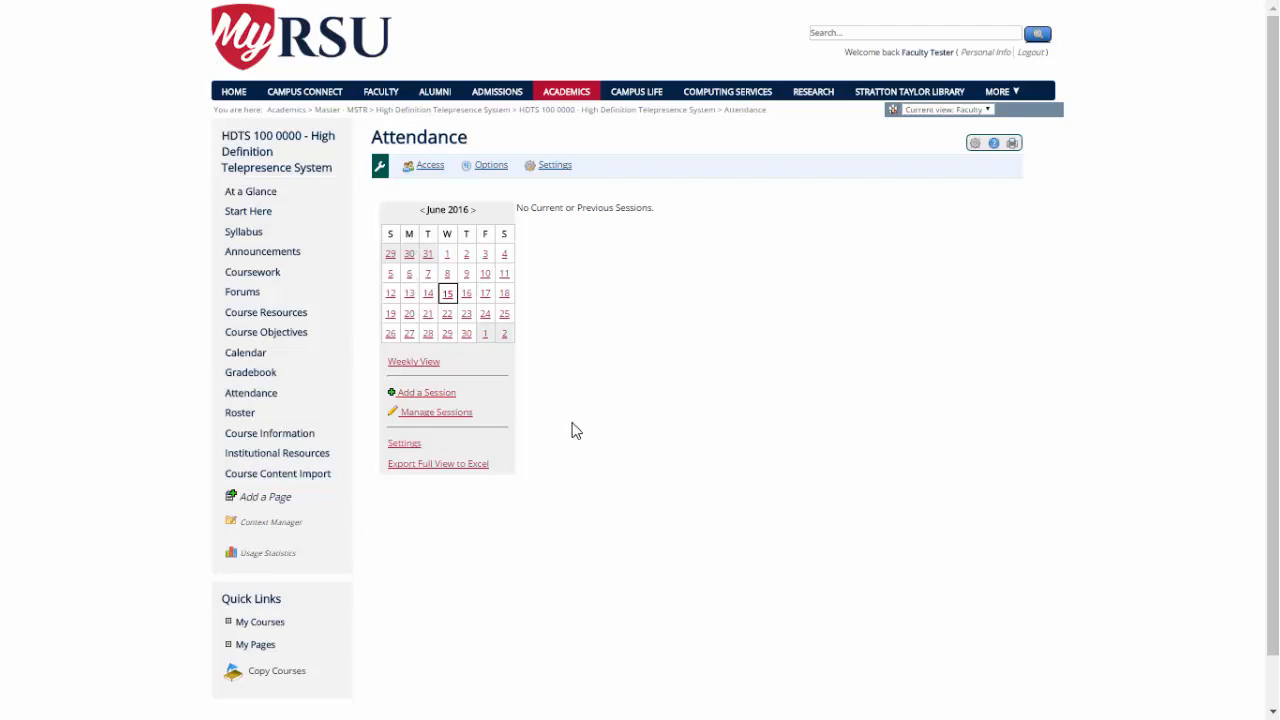
{"action": "left_click", "coordinate": [240, 412]}
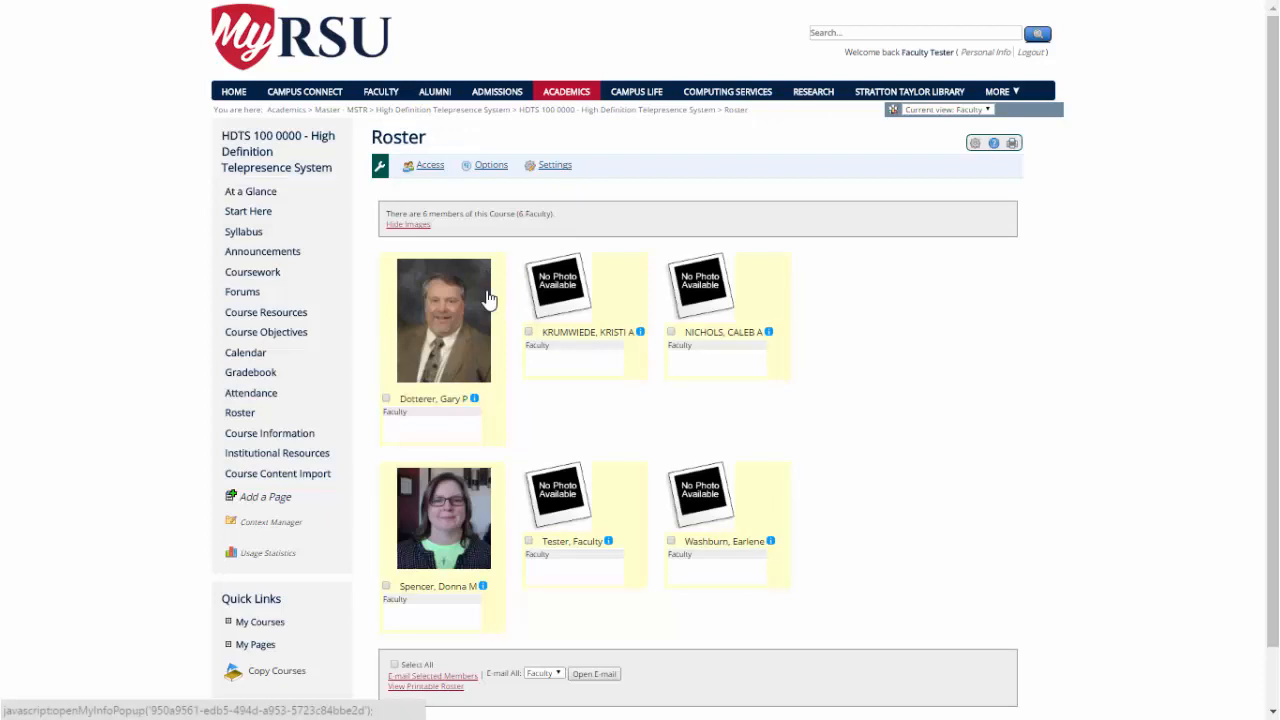
{"action": "mouse_move", "coordinate": [489, 270]}
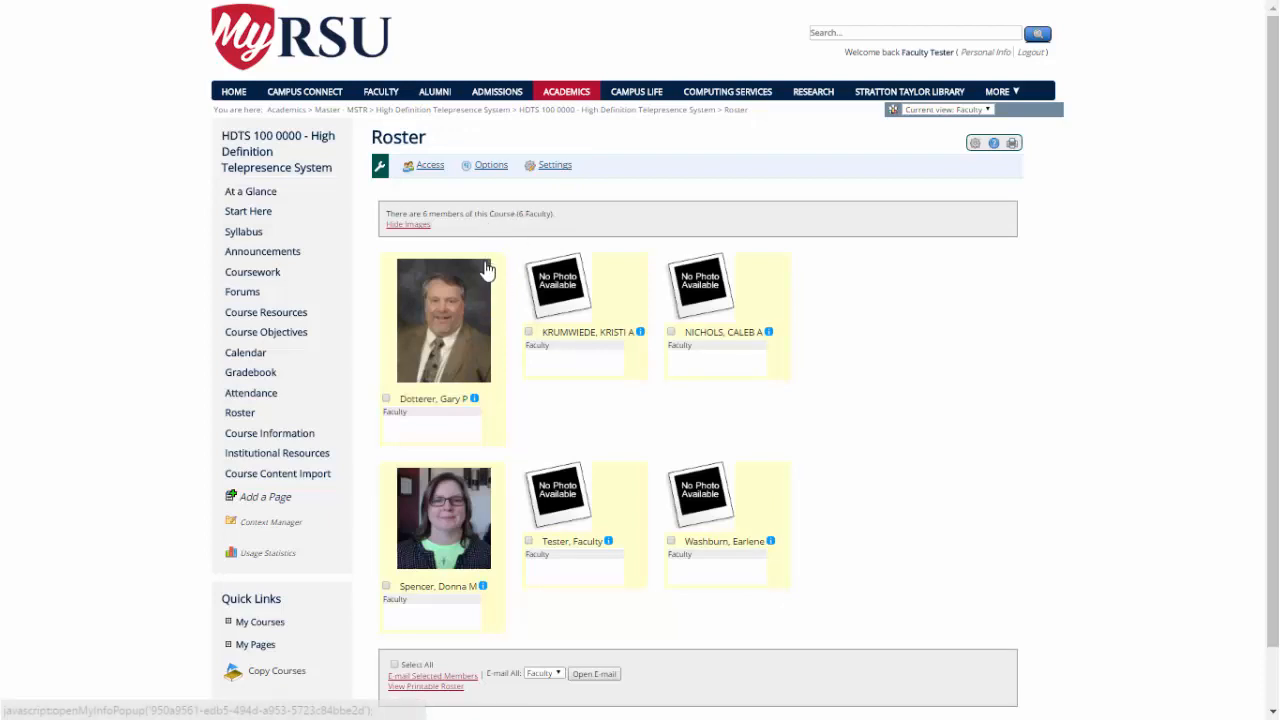
{"action": "mouse_move", "coordinate": [442, 277]}
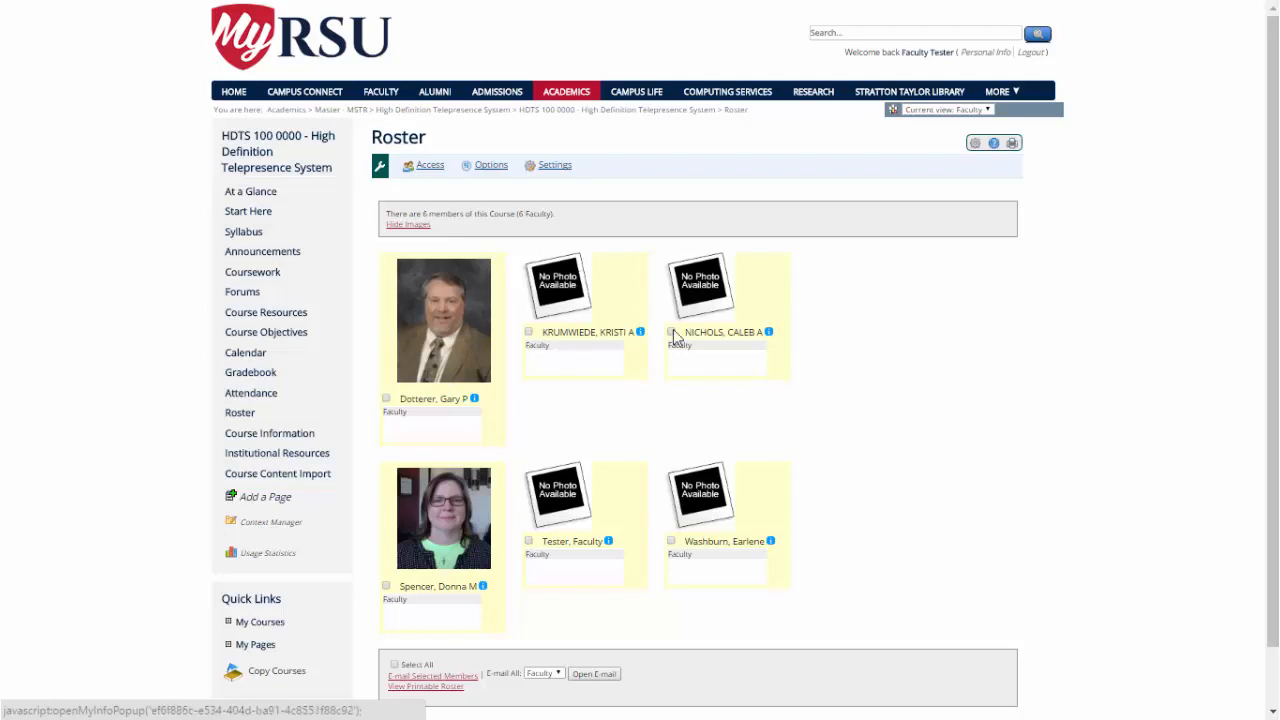
{"action": "mouse_move", "coordinate": [467, 392]}
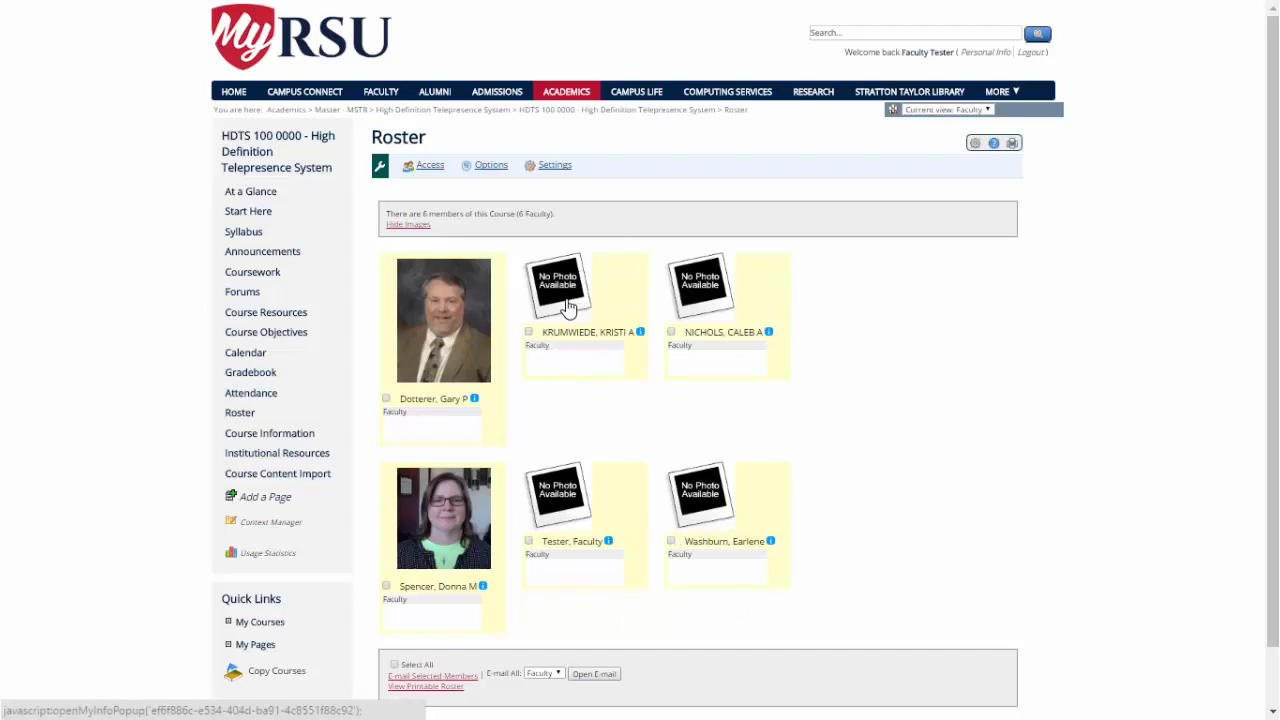
{"action": "mouse_move", "coordinate": [575, 455]}
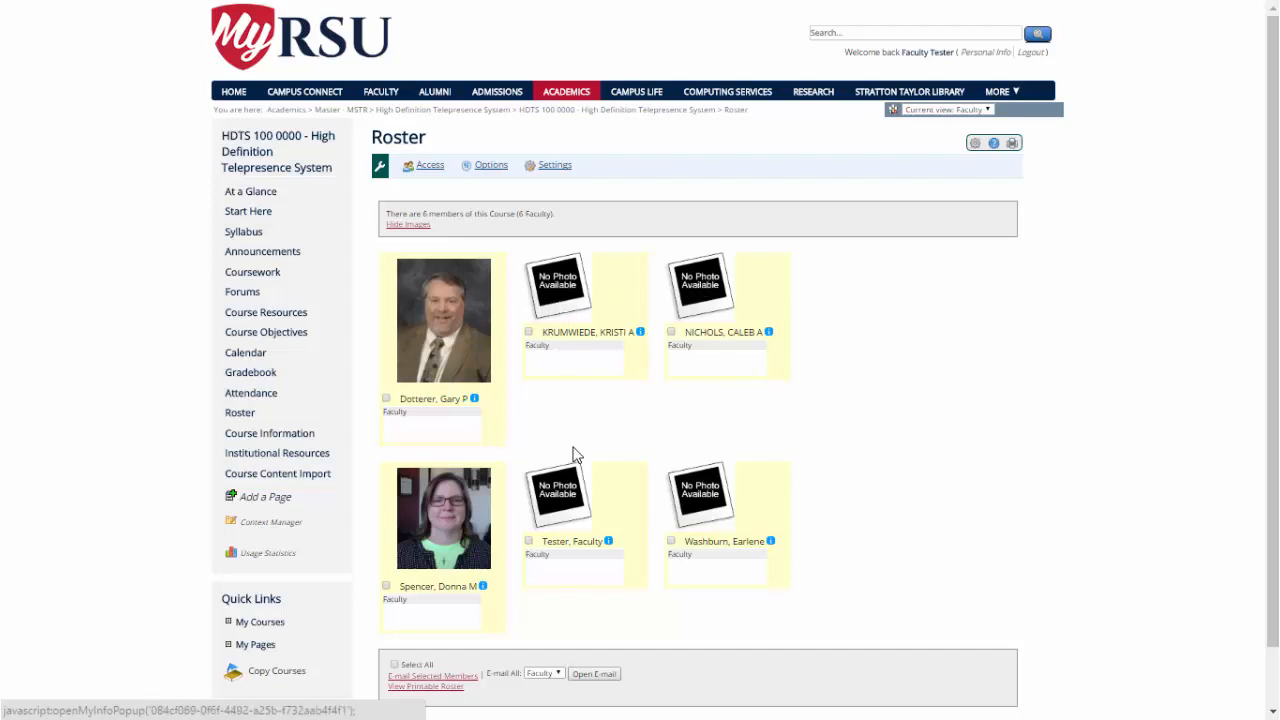
{"action": "mouse_move", "coordinate": [910, 452]}
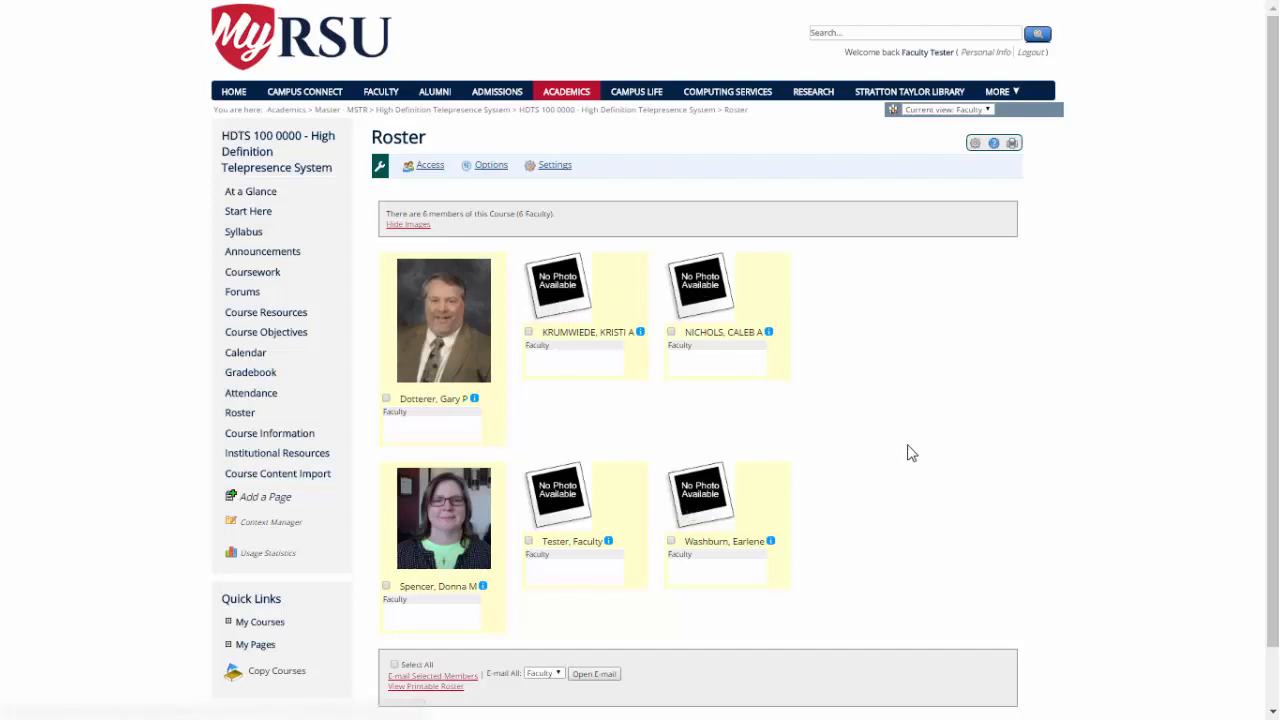
{"action": "mouse_move", "coordinate": [1101, 370]}
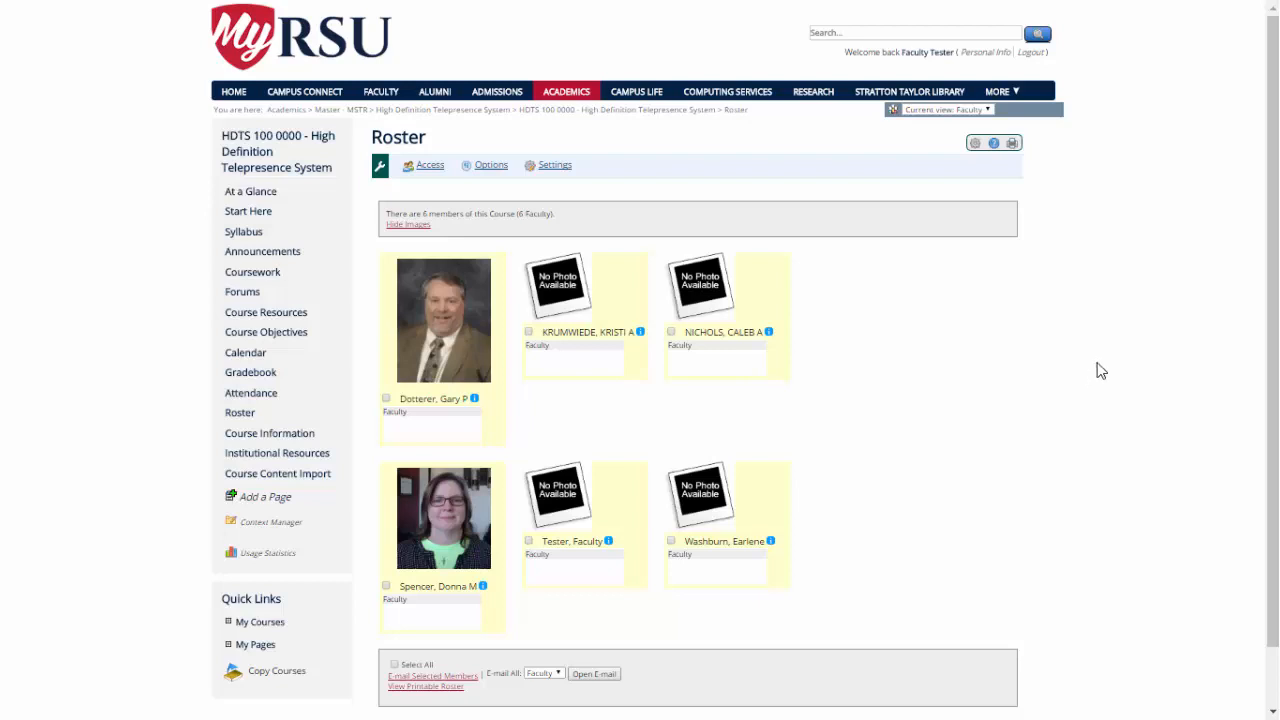
{"action": "scroll", "scroll_direction": "down", "scroll_amount": 3}
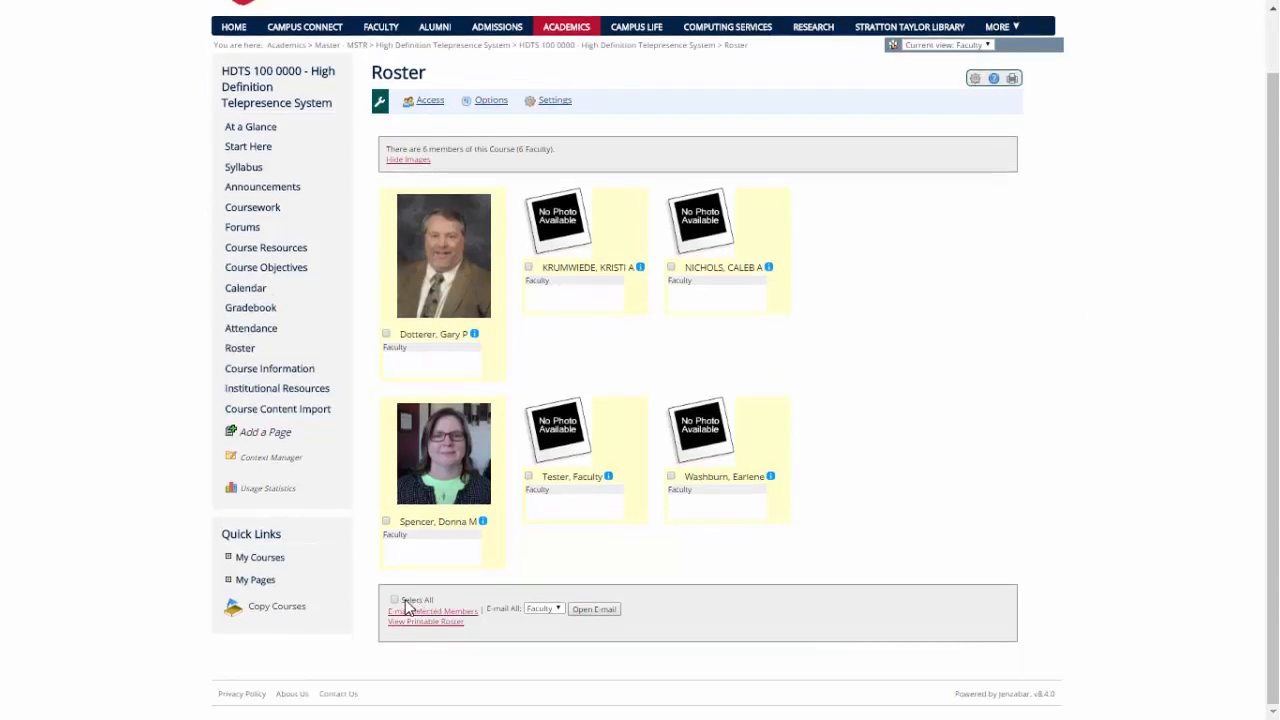
{"action": "left_click", "coordinate": [395, 599]}
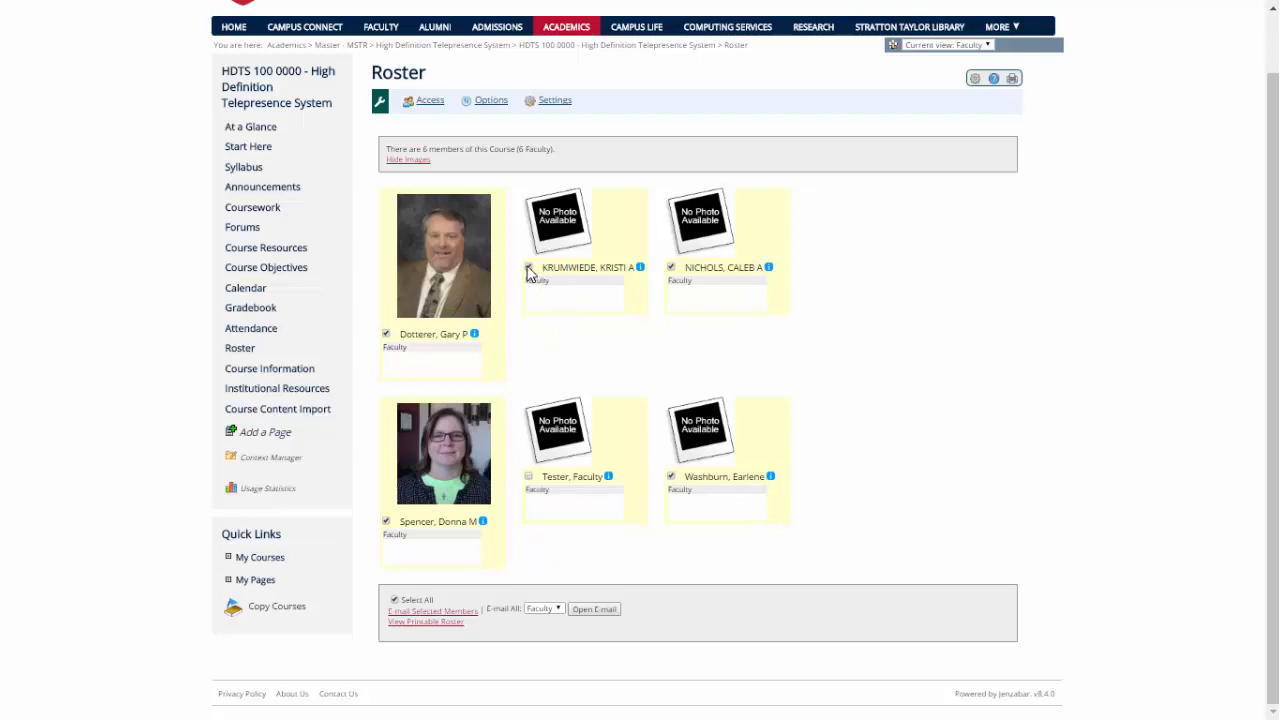
{"action": "left_click", "coordinate": [529, 267]}
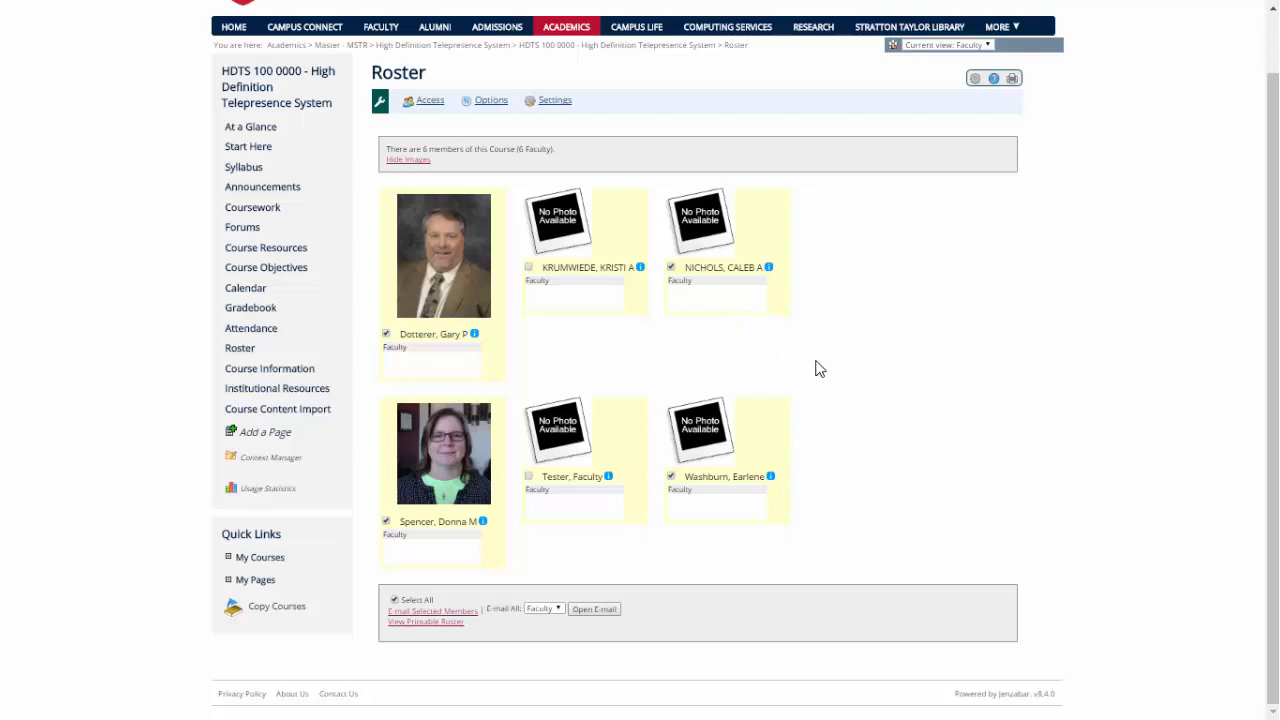
{"action": "mouse_move", "coordinate": [447, 617]}
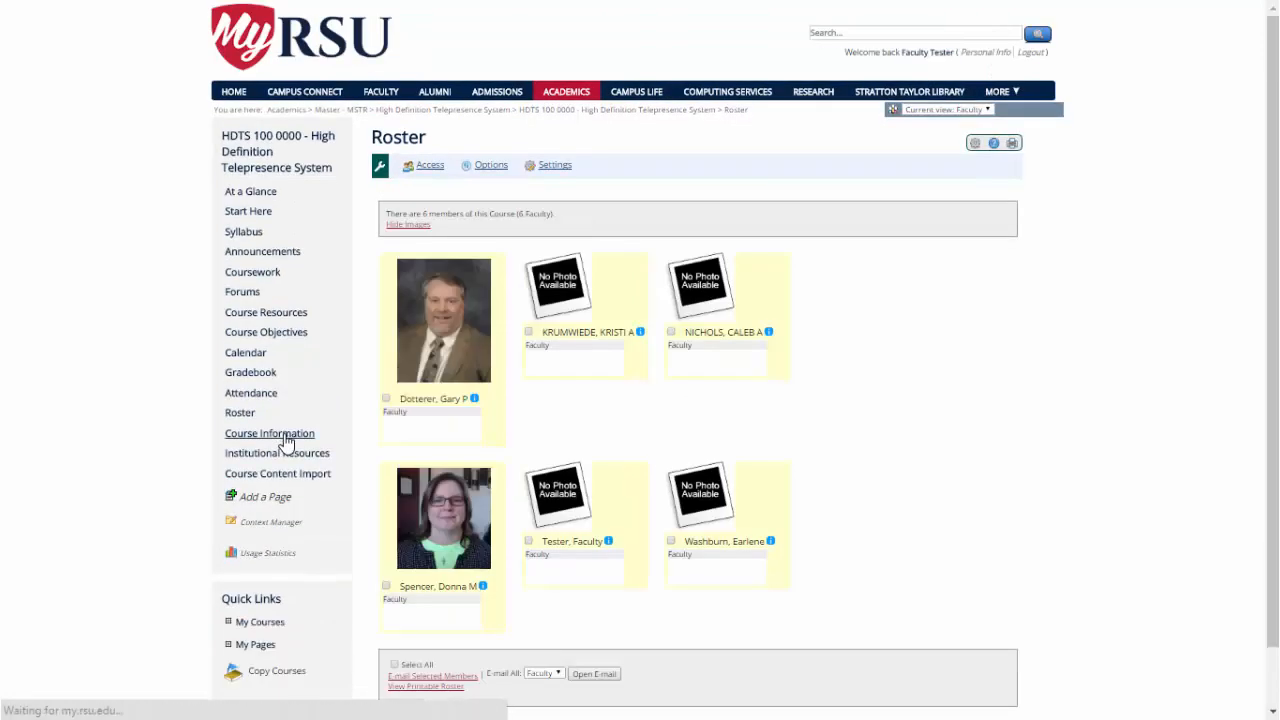
Step: View HDTS 100 Course Information, scrolling to the empty Description and back up
{"action": "left_click", "coordinate": [269, 433]}
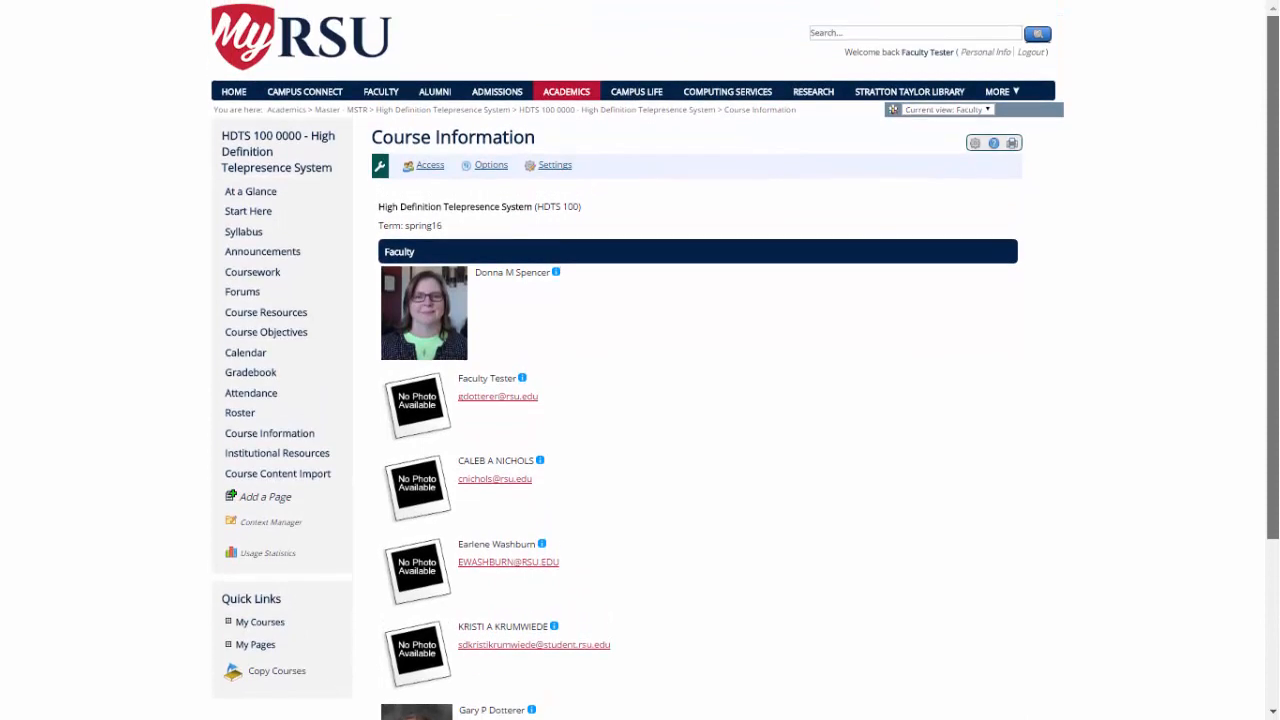
{"action": "mouse_move", "coordinate": [1095, 465]}
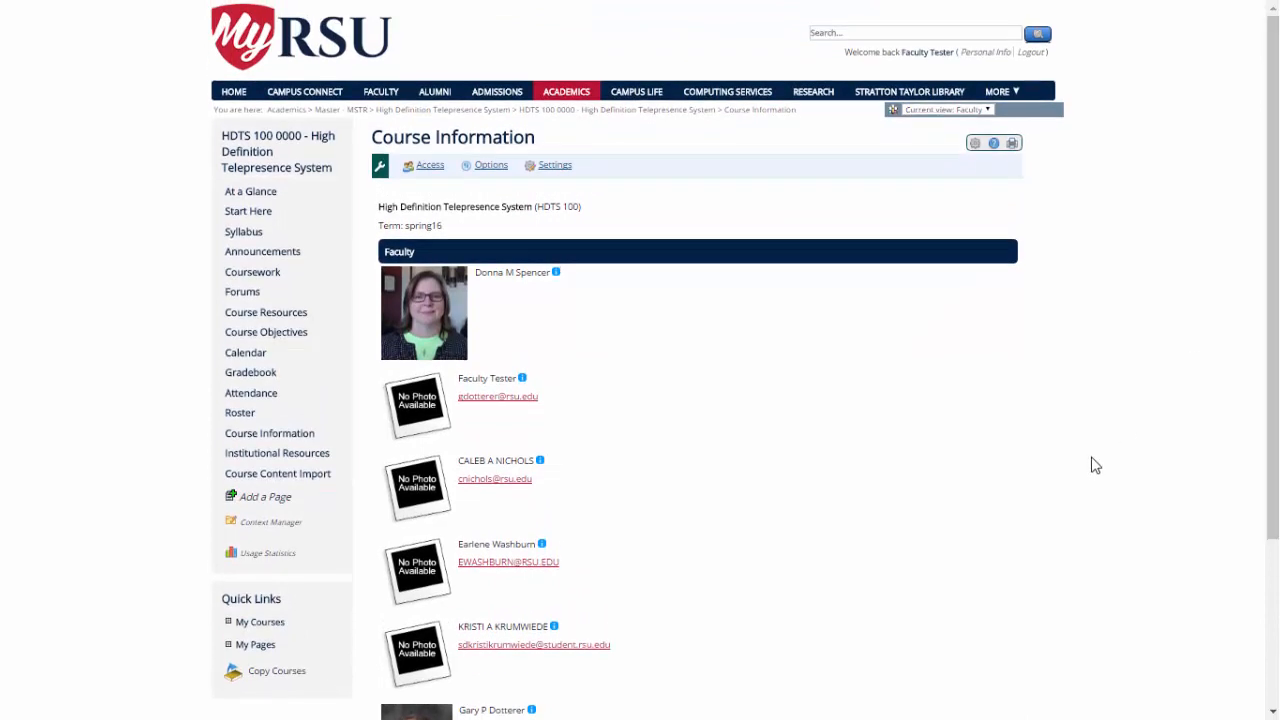
{"action": "mouse_move", "coordinate": [760, 265]}
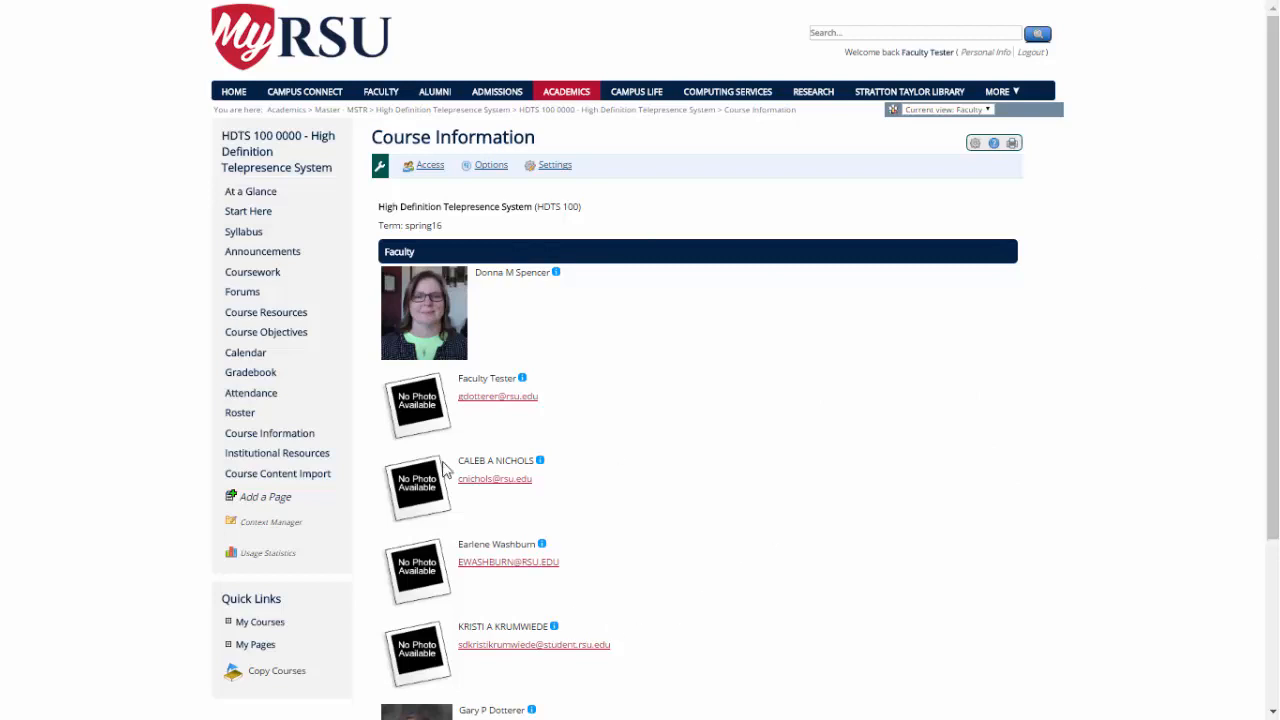
{"action": "scroll", "scroll_direction": "down", "scroll_amount": 3}
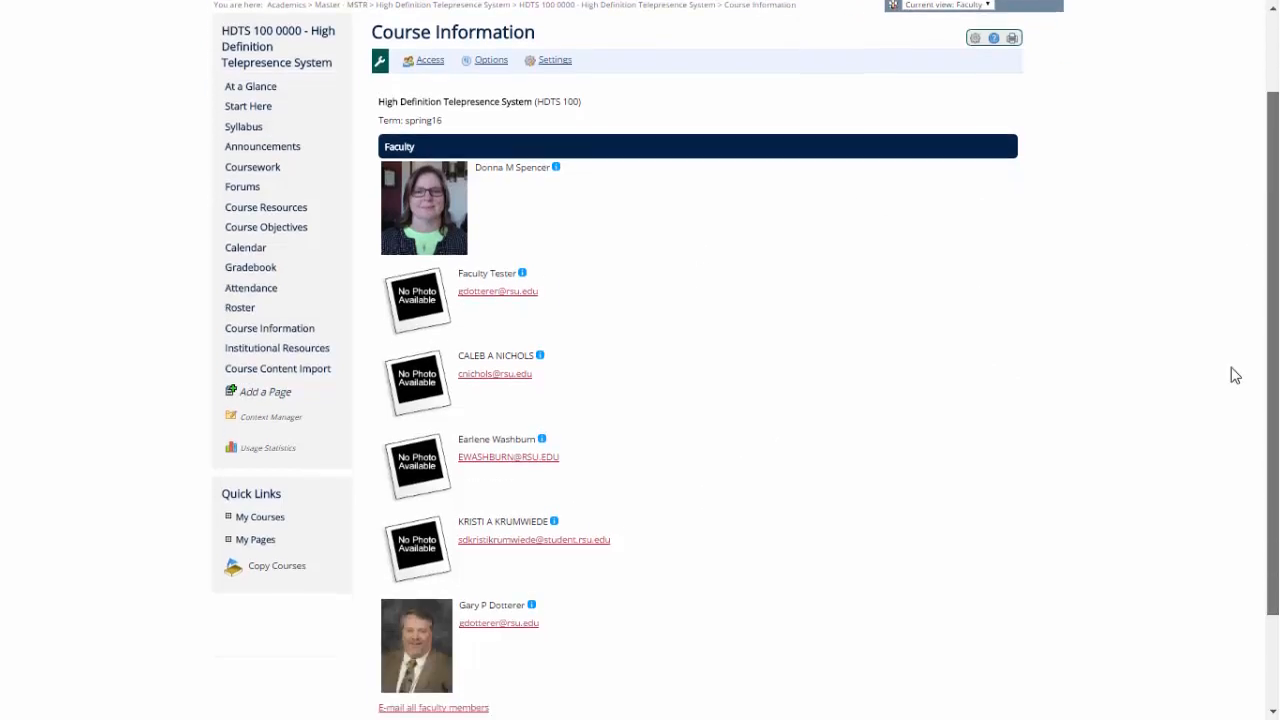
{"action": "scroll", "scroll_direction": "down", "scroll_amount": 3}
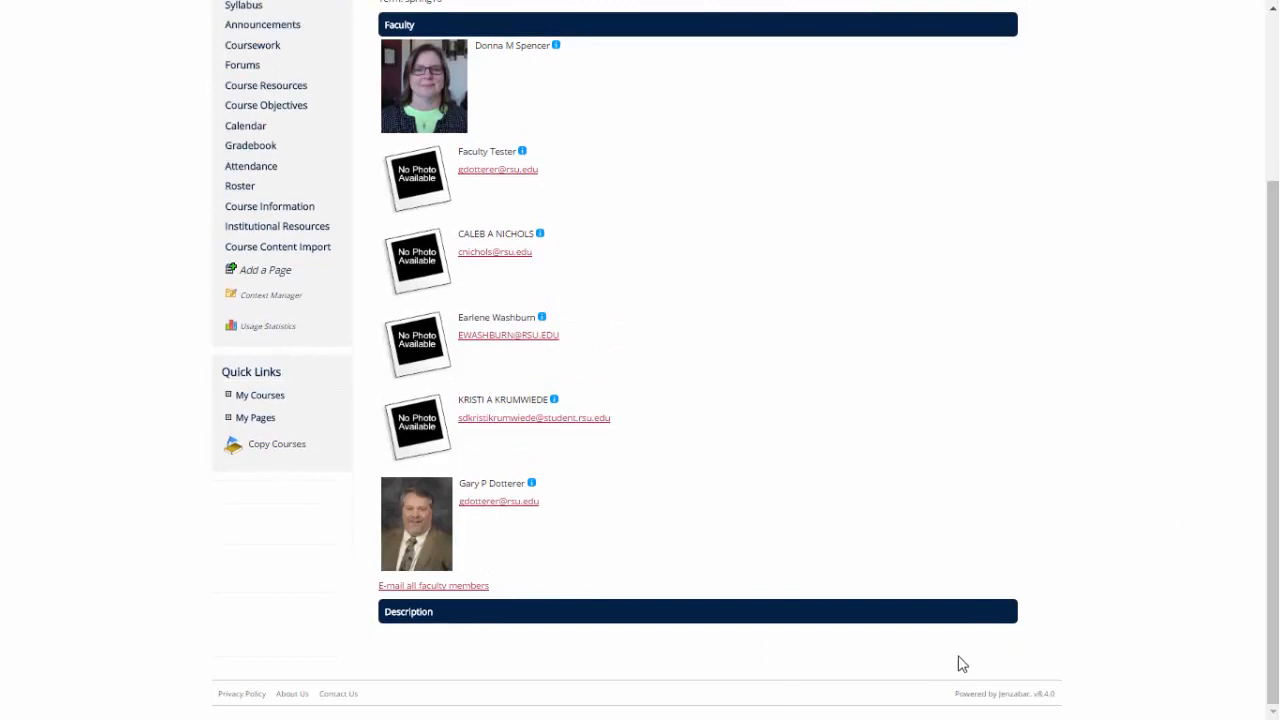
{"action": "mouse_move", "coordinate": [410, 646]}
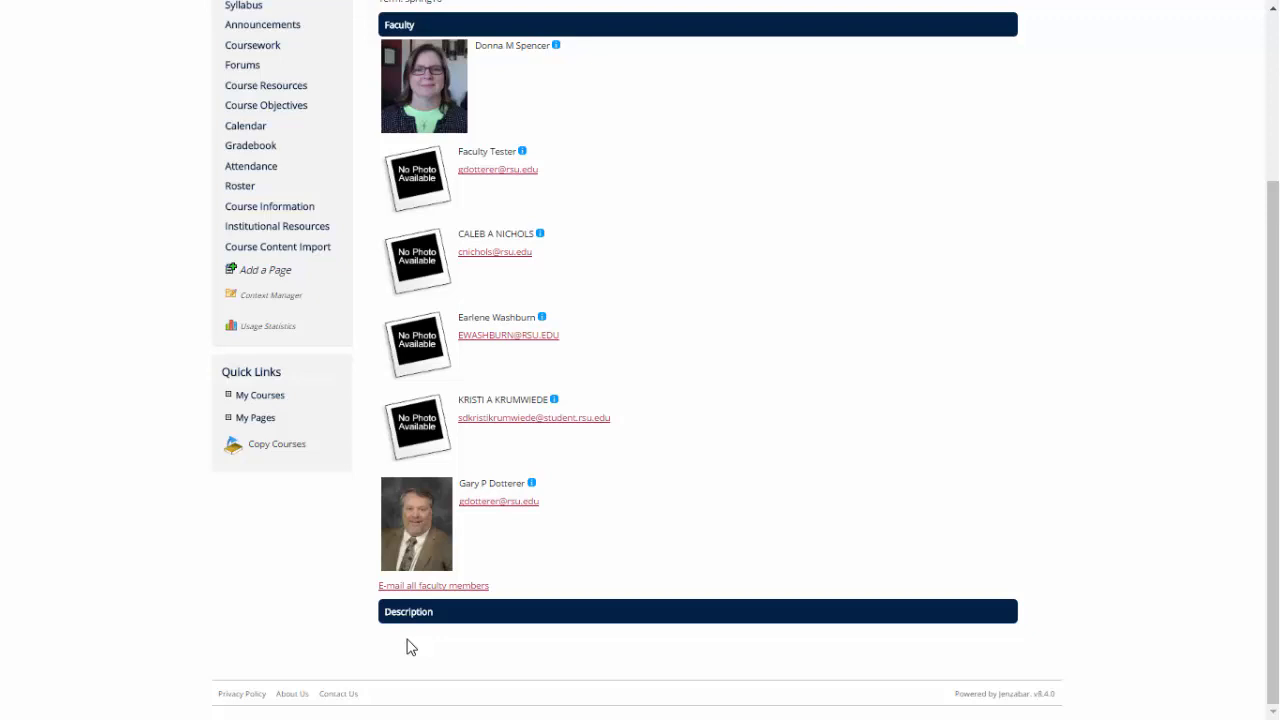
{"action": "mouse_move", "coordinate": [787, 615]}
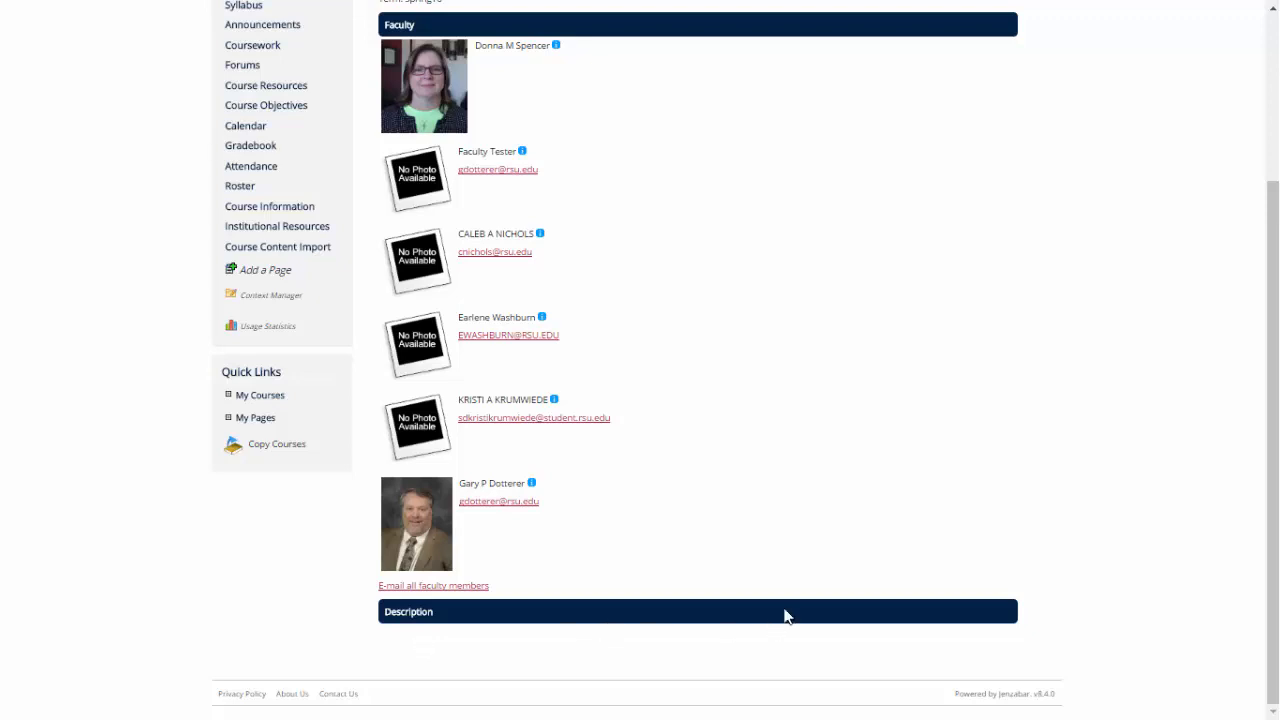
{"action": "scroll", "scroll_direction": "up", "scroll_amount": 3}
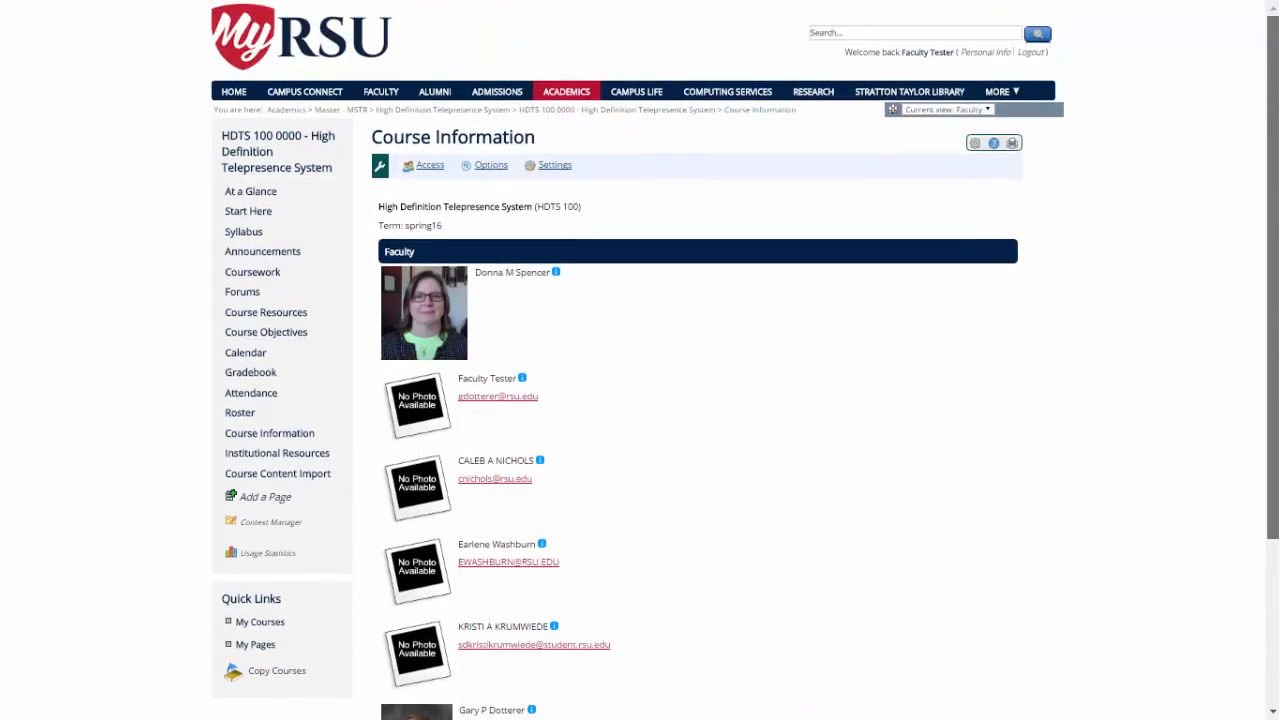
{"action": "mouse_move", "coordinate": [277, 453]}
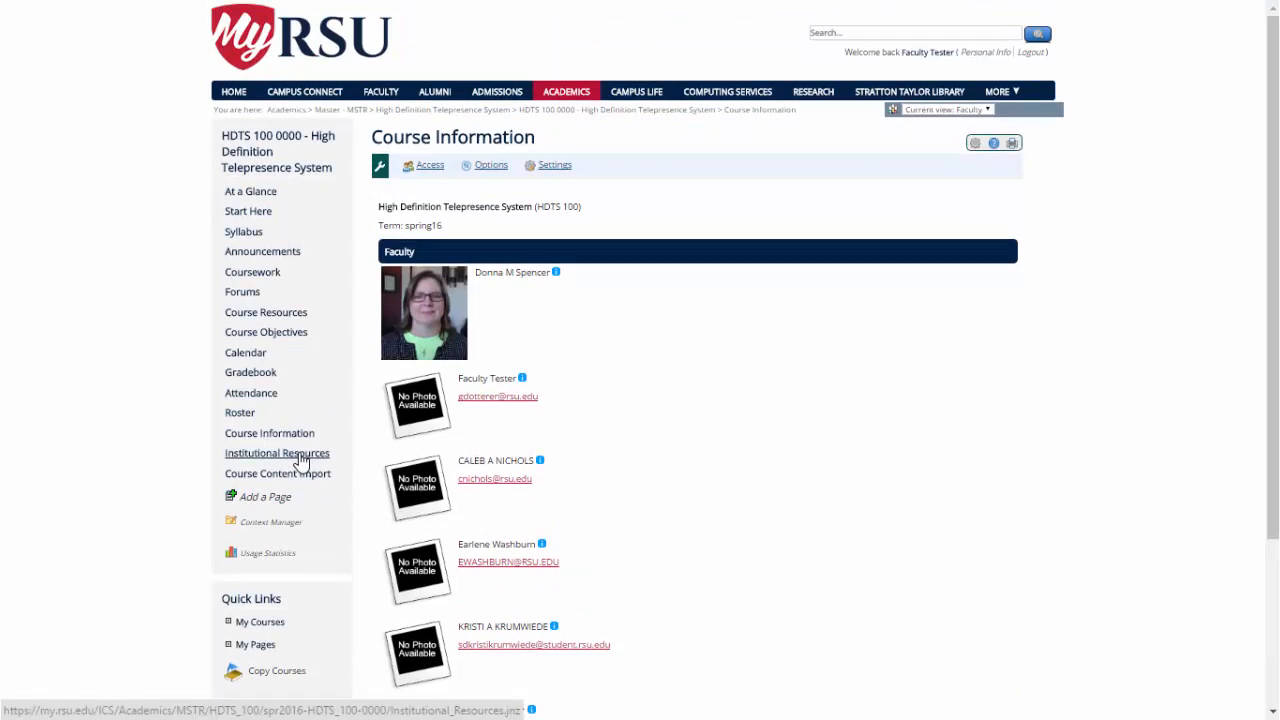
Step: View the Institutional Resources page, scrolling through bookstore, counseling, library, tutoring and writing center entries
{"action": "left_click", "coordinate": [277, 453]}
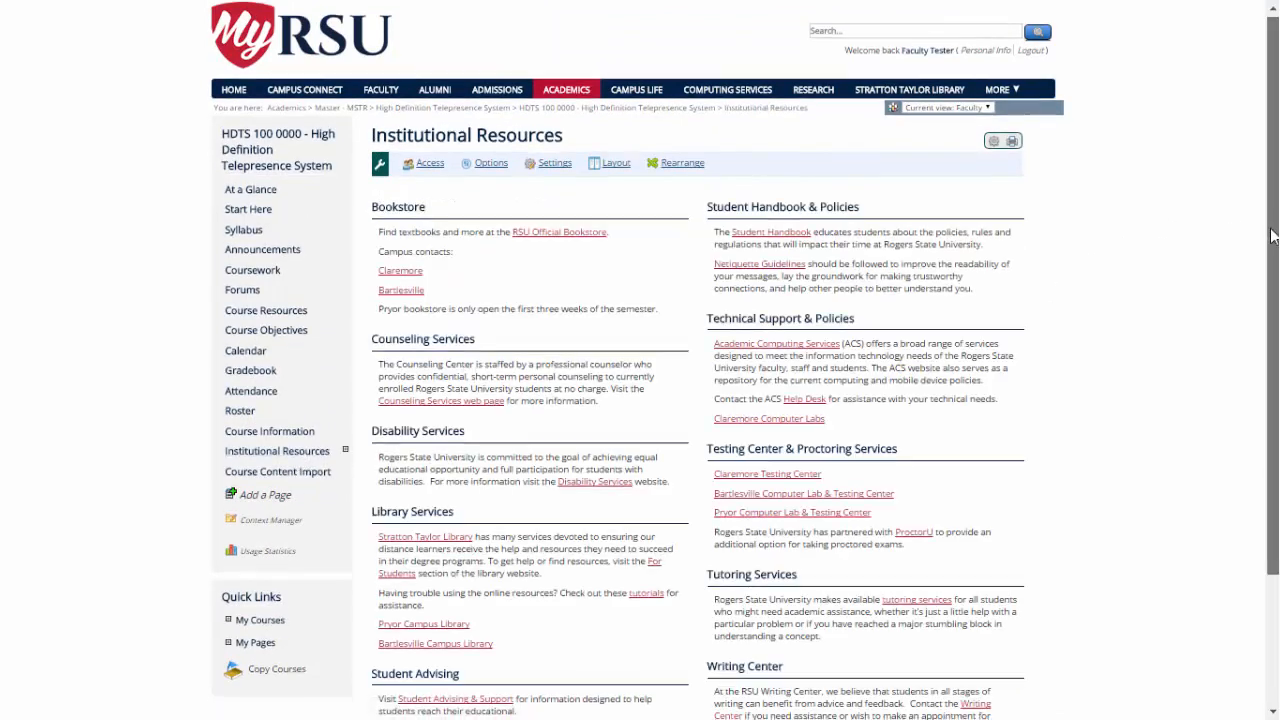
{"action": "scroll", "scroll_direction": "down", "scroll_amount": 3}
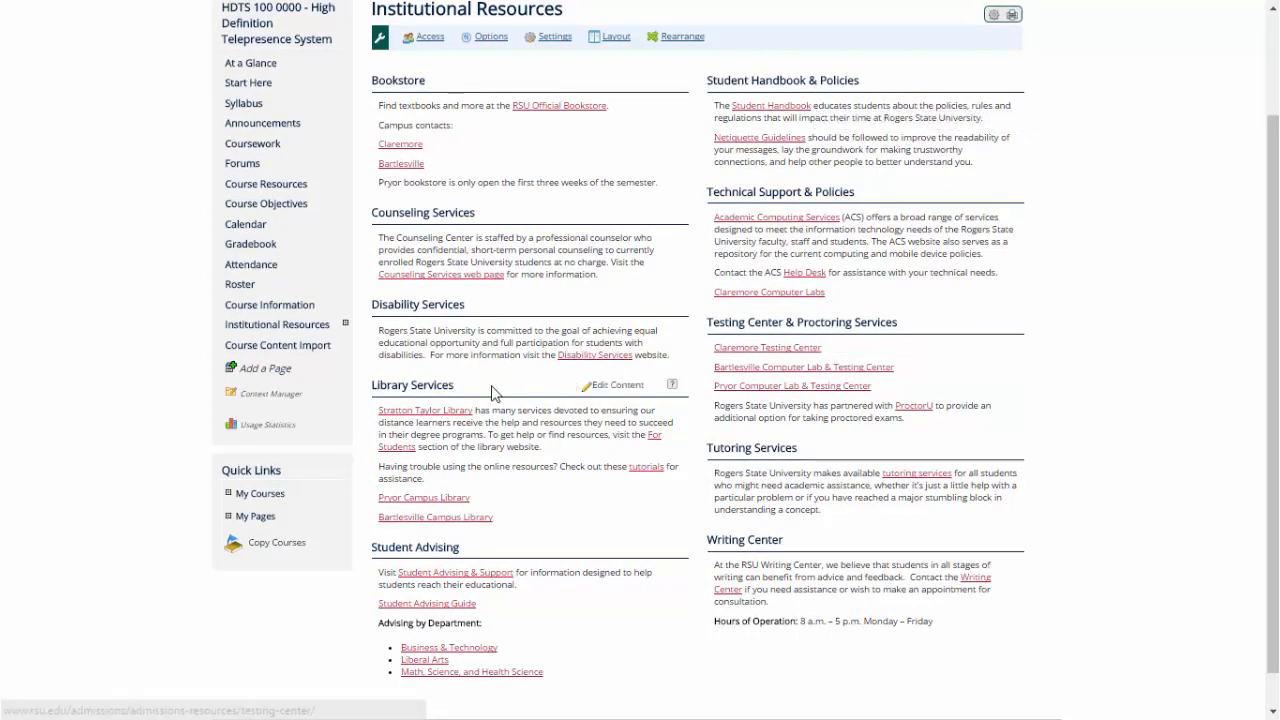
{"action": "mouse_move", "coordinate": [1226, 281]}
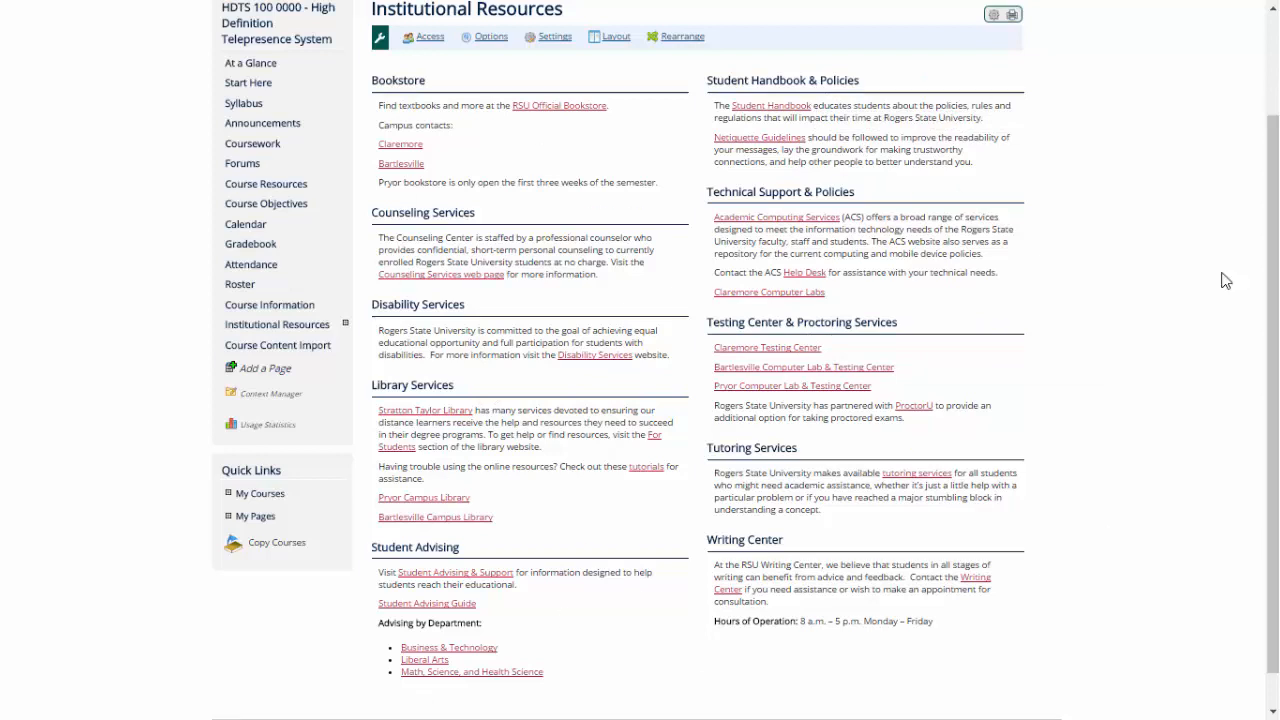
{"action": "mouse_move", "coordinate": [1194, 583]}
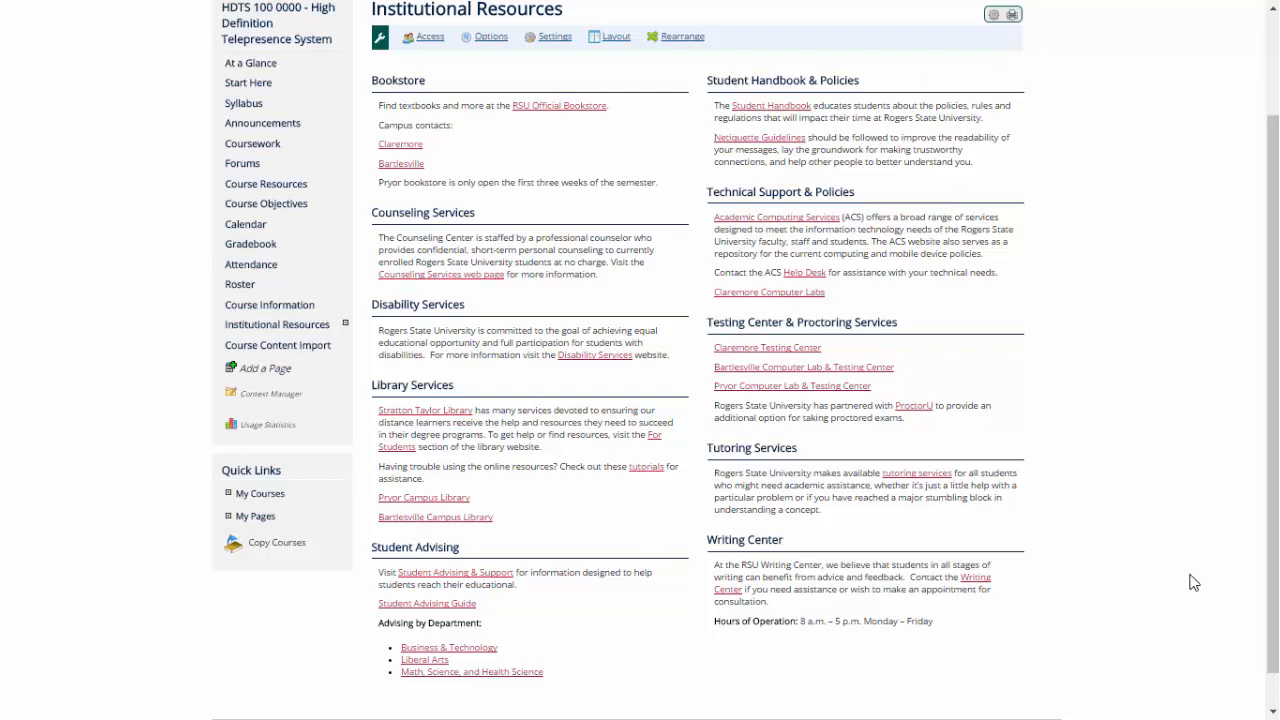
{"action": "mouse_move", "coordinate": [315, 475]}
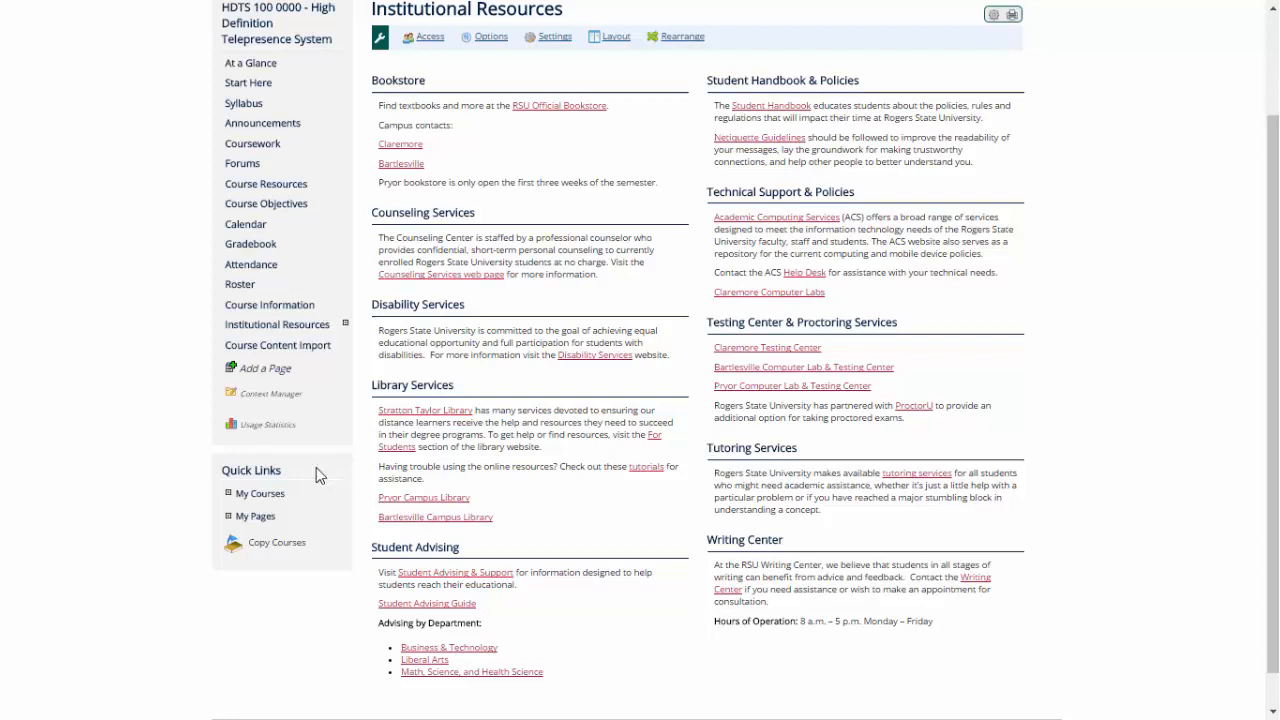
{"action": "mouse_move", "coordinate": [340, 337]}
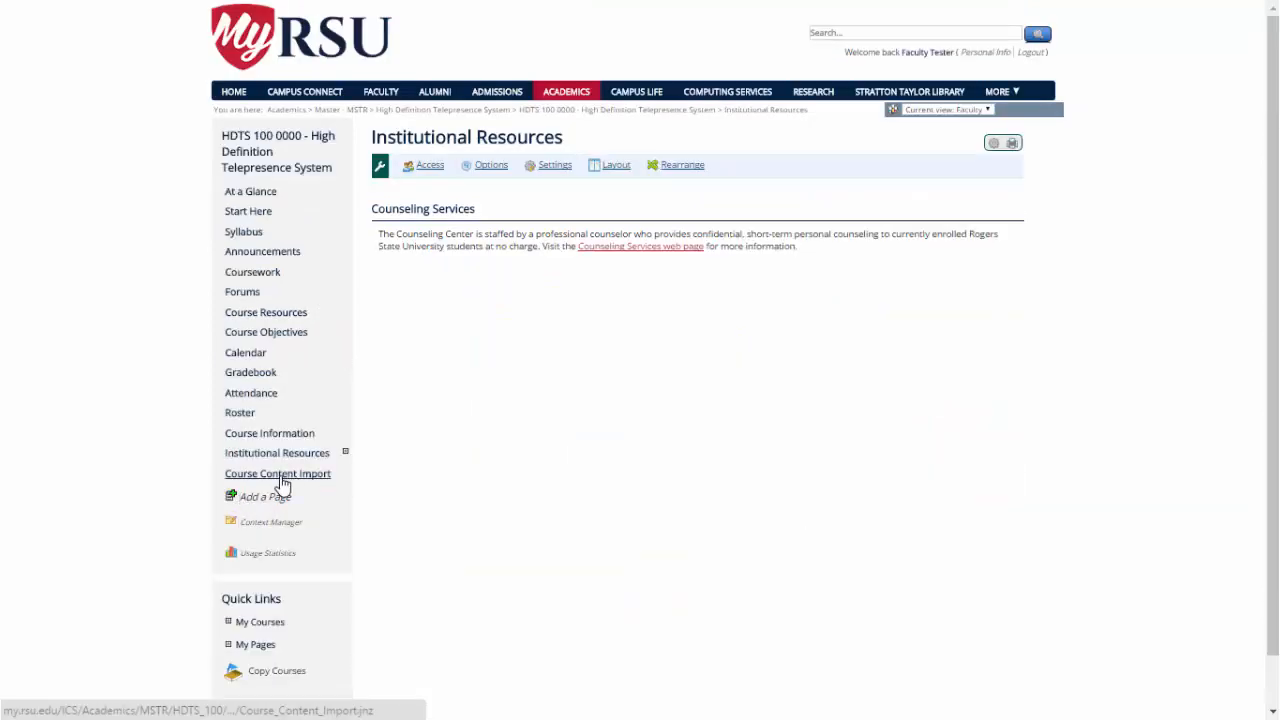
Step: Show the empty Course Content Import page and begin choosing a cartridge file to upload
{"action": "left_click", "coordinate": [277, 473]}
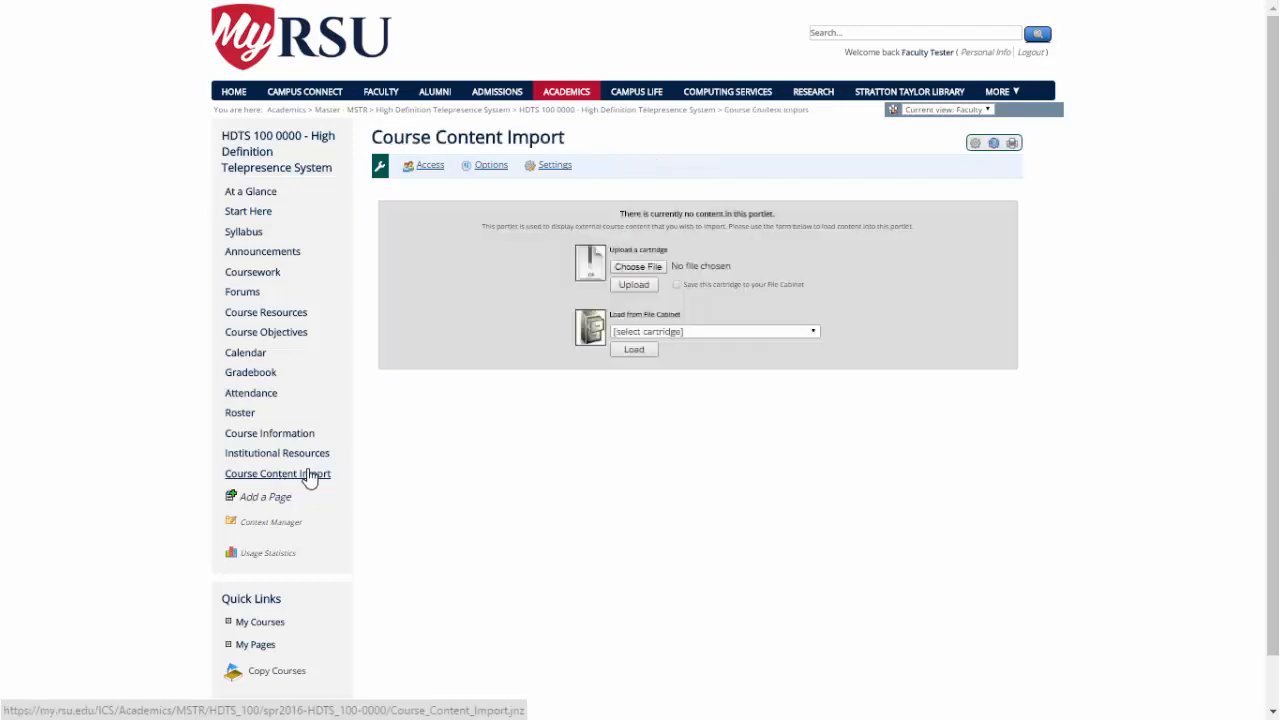
{"action": "mouse_move", "coordinate": [610, 498]}
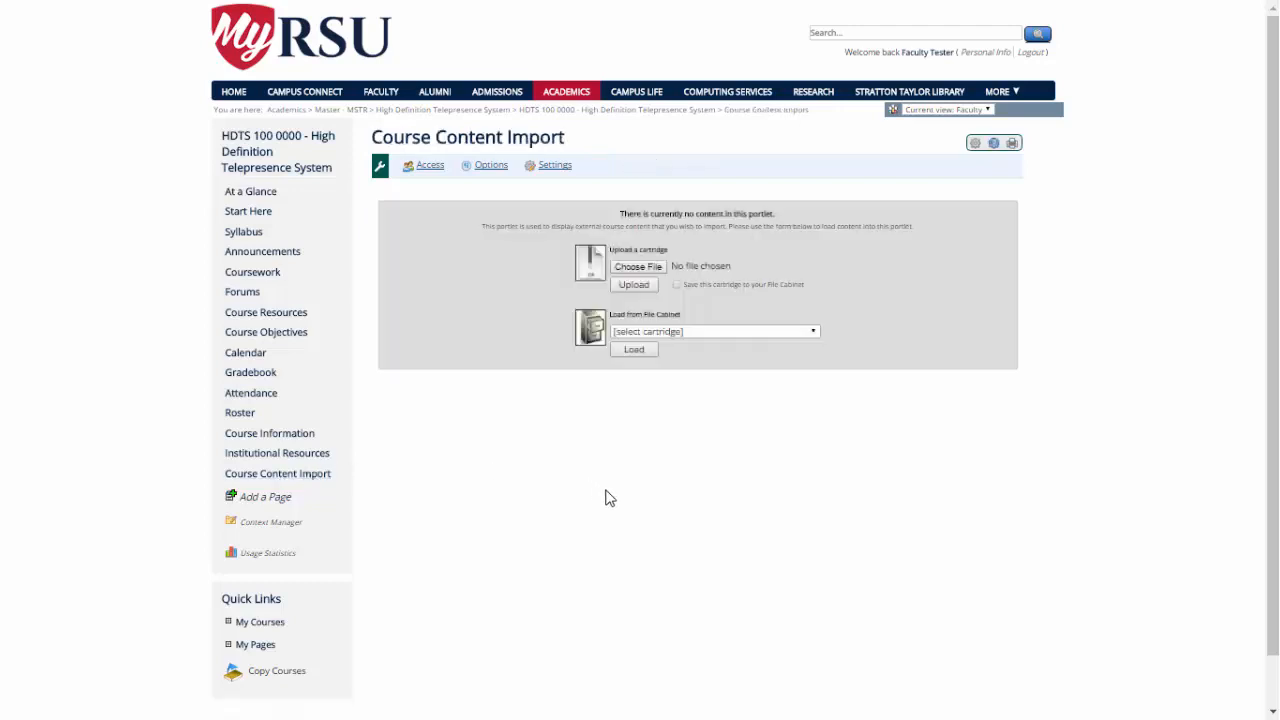
{"action": "mouse_move", "coordinate": [688, 520]}
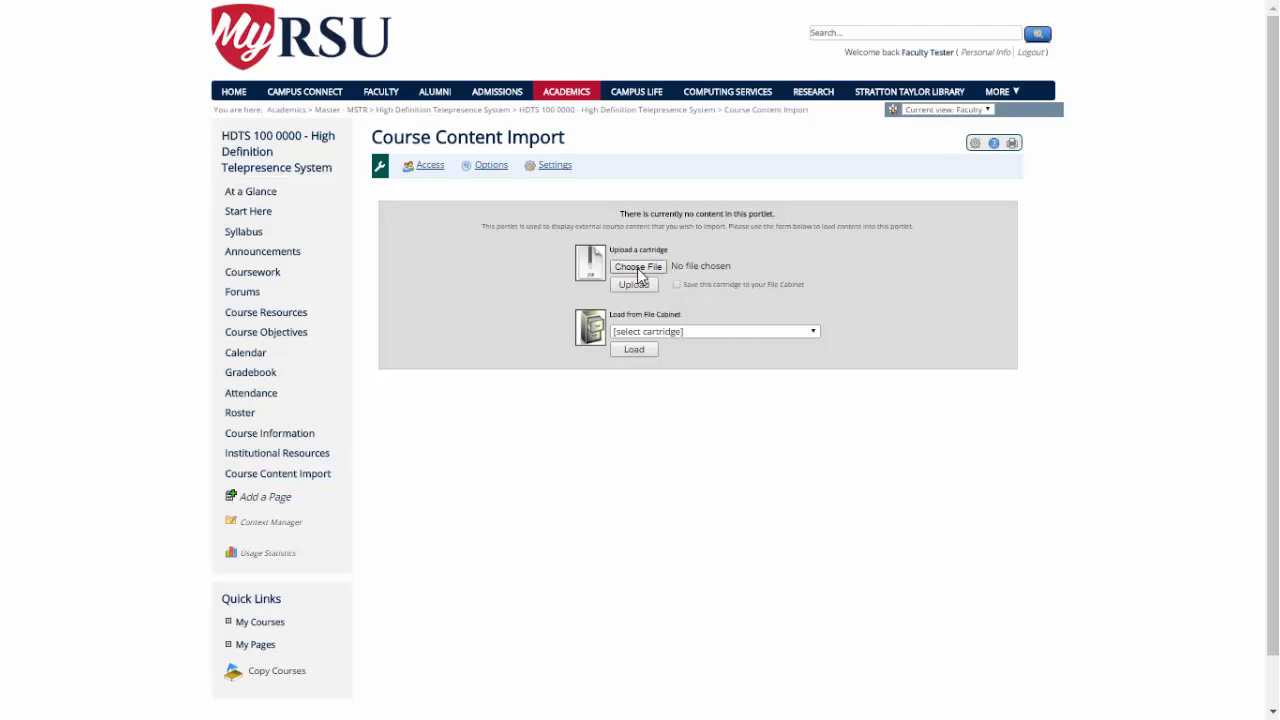
{"action": "left_click", "coordinate": [637, 266]}
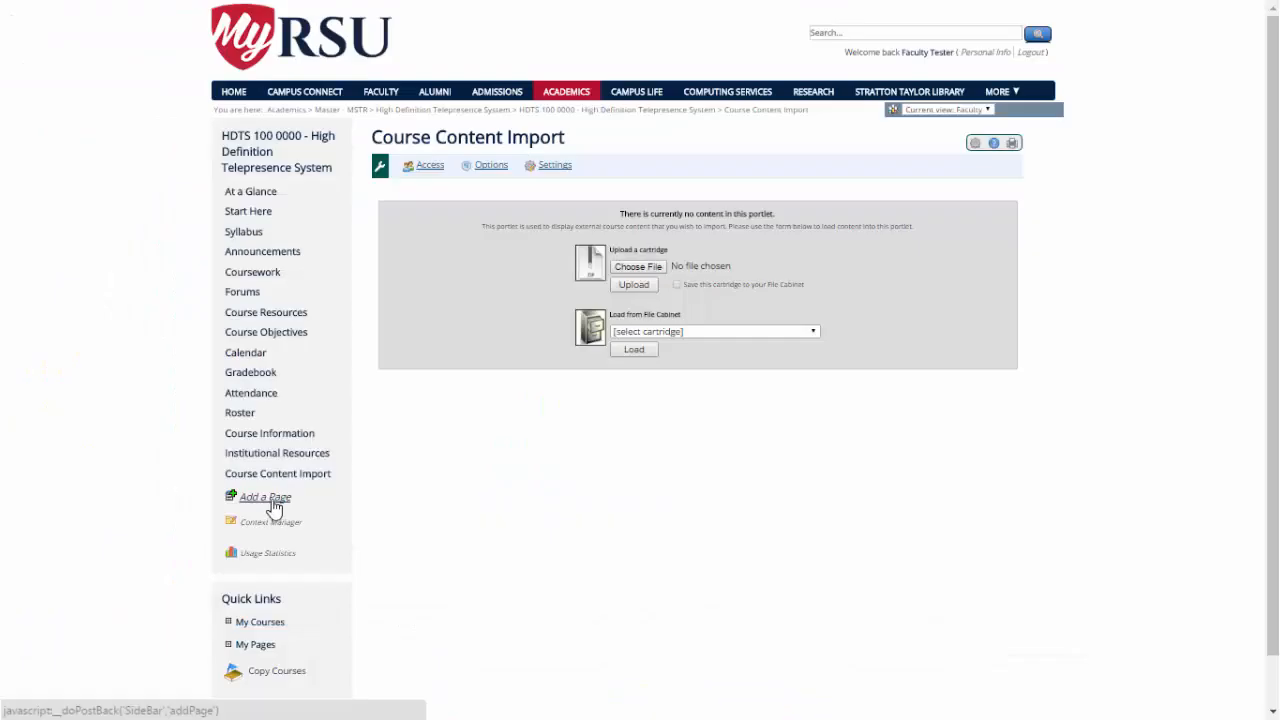
{"action": "mouse_move", "coordinate": [265, 497]}
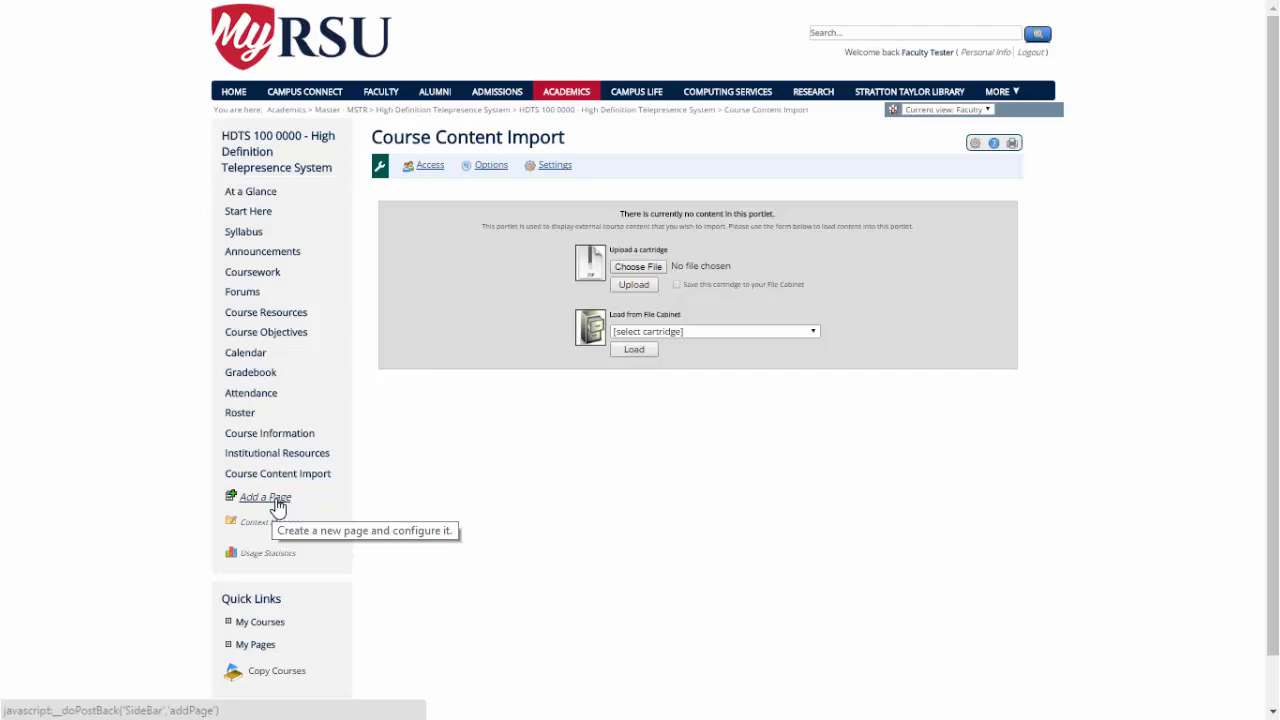
{"action": "mouse_move", "coordinate": [270, 522]}
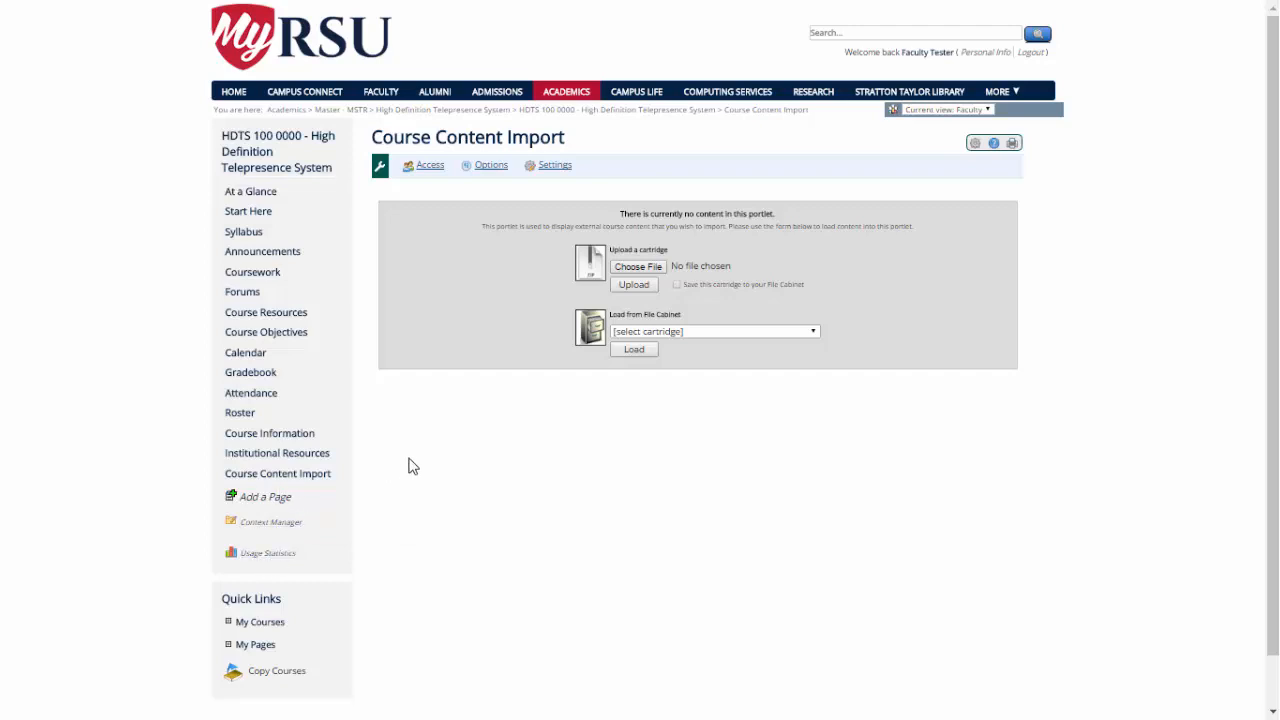
{"action": "mouse_move", "coordinate": [253, 613]}
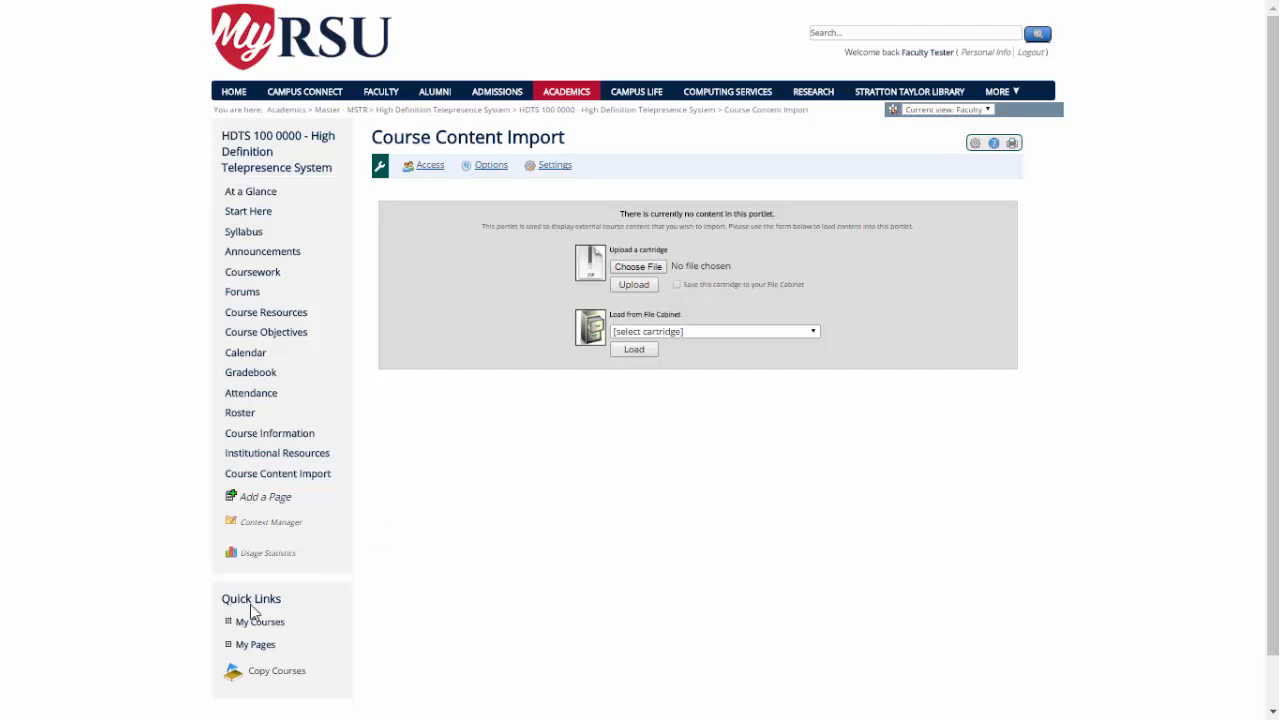